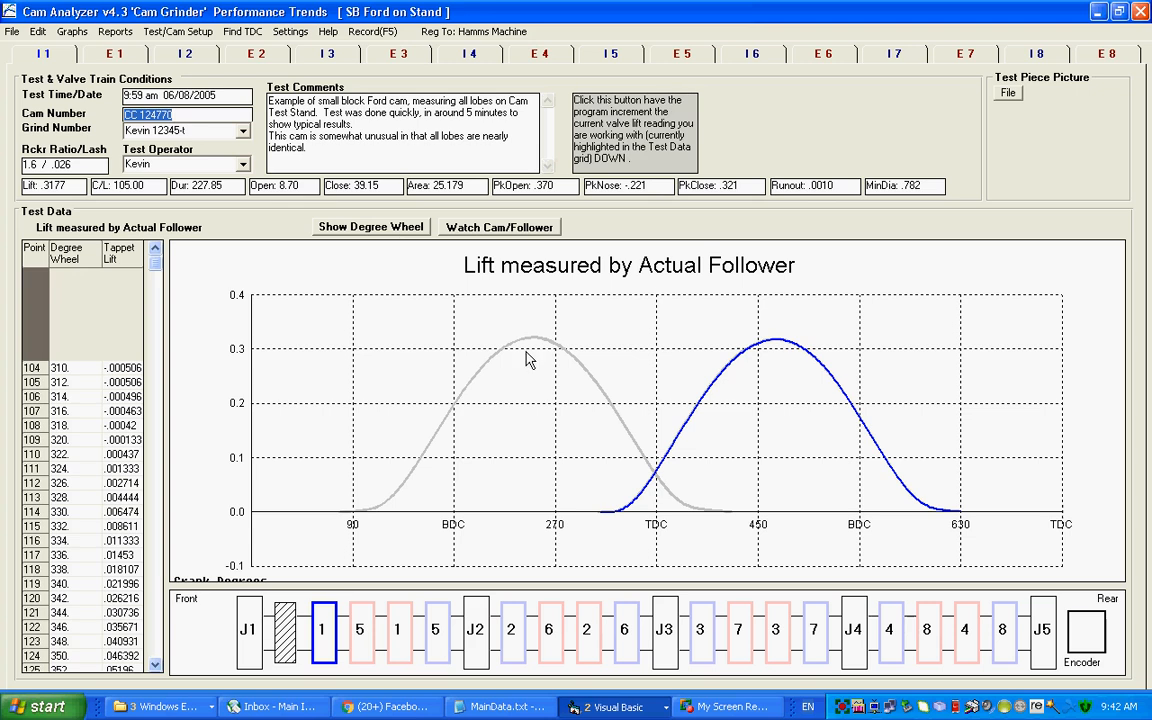
pyautogui.moveTo(896, 278)
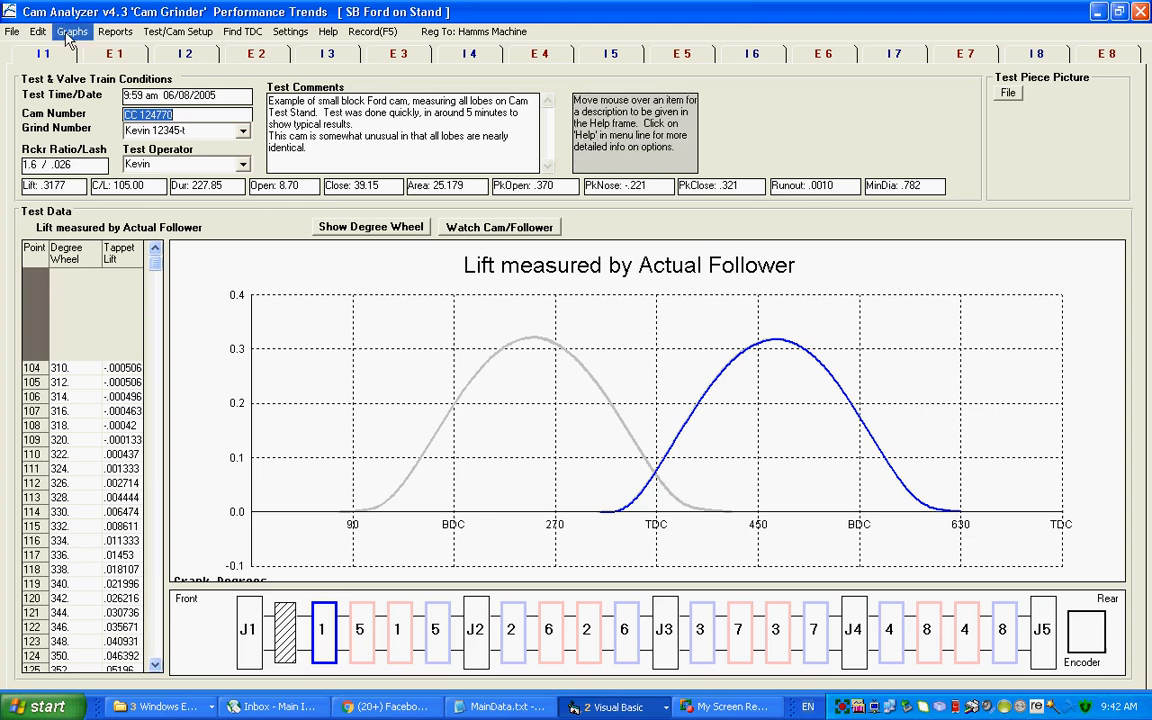
# Step: Make the intake graph with Lift and Acceleration both set to Yes in Graph Options
pyautogui.click(72, 32)
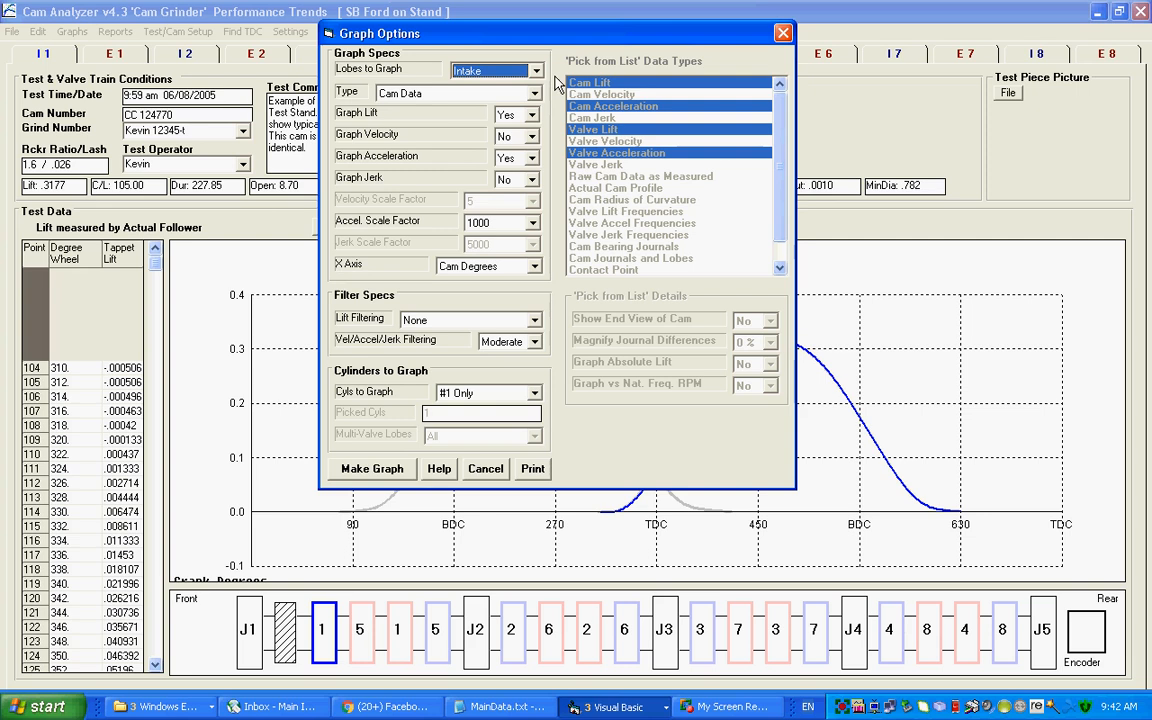
pyautogui.moveTo(460, 104)
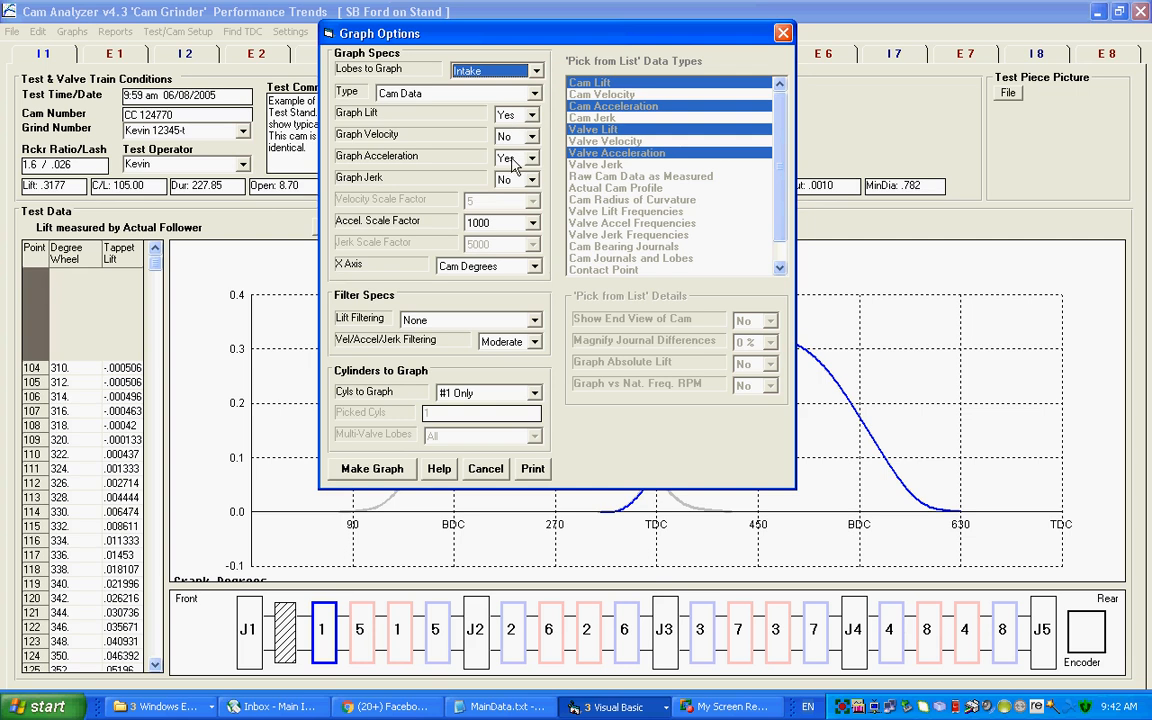
pyautogui.click(372, 468)
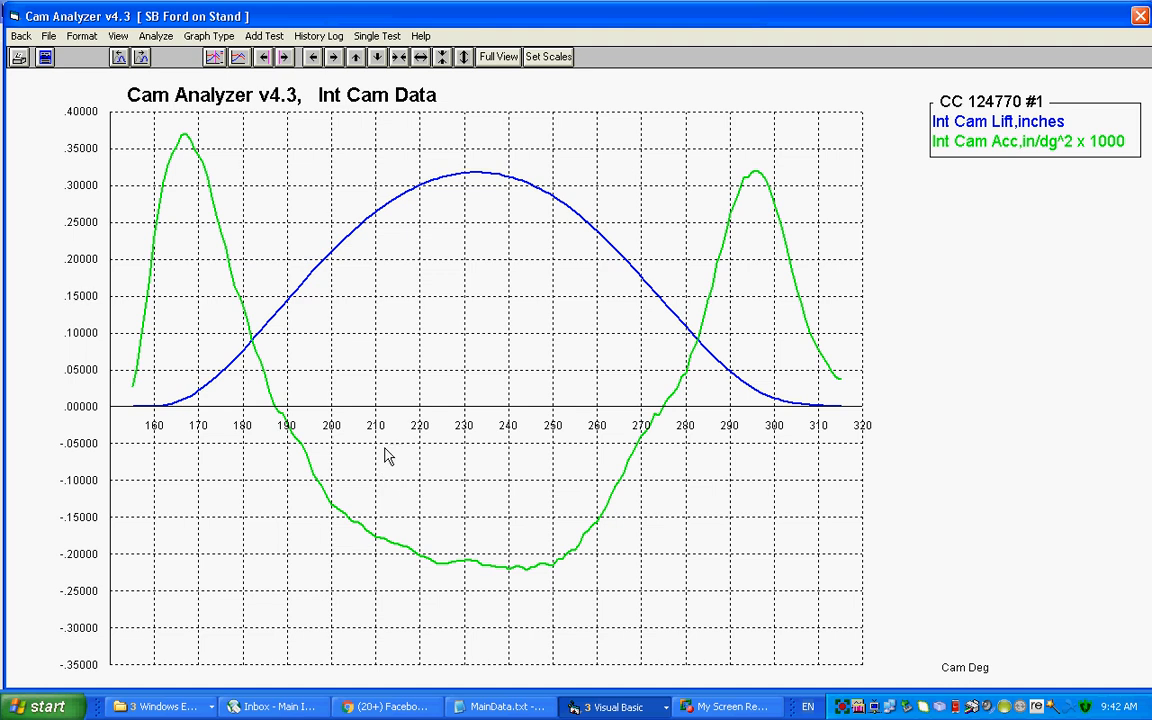
pyautogui.moveTo(552, 210)
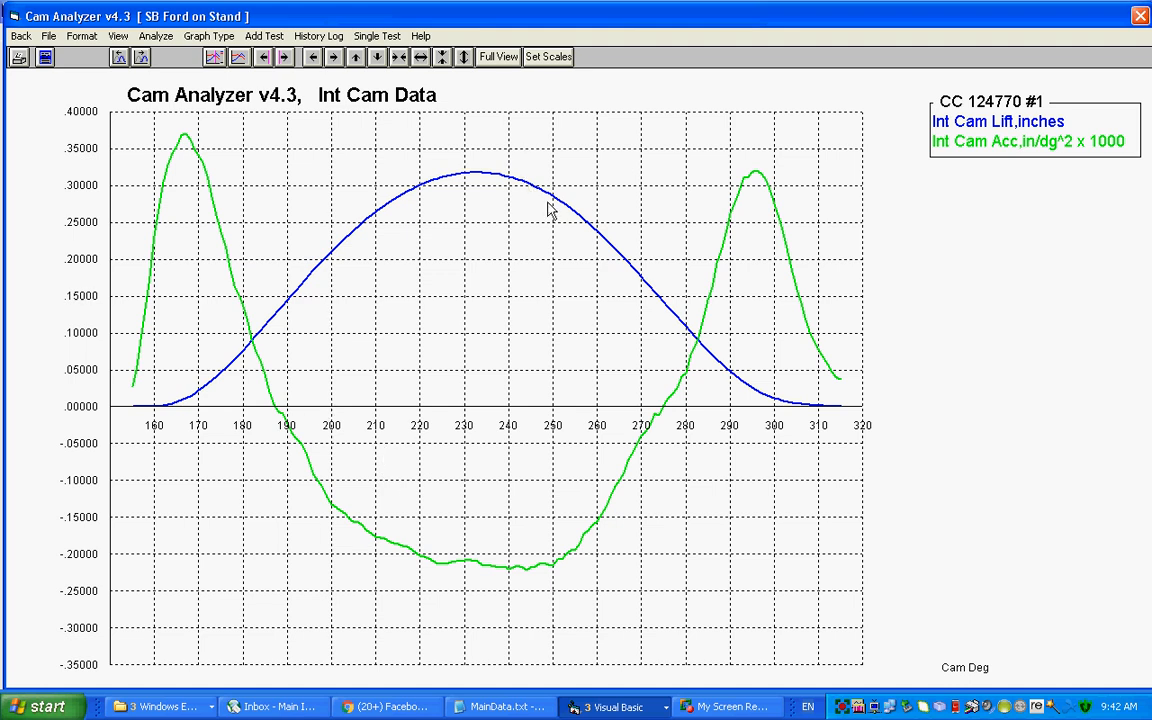
pyautogui.moveTo(180, 432)
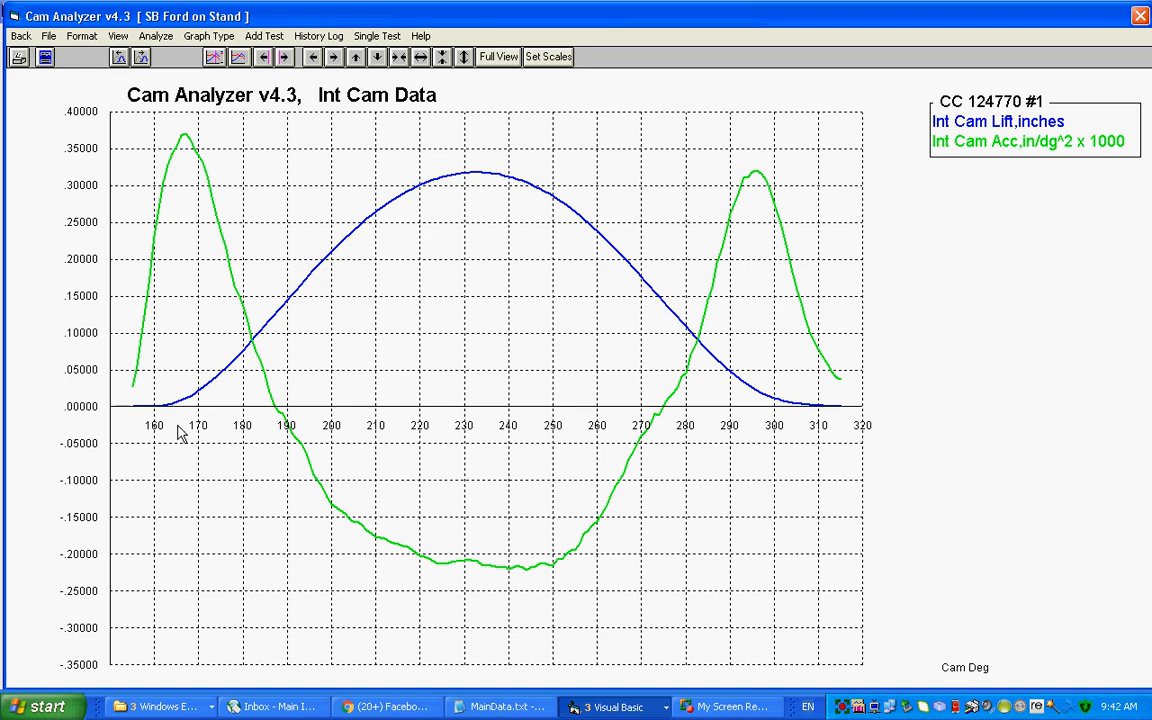
pyautogui.moveTo(152, 428)
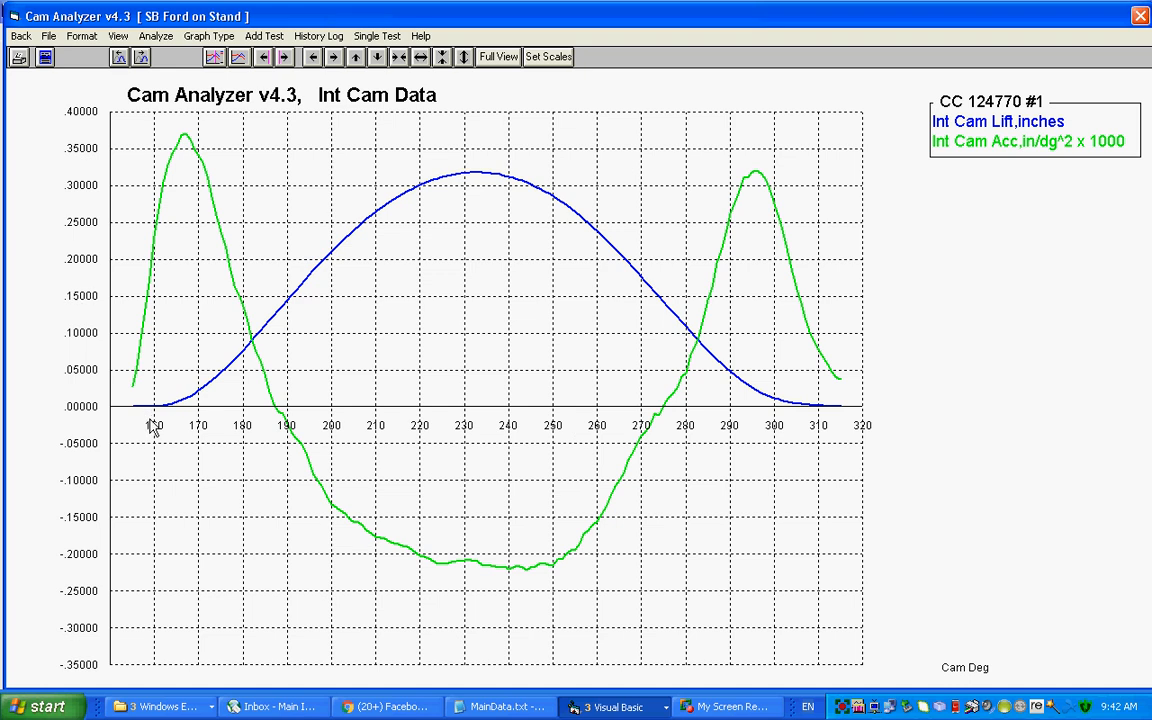
pyautogui.moveTo(220, 364)
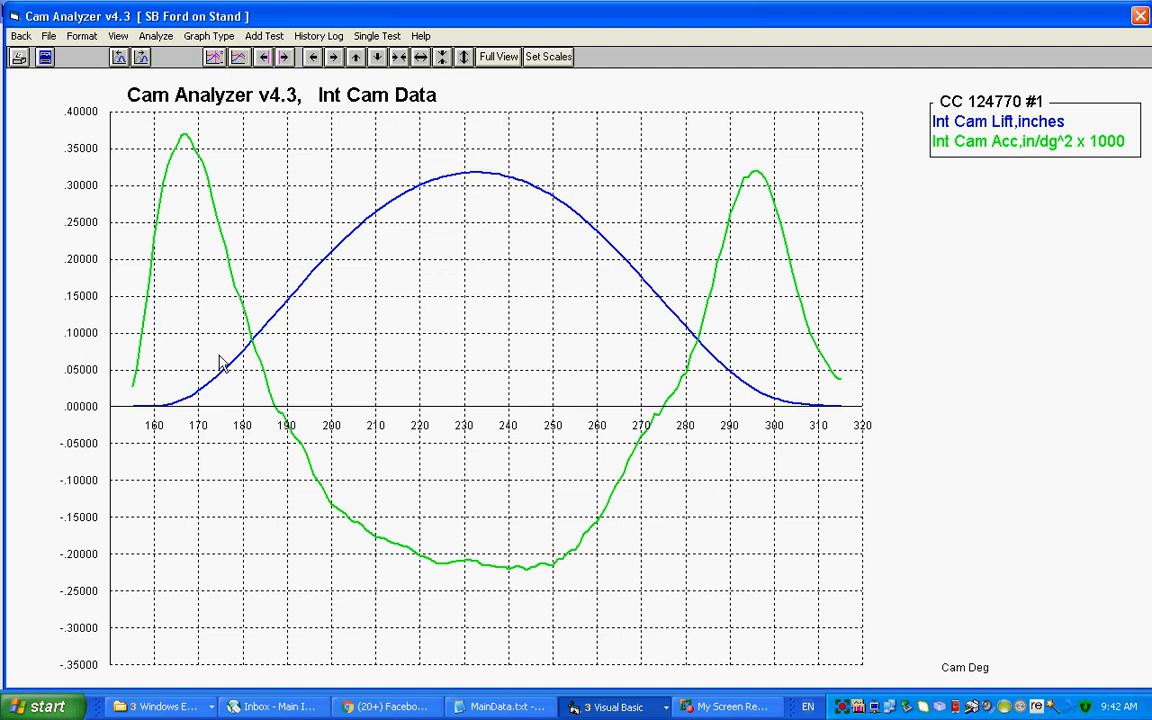
pyautogui.moveTo(264, 348)
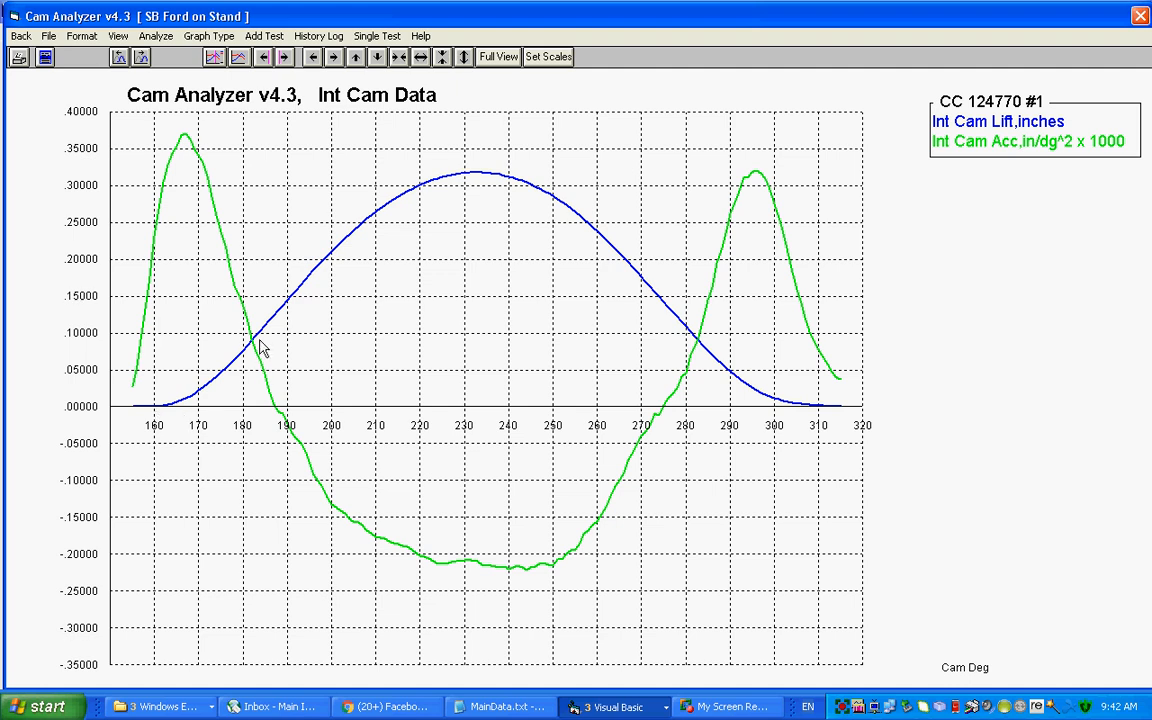
pyautogui.moveTo(508, 160)
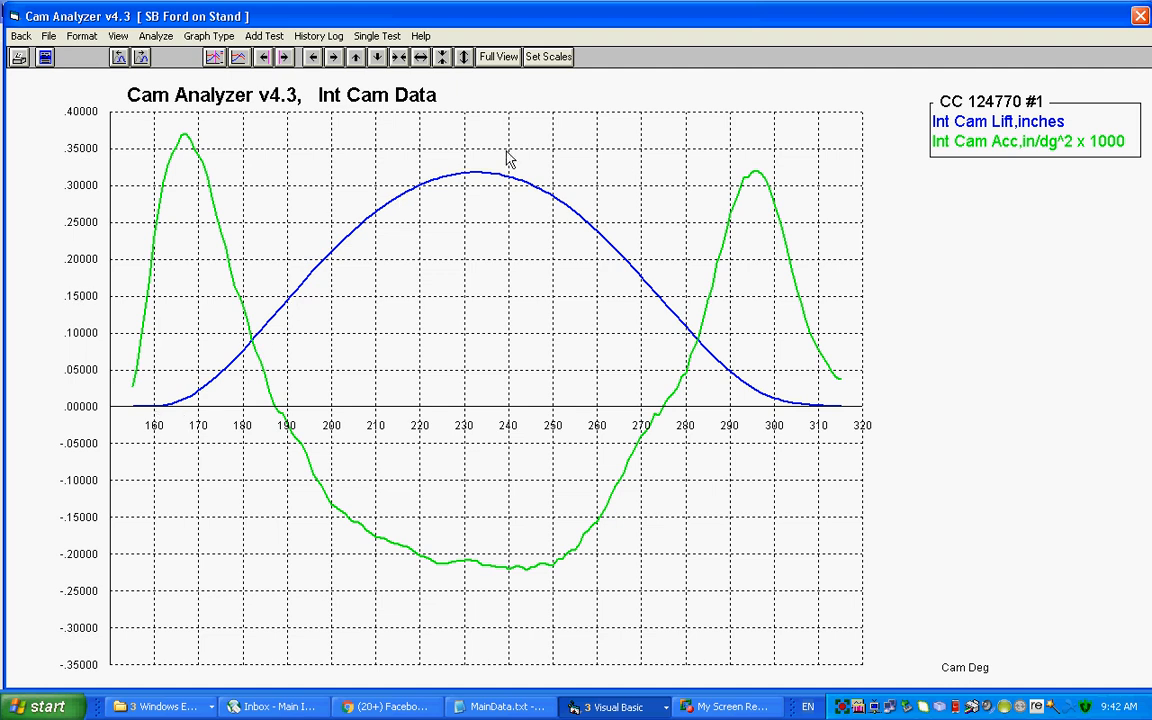
pyautogui.moveTo(702, 348)
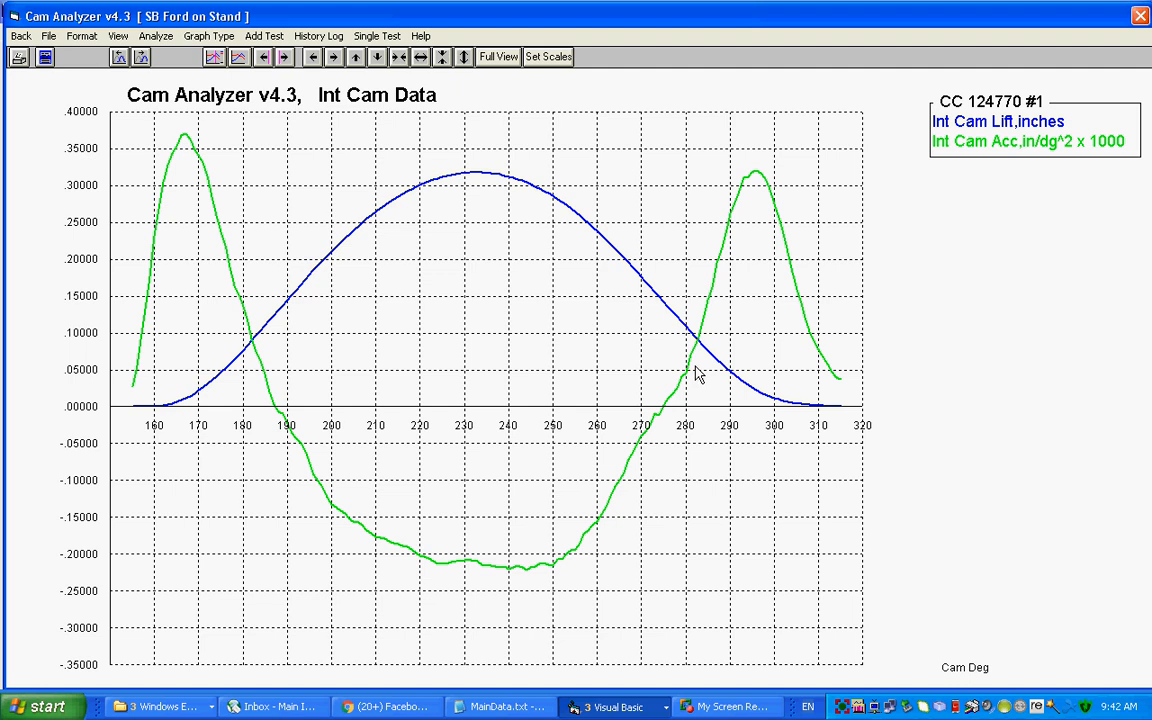
pyautogui.moveTo(316, 444)
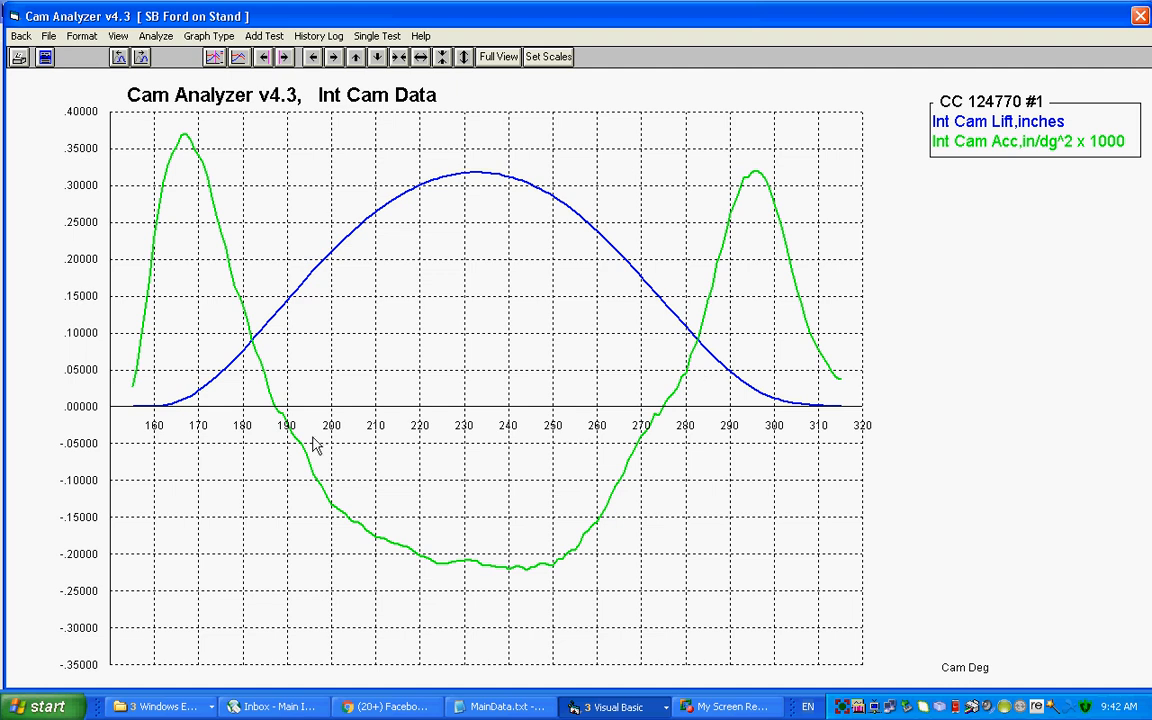
pyautogui.moveTo(612, 552)
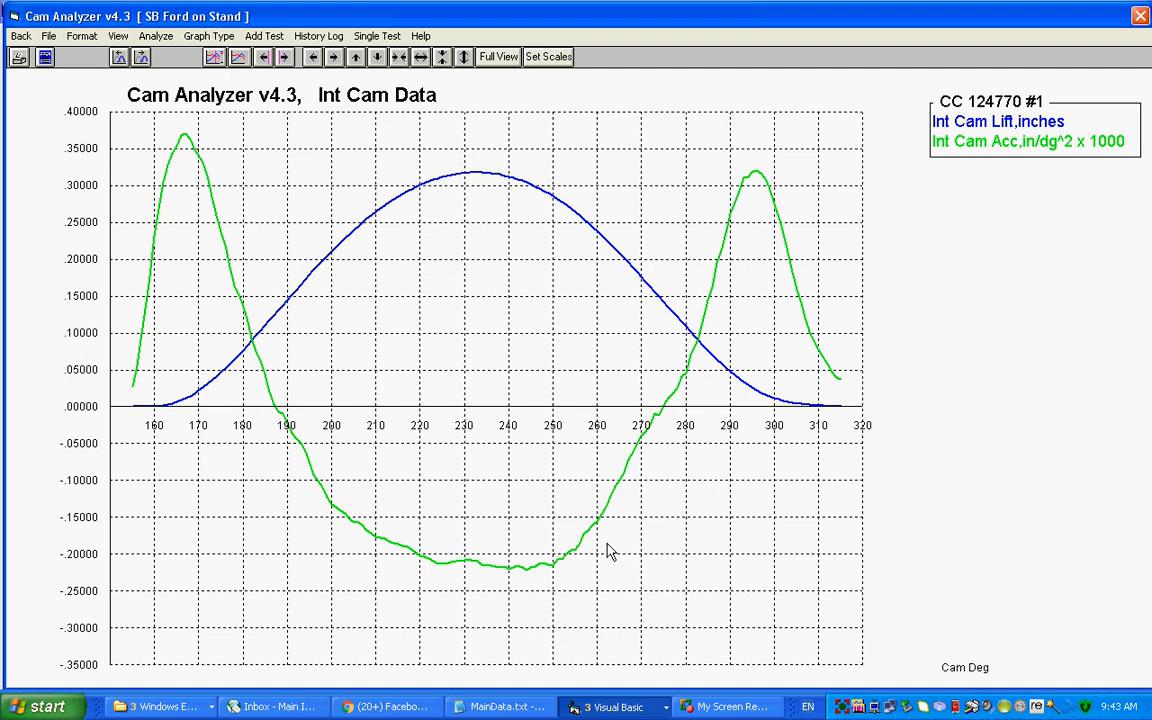
pyautogui.moveTo(330, 498)
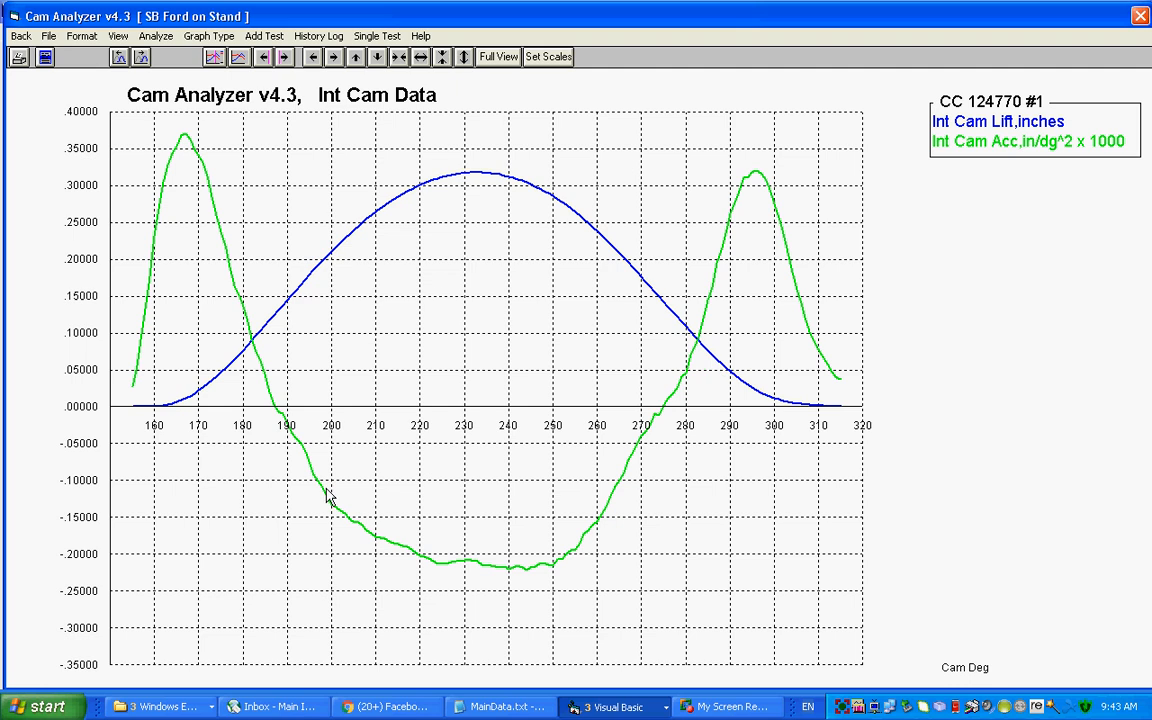
pyautogui.moveTo(118, 128)
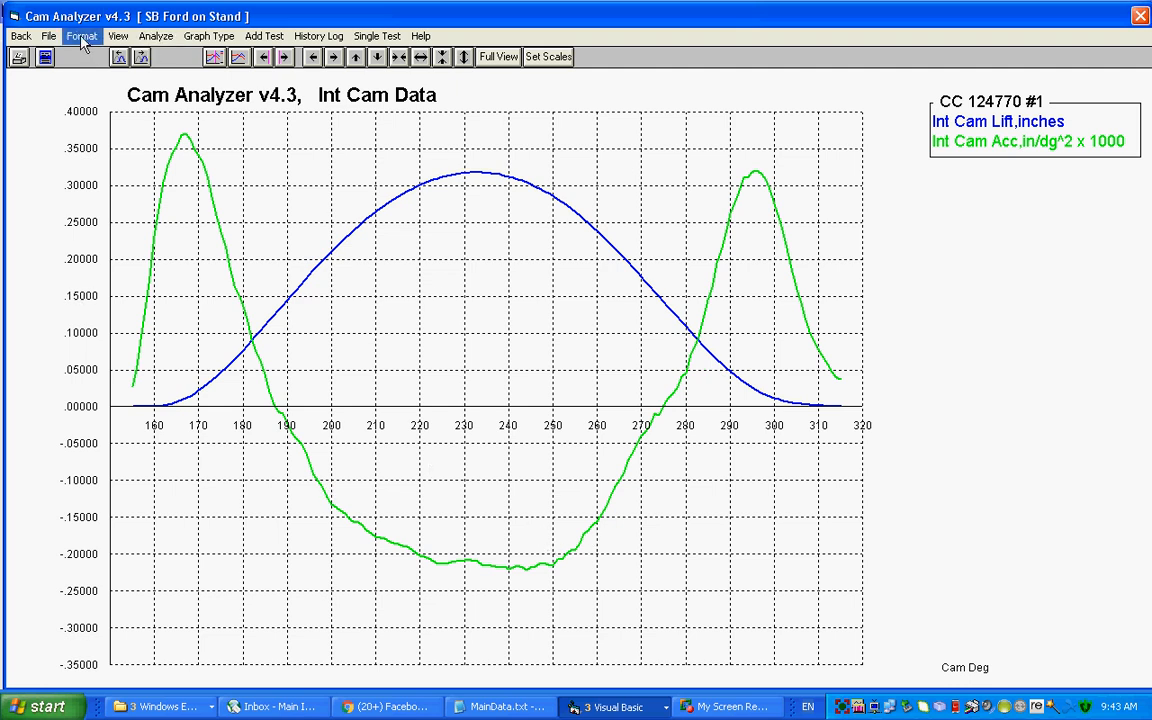
# Step: Set Vel/Accel/Jerk Filtering to None and redraw the intake lift and acceleration graph
pyautogui.click(118, 36)
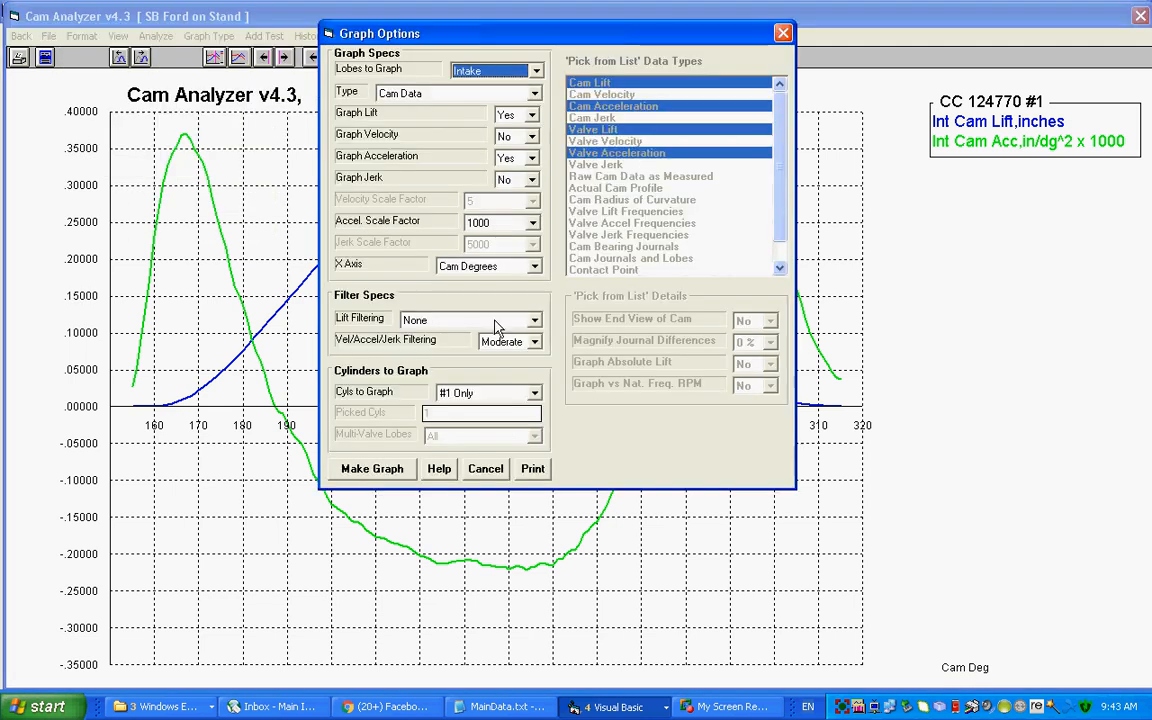
pyautogui.click(534, 340)
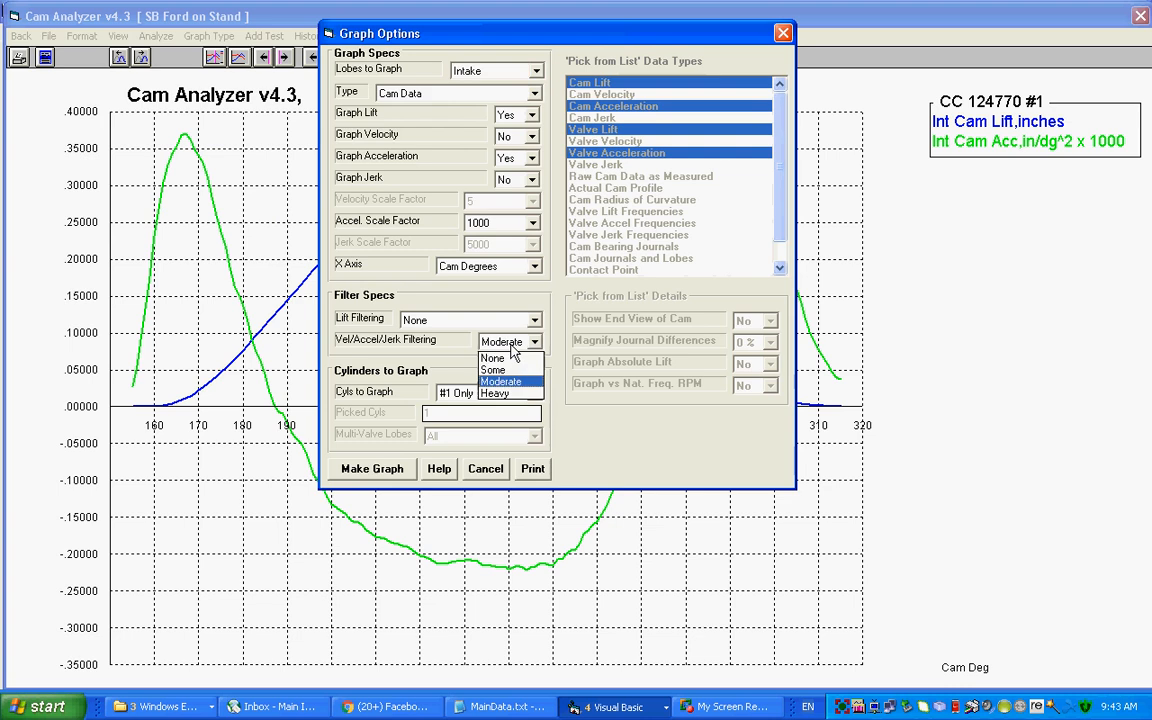
pyautogui.click(492, 358)
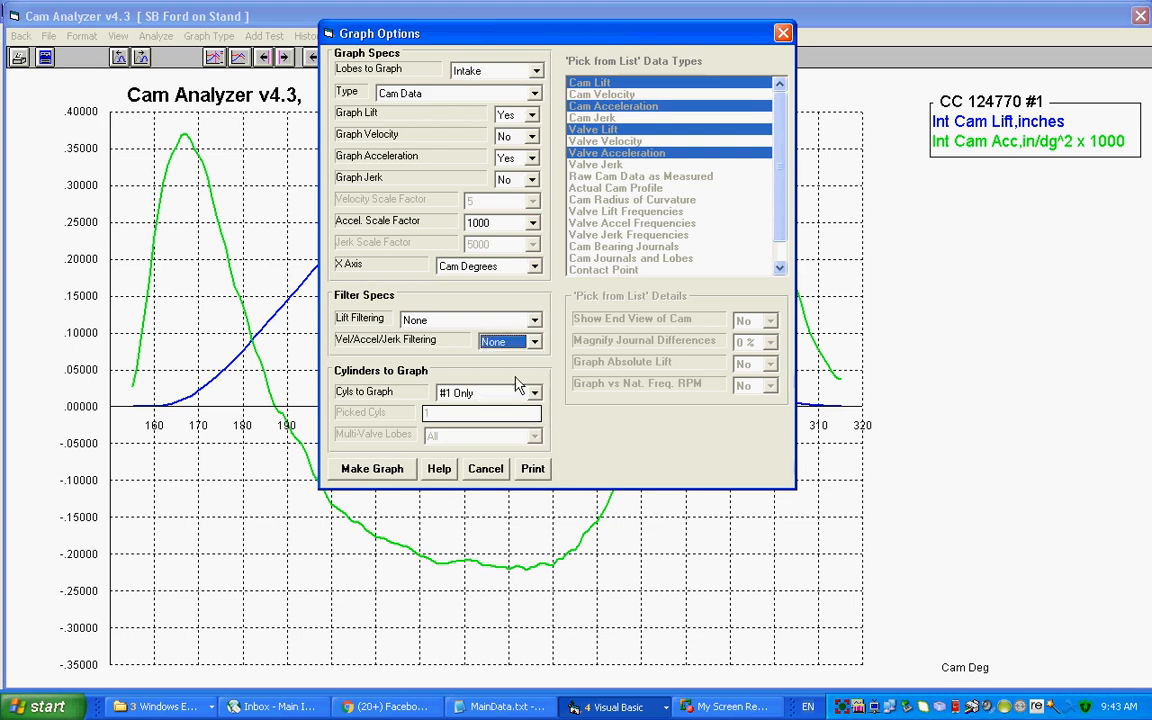
pyautogui.click(372, 468)
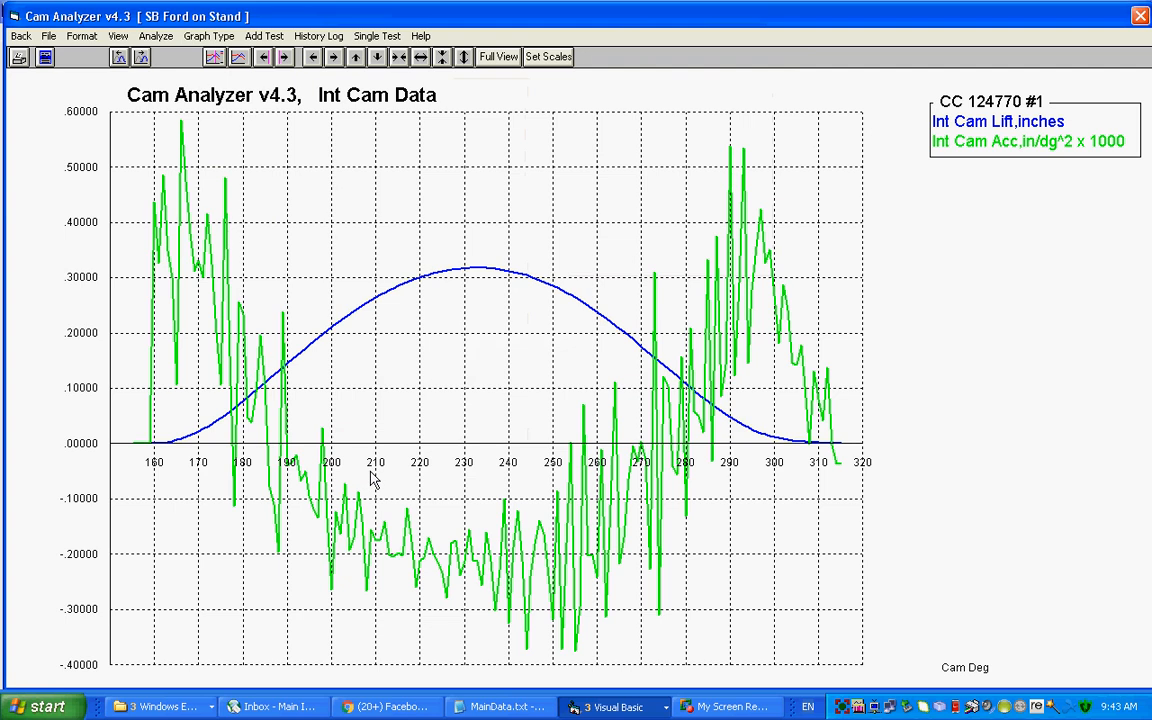
pyautogui.moveTo(338, 220)
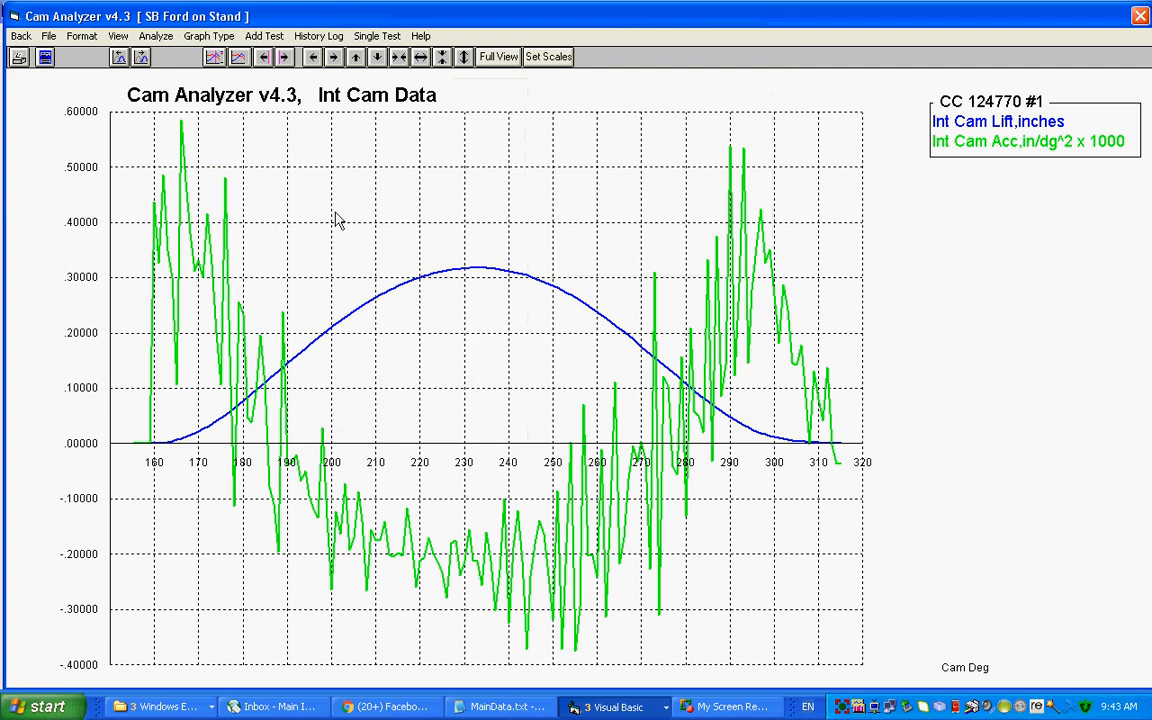
# Step: Redraw the graph with Vel/Accel/Jerk Filtering set to Some
pyautogui.click(208, 36)
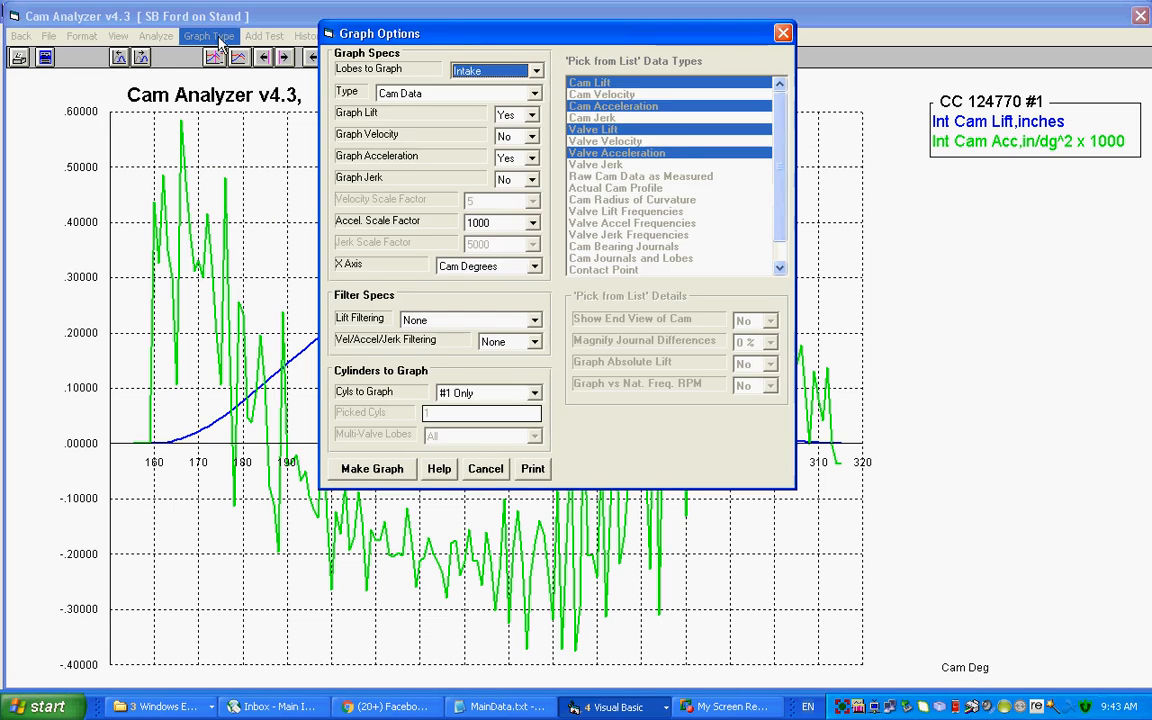
pyautogui.click(536, 340)
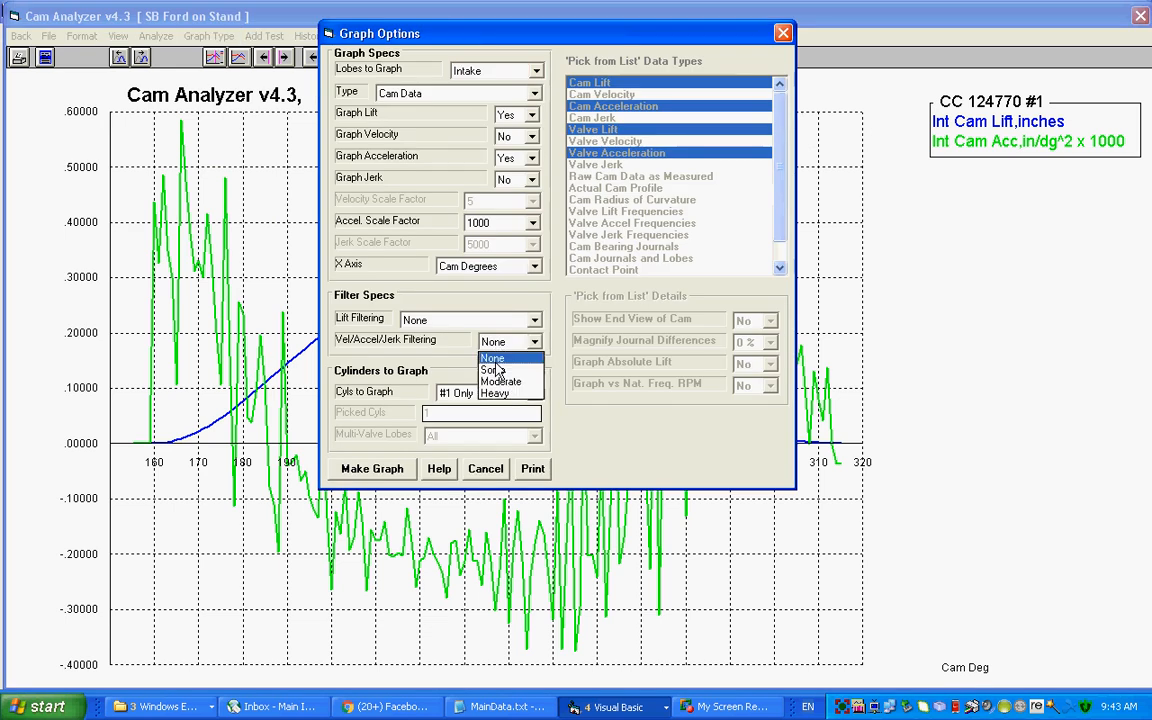
pyautogui.click(372, 468)
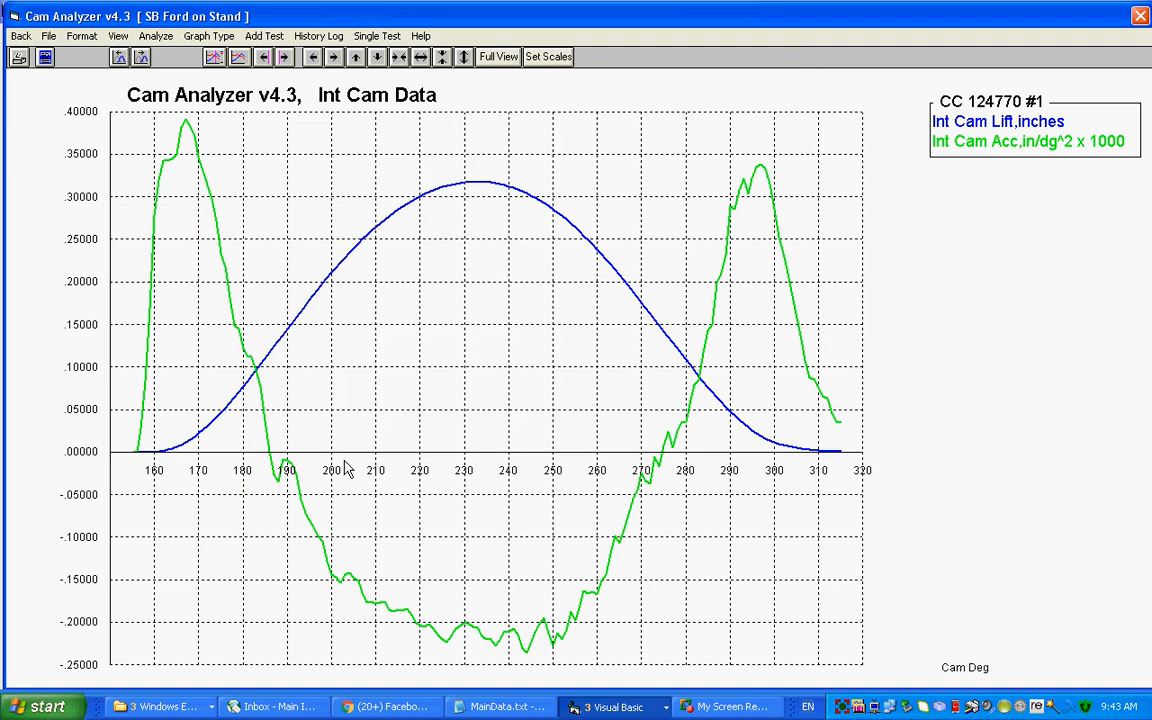
pyautogui.moveTo(648, 536)
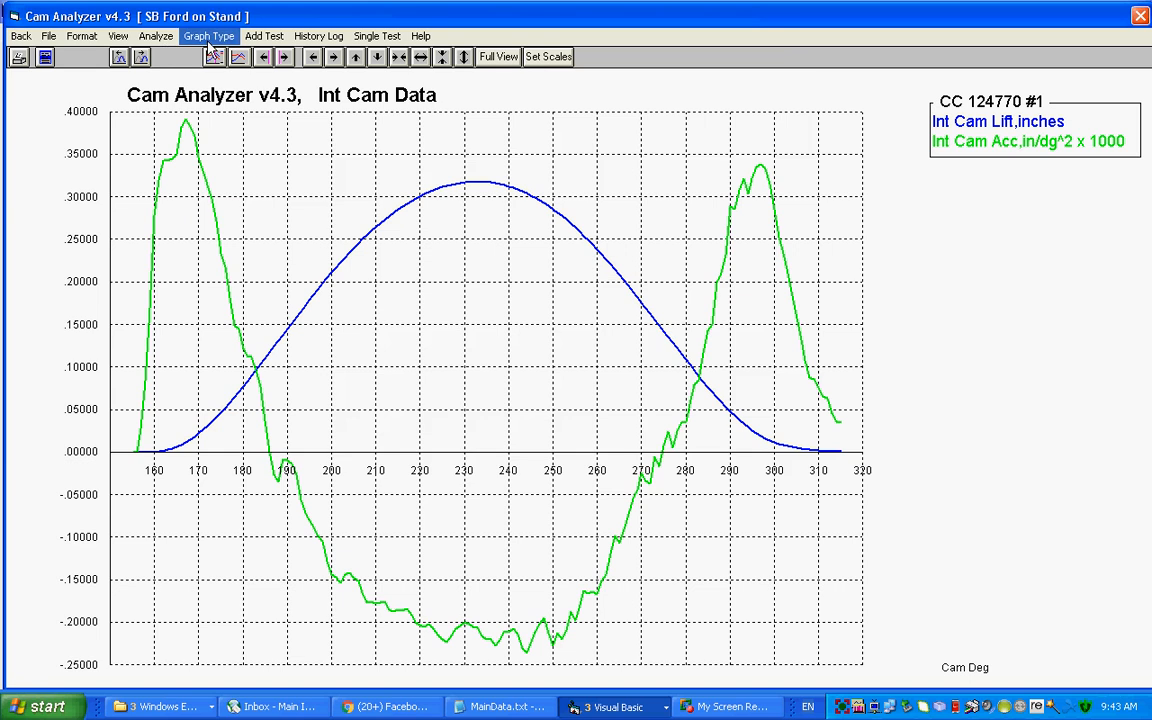
# Step: Redraw the graph with Vel/Accel/Jerk Filtering set to Moderate
pyautogui.click(208, 36)
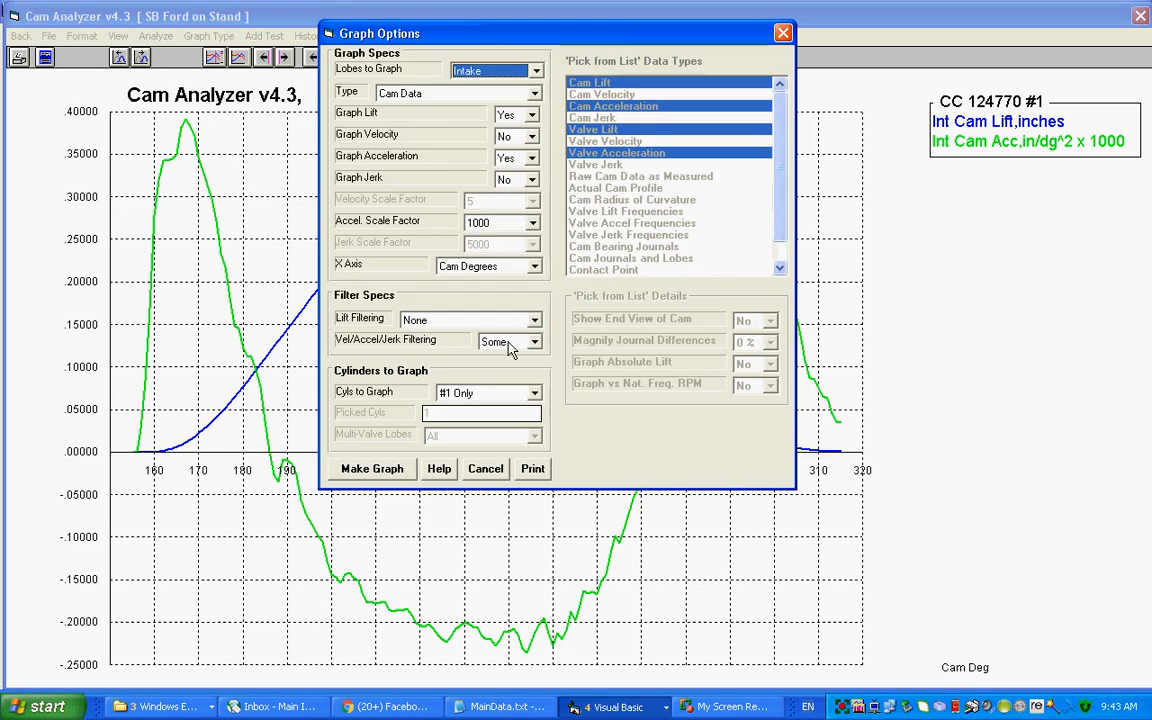
pyautogui.click(504, 340)
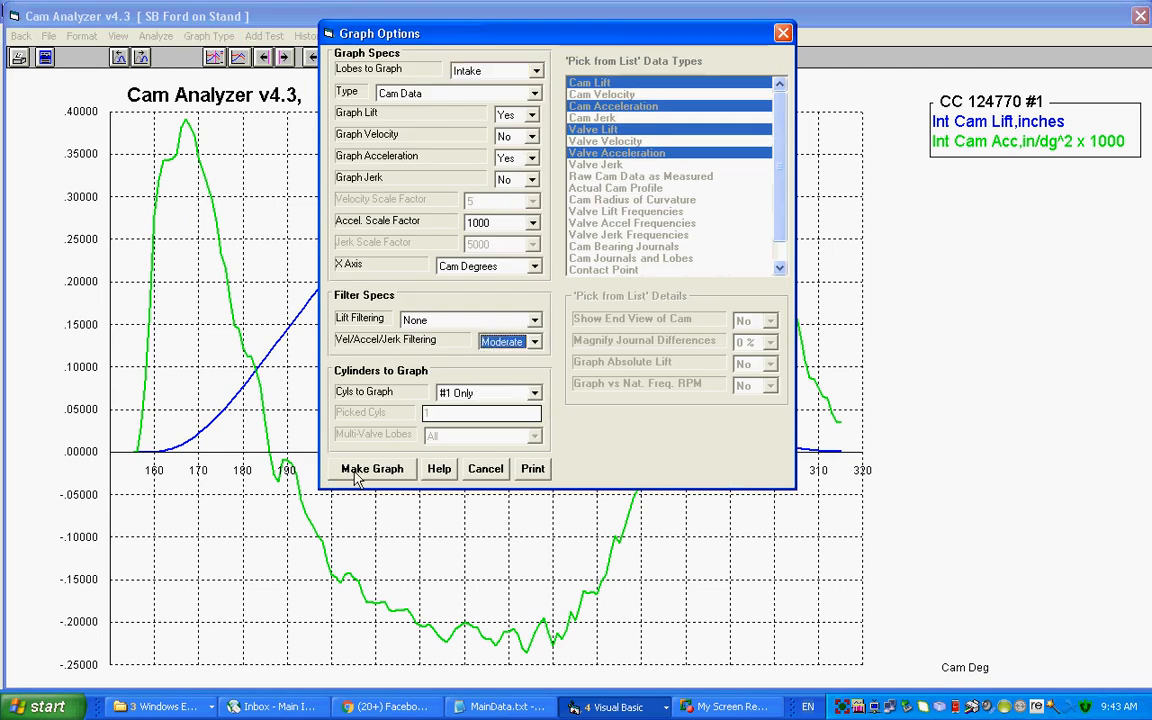
pyautogui.click(372, 468)
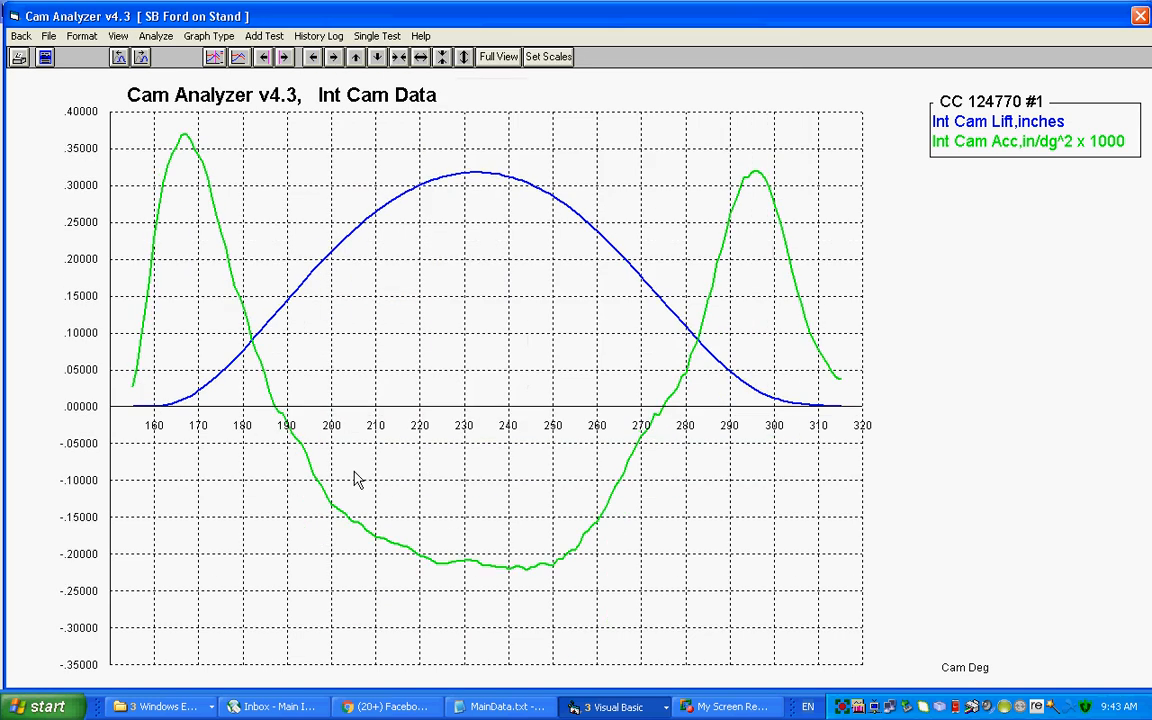
pyautogui.moveTo(288, 436)
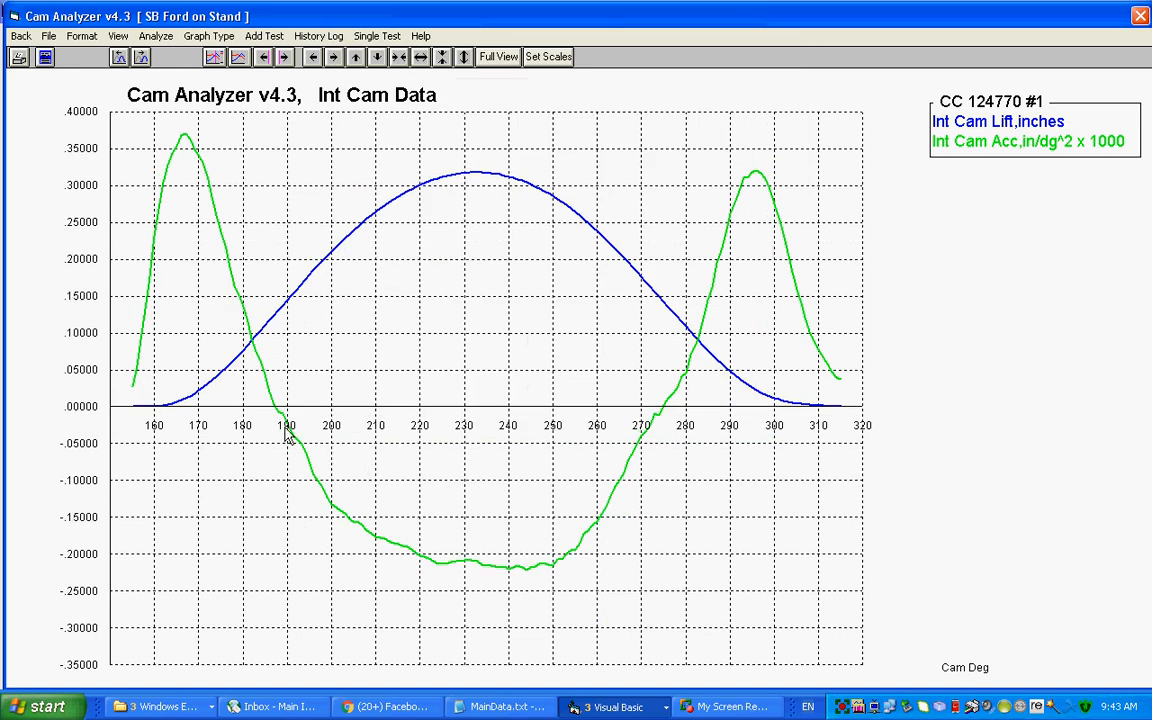
pyautogui.moveTo(308, 430)
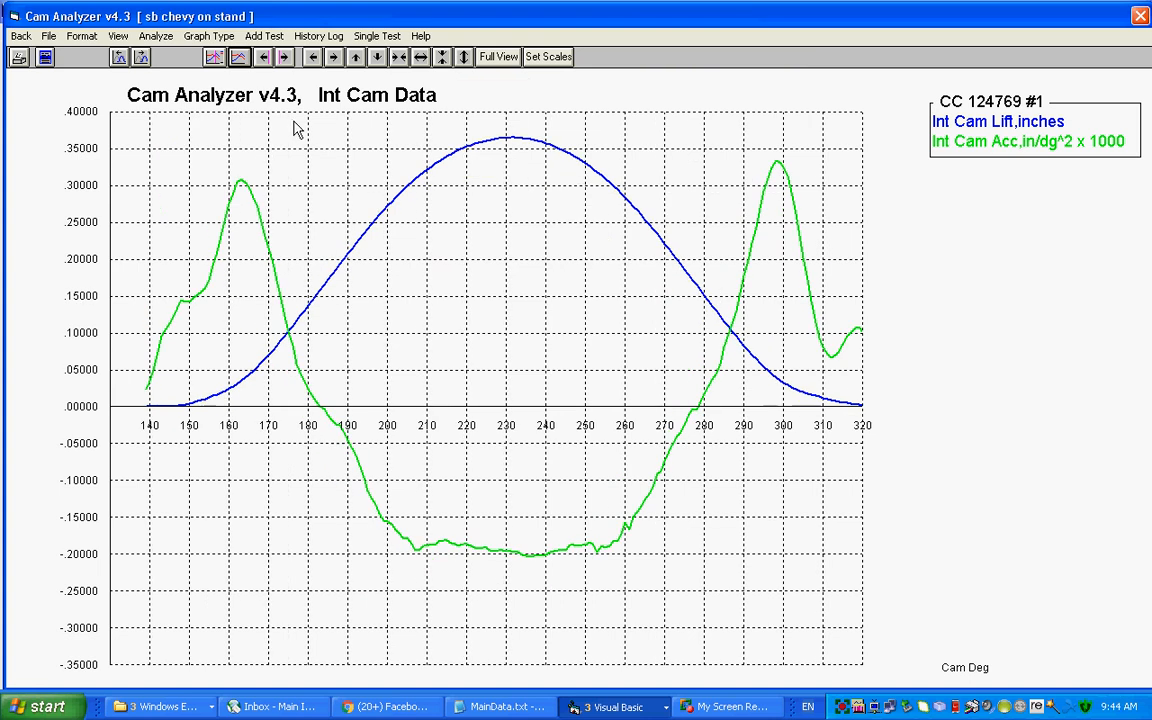
pyautogui.moveTo(540, 418)
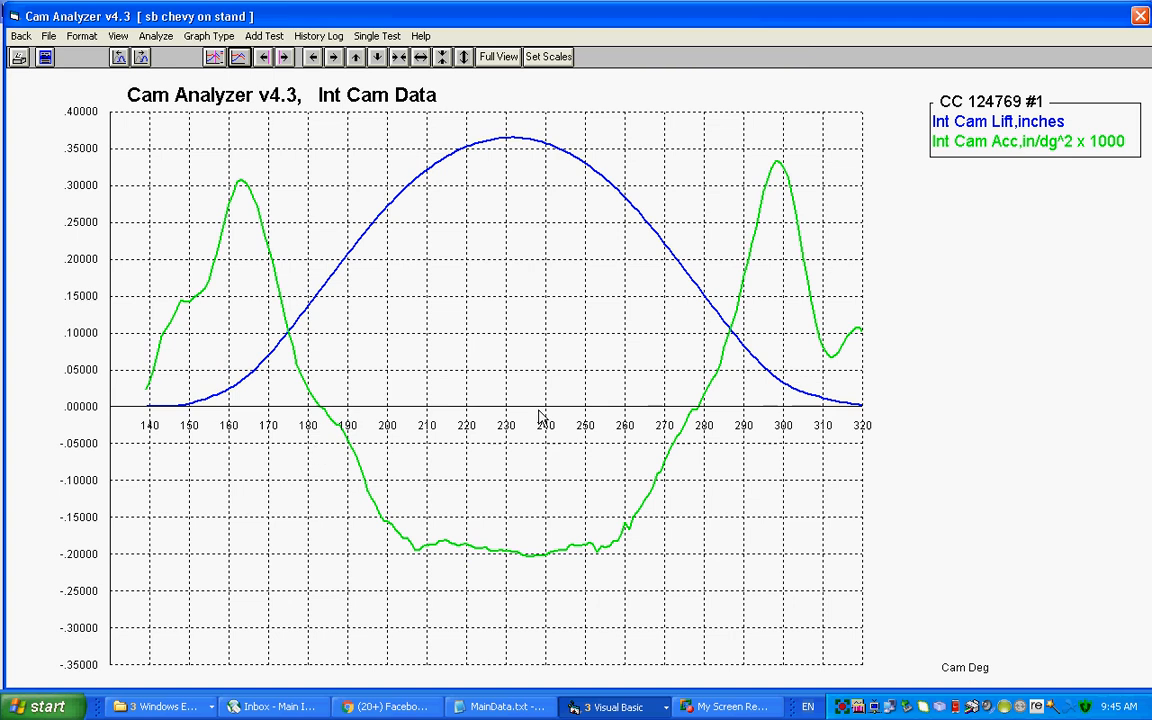
pyautogui.moveTo(184, 308)
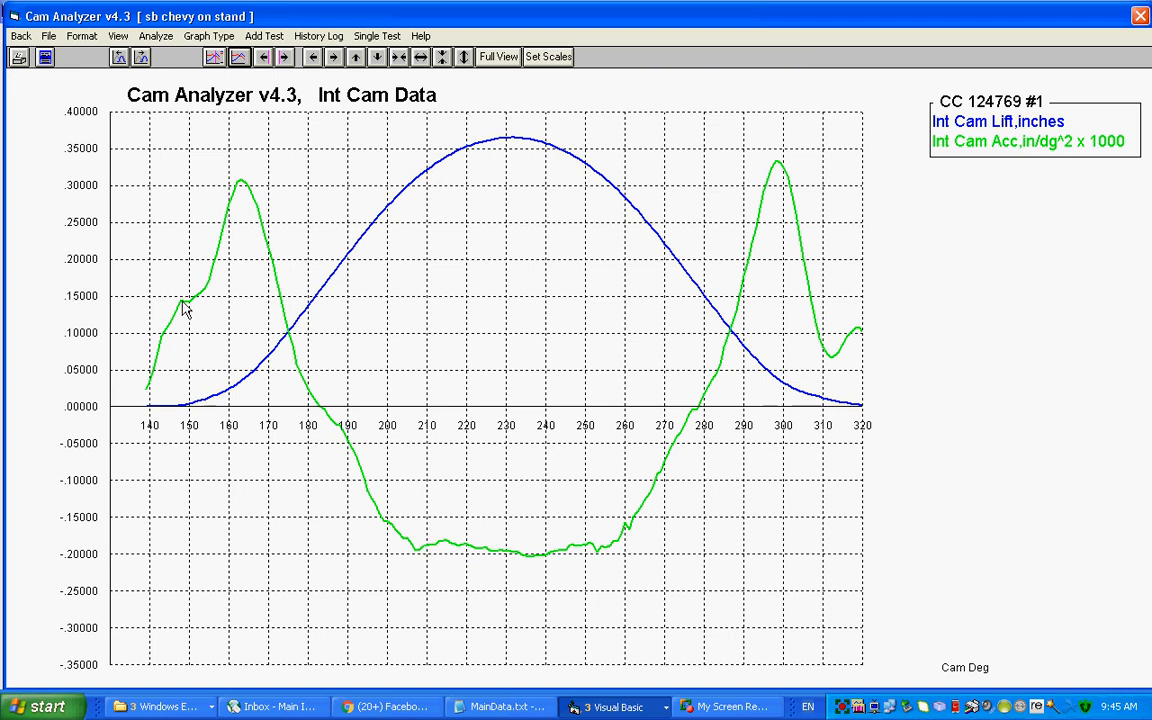
pyautogui.moveTo(218, 296)
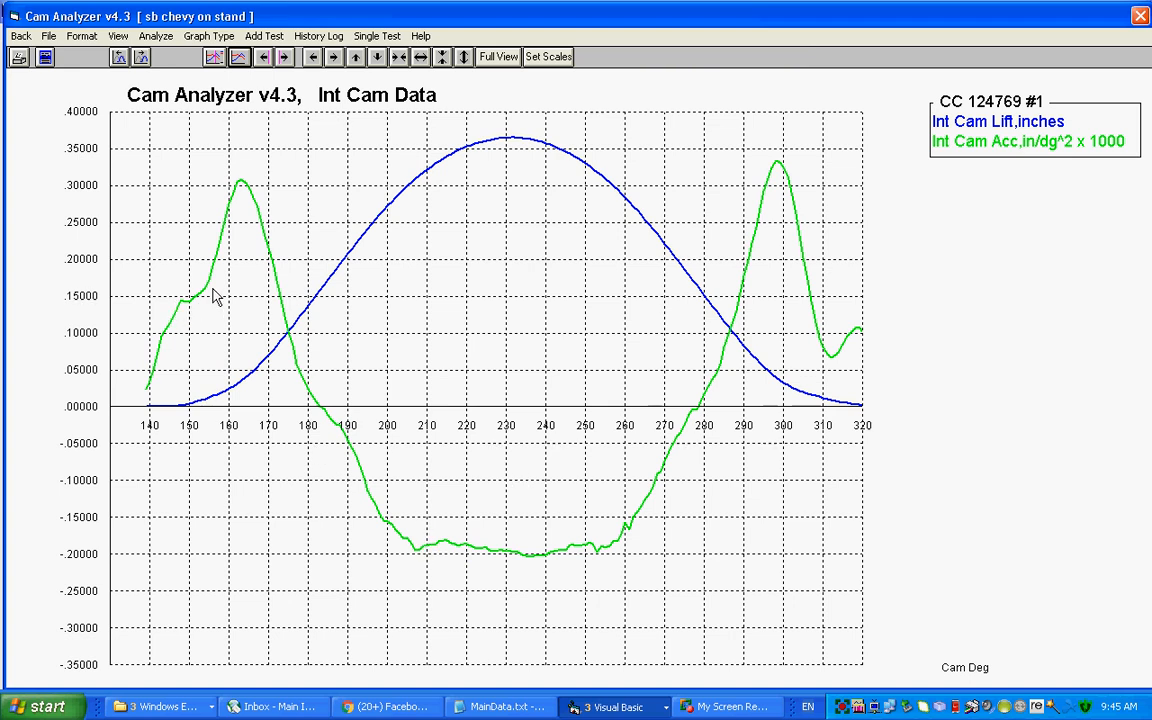
pyautogui.moveTo(180, 312)
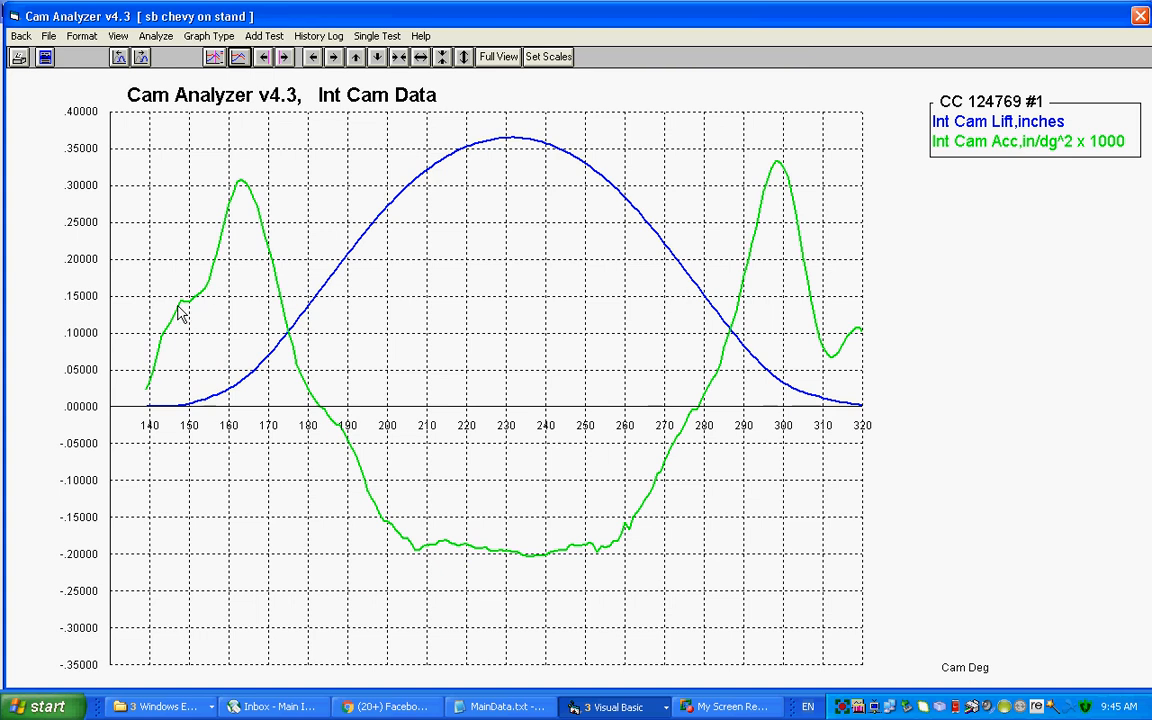
pyautogui.moveTo(756, 344)
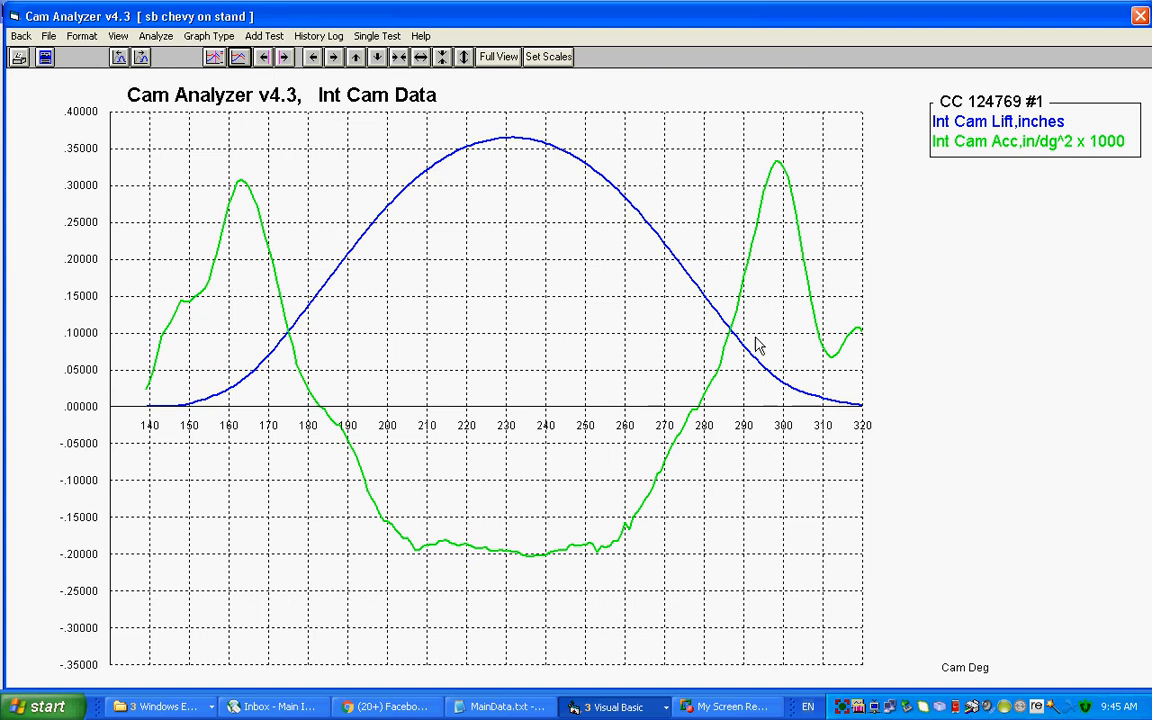
pyautogui.moveTo(844, 364)
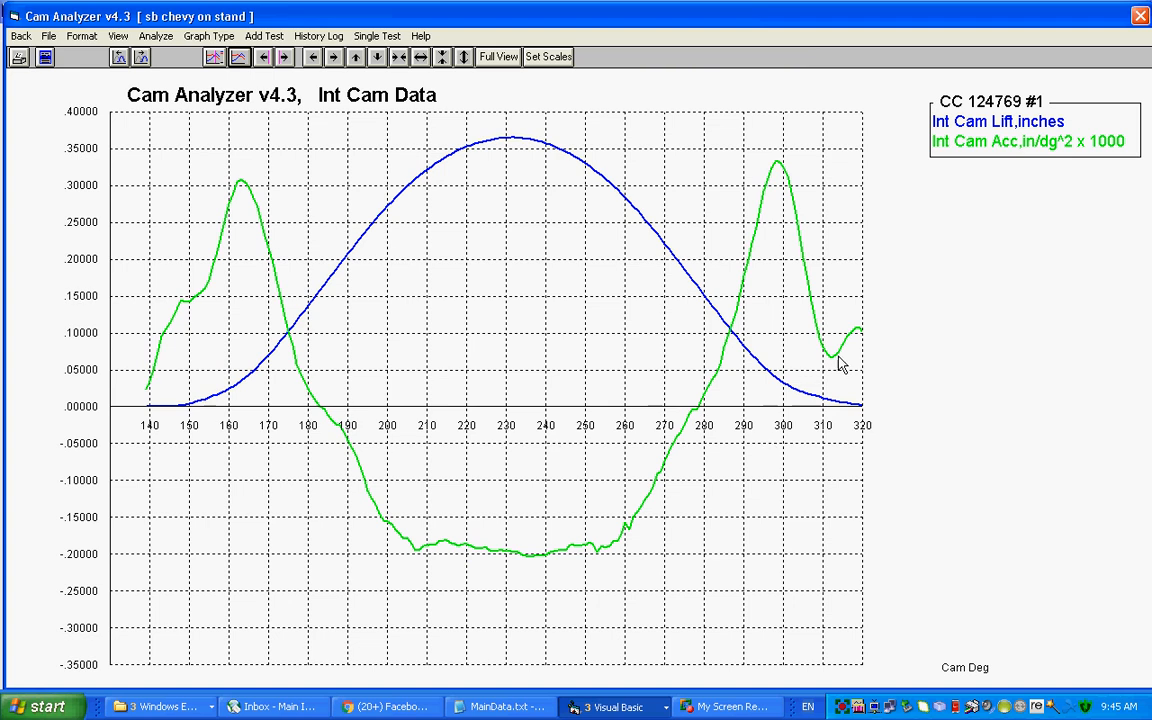
pyautogui.moveTo(864, 332)
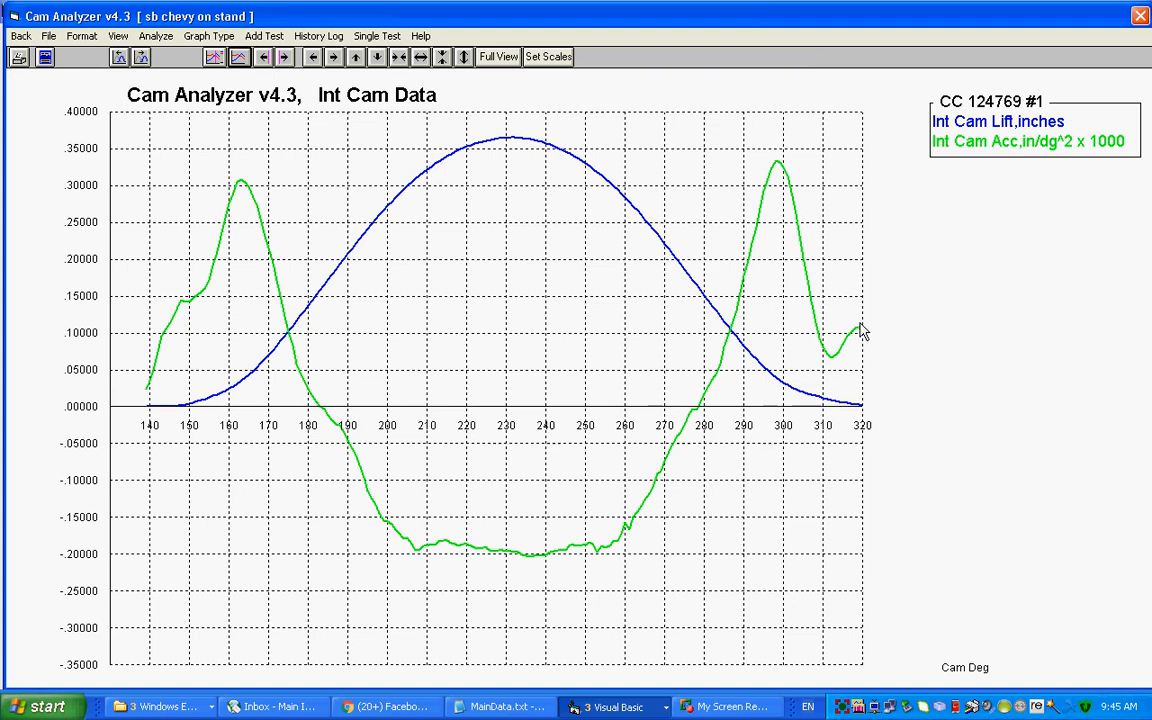
pyautogui.moveTo(950, 332)
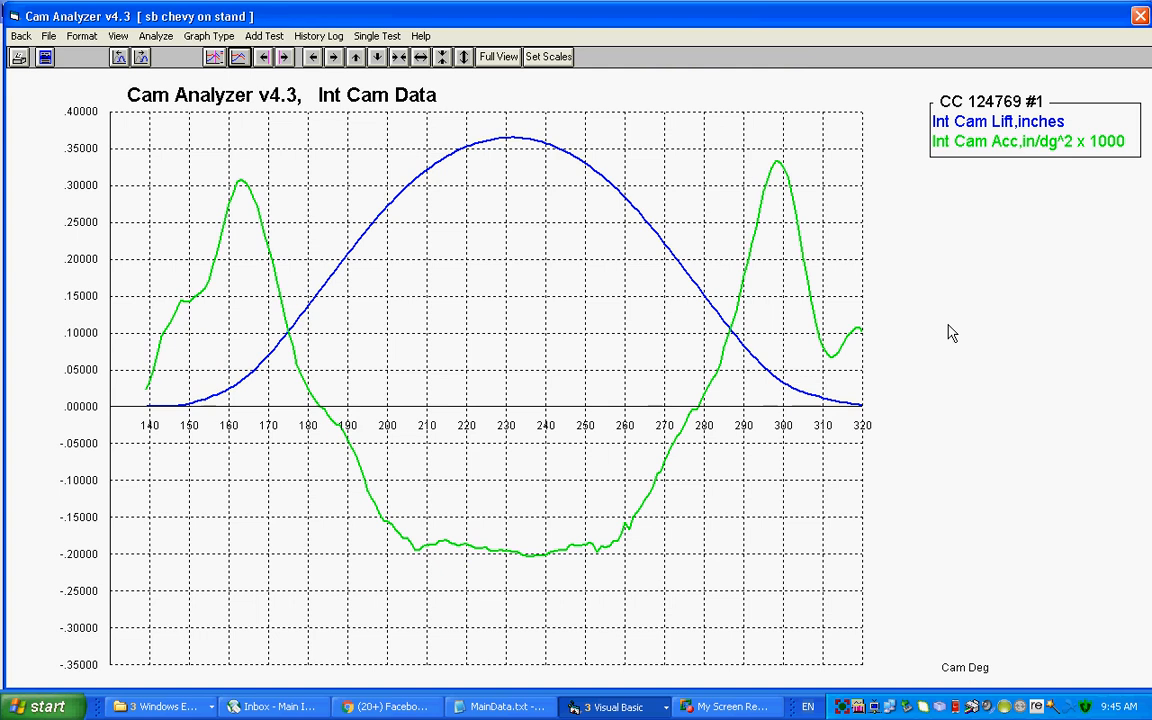
pyautogui.moveTo(196, 310)
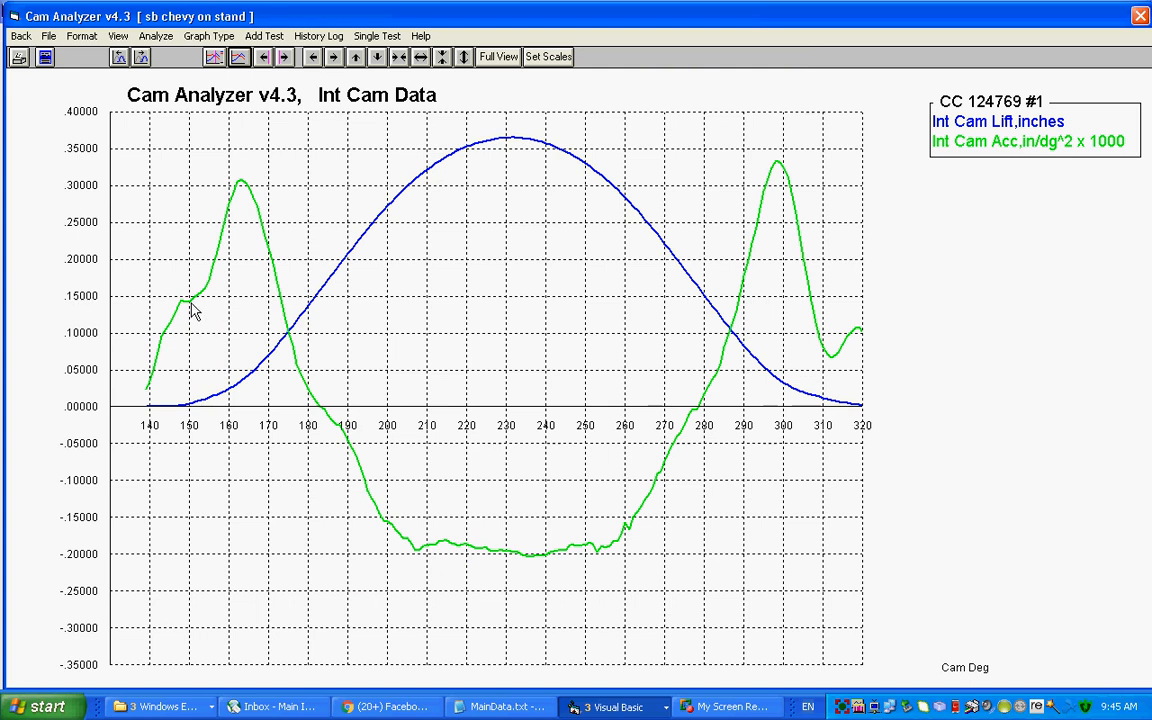
# Step: Read the intake lift .00595 and acceleration .0001477 at 151 cam degrees
pyautogui.click(190, 300)
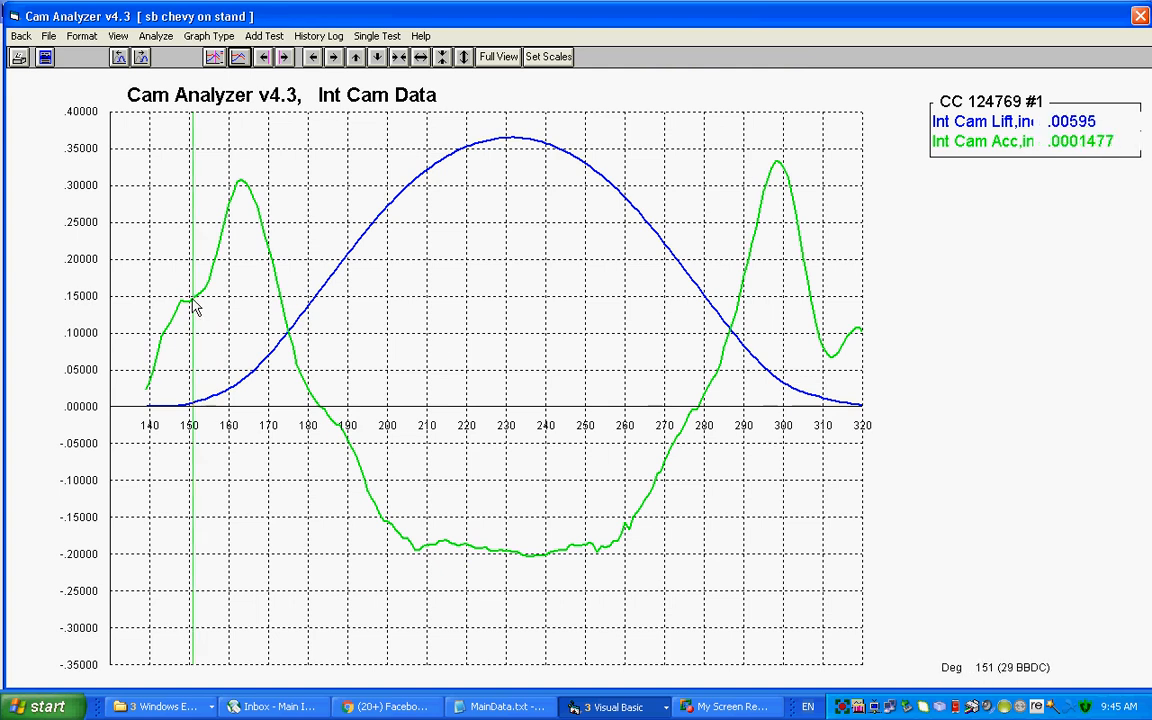
pyautogui.moveTo(1128, 116)
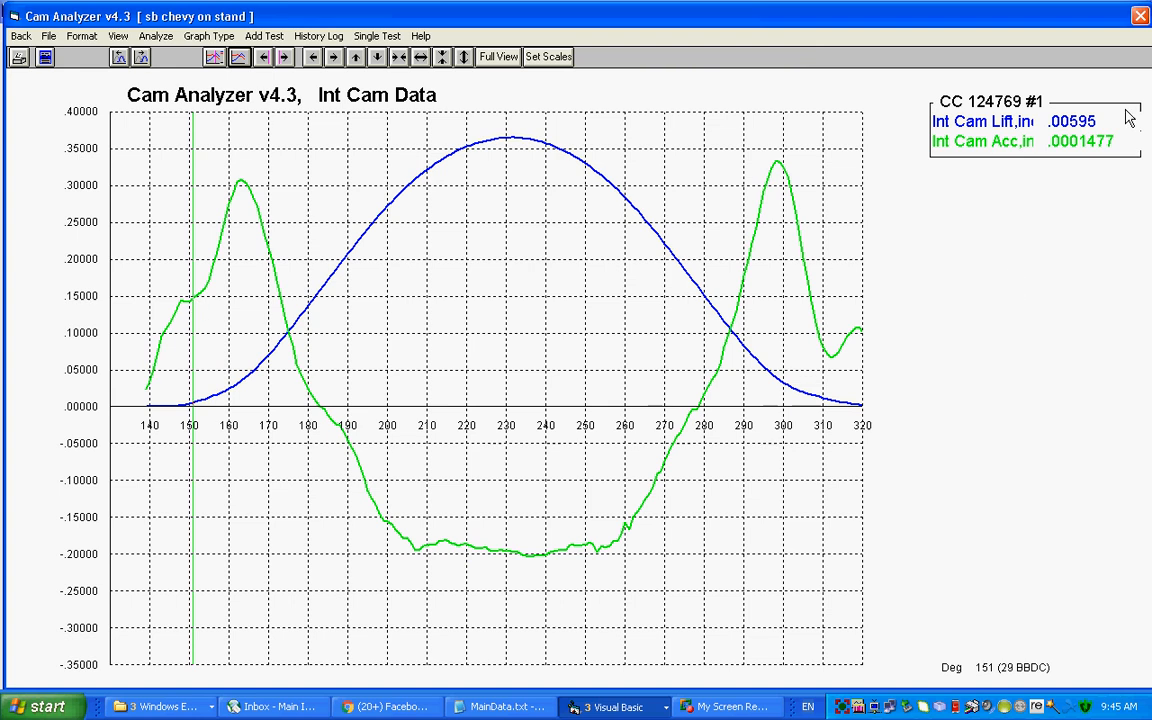
pyautogui.moveTo(822, 360)
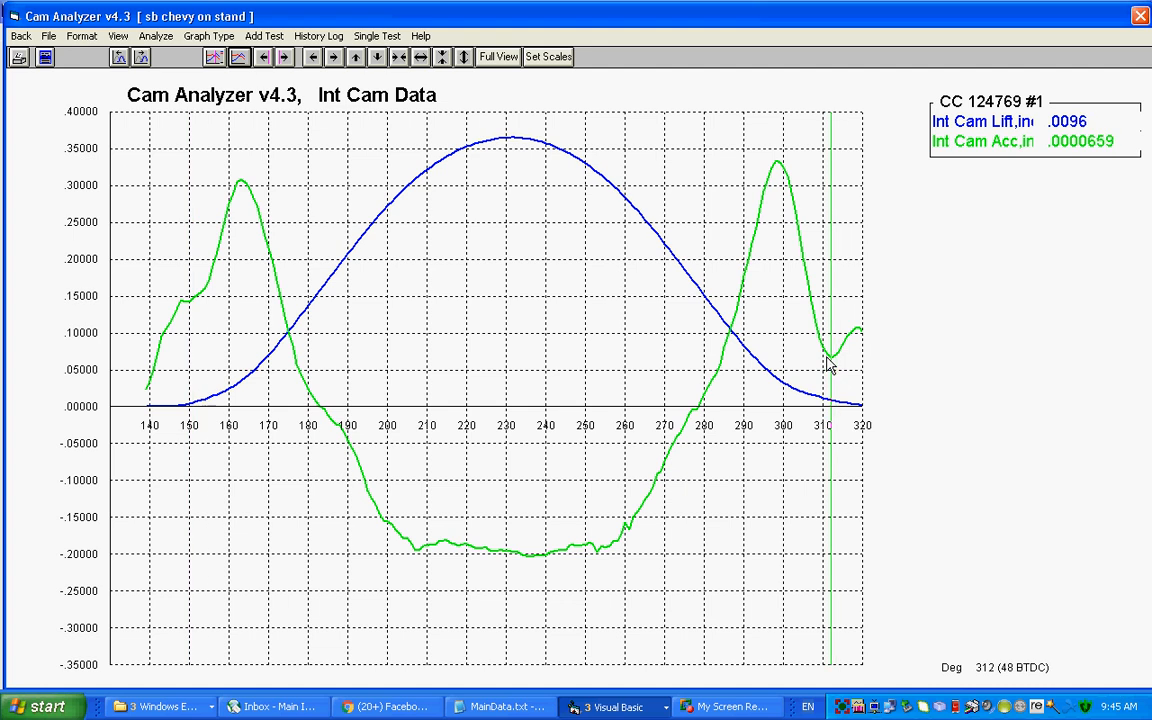
pyautogui.moveTo(798, 312)
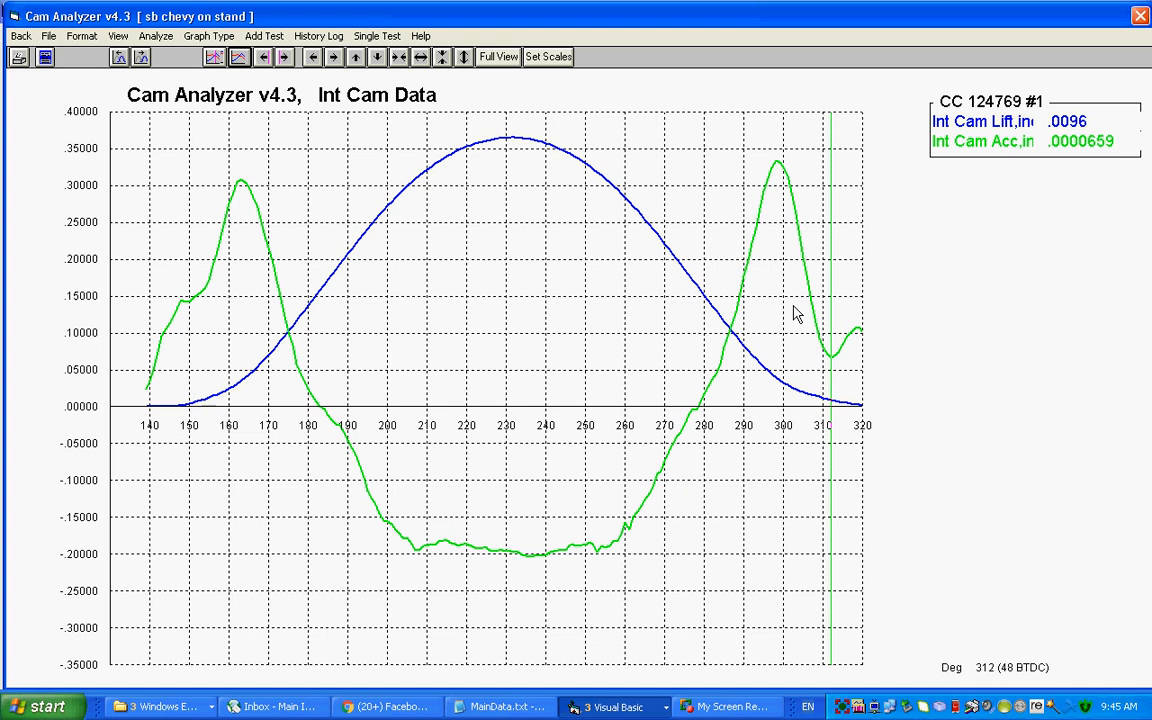
pyautogui.moveTo(744, 272)
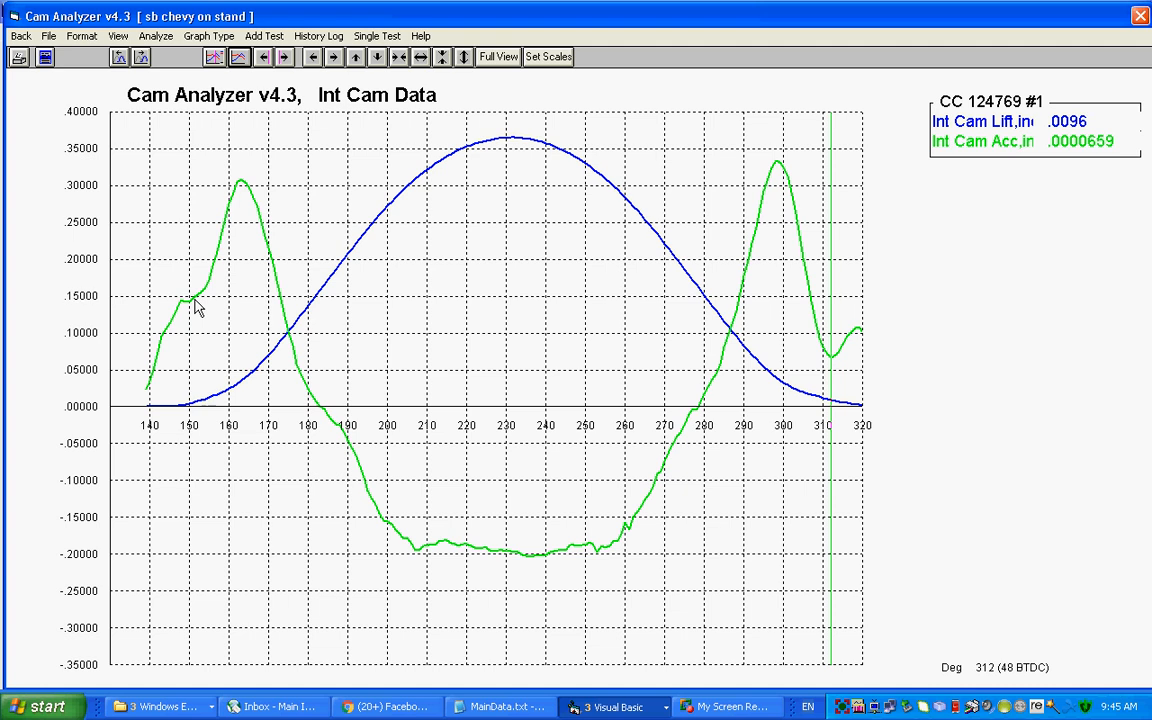
pyautogui.moveTo(218, 404)
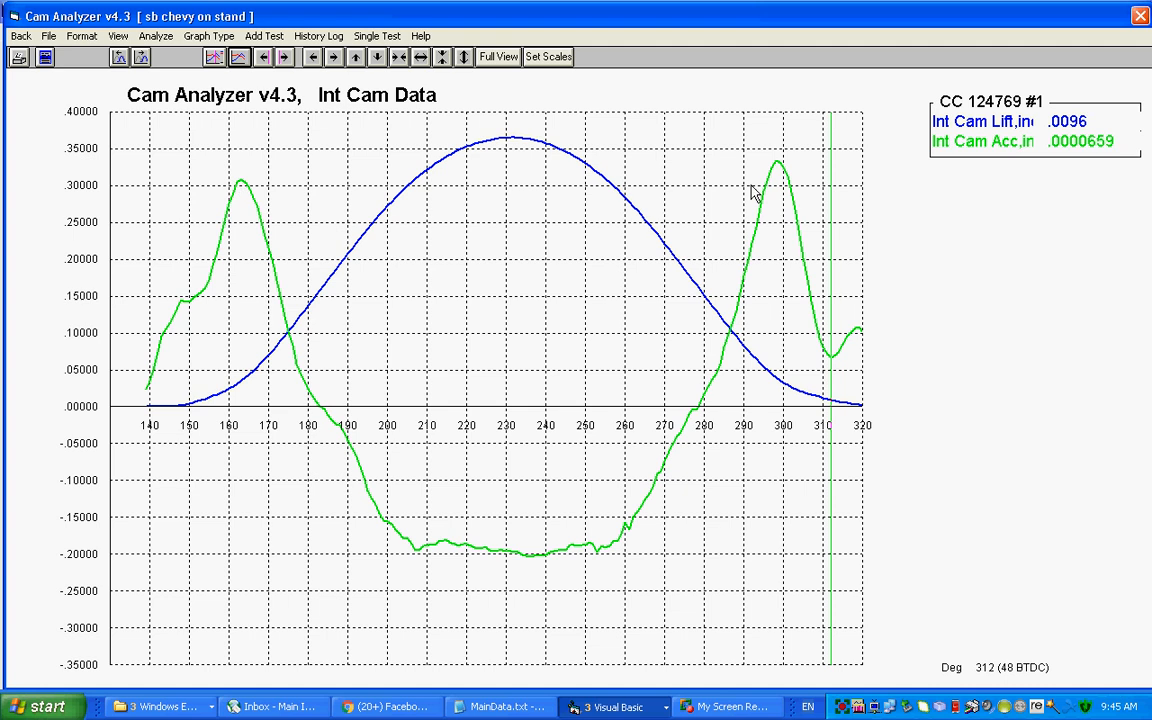
pyautogui.moveTo(420, 556)
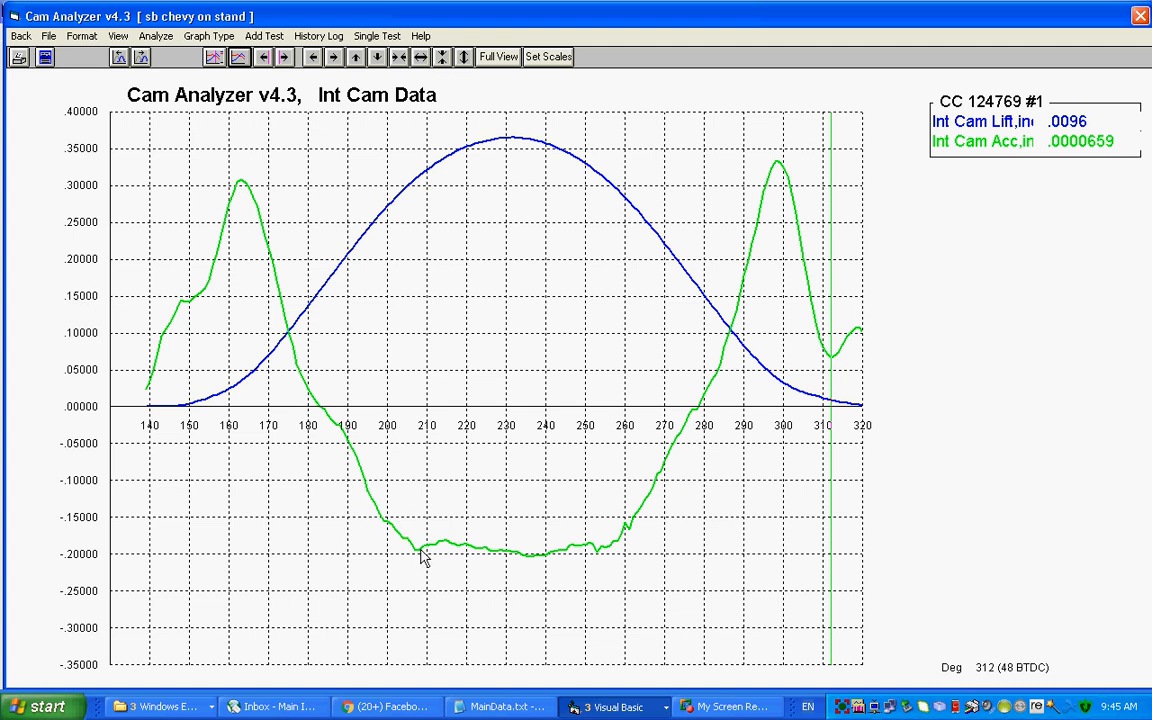
pyautogui.moveTo(418, 210)
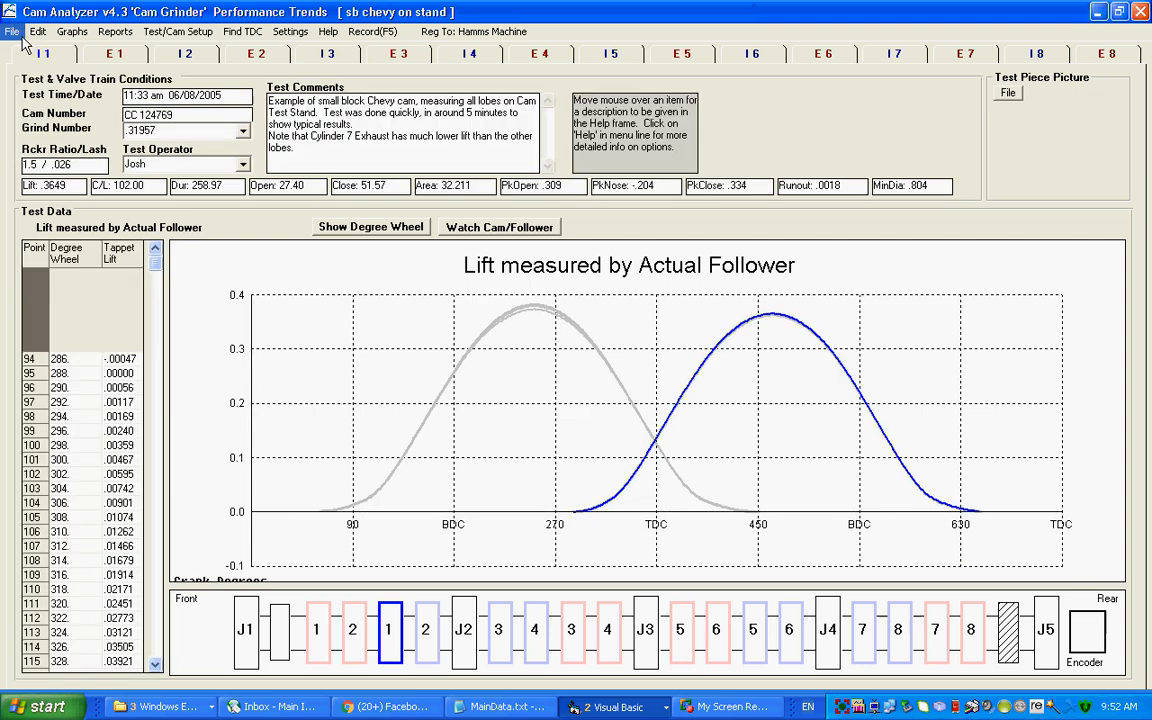
# Step: Set the intake follower to Virtual Flat with .842 body, 60 crown radius and Std Ono Sokki probe
pyautogui.click(176, 32)
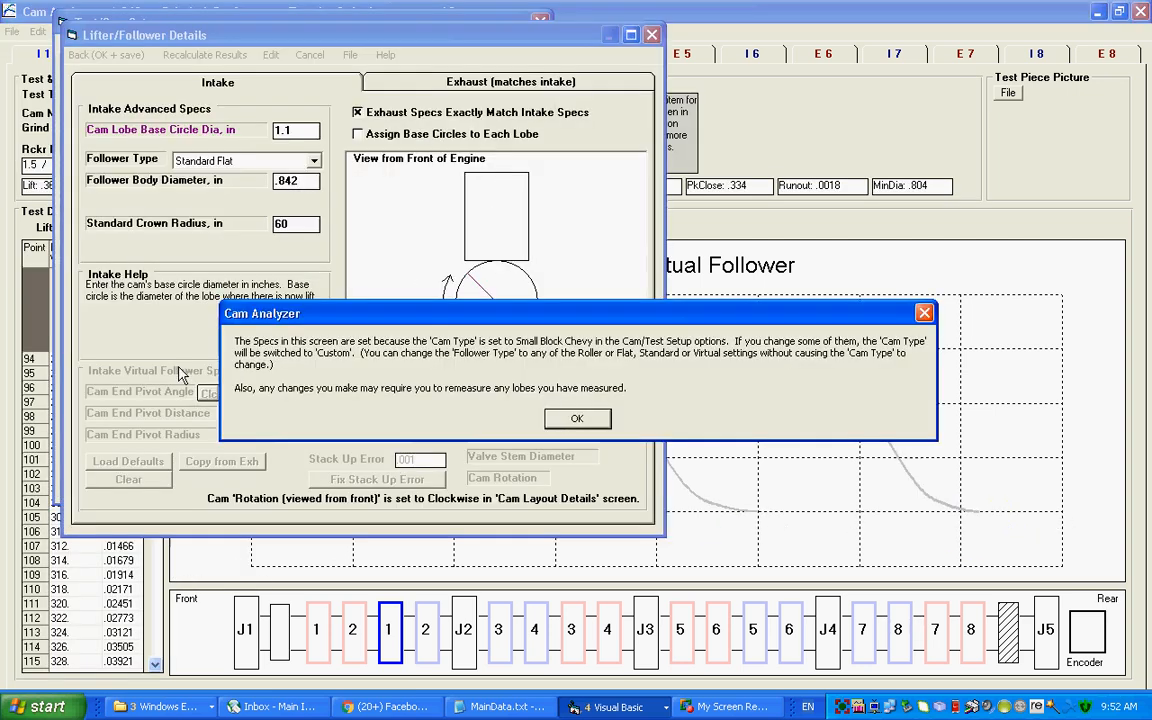
pyautogui.click(576, 418)
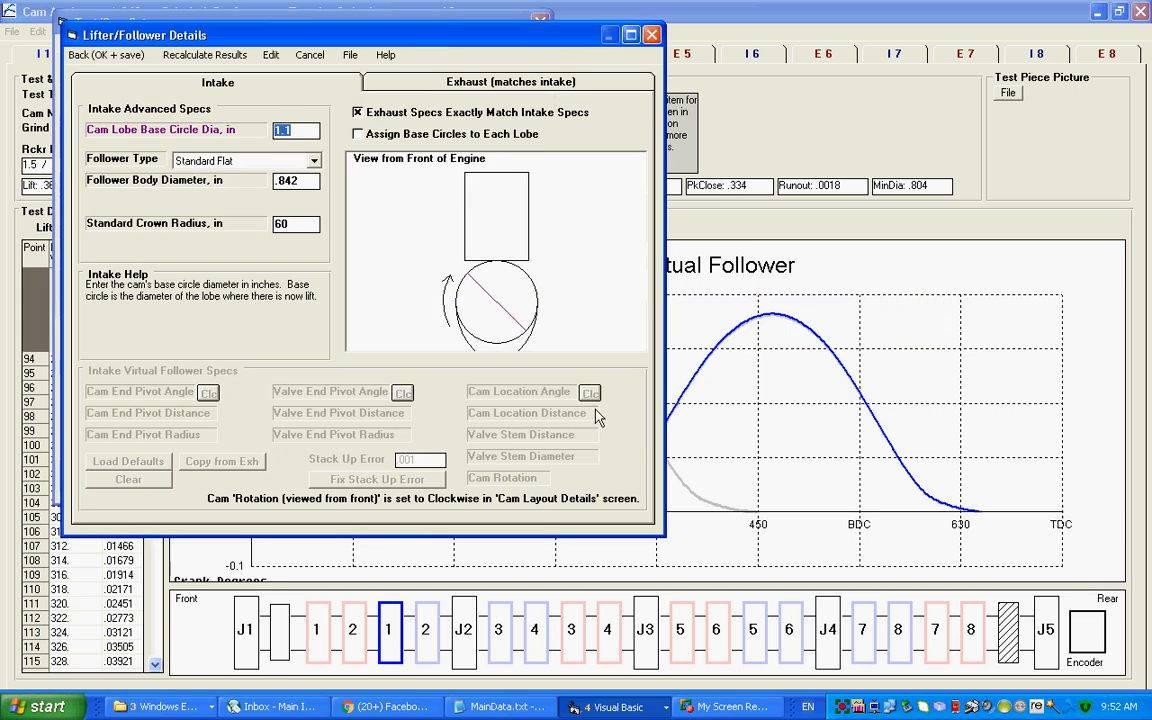
pyautogui.moveTo(480, 268)
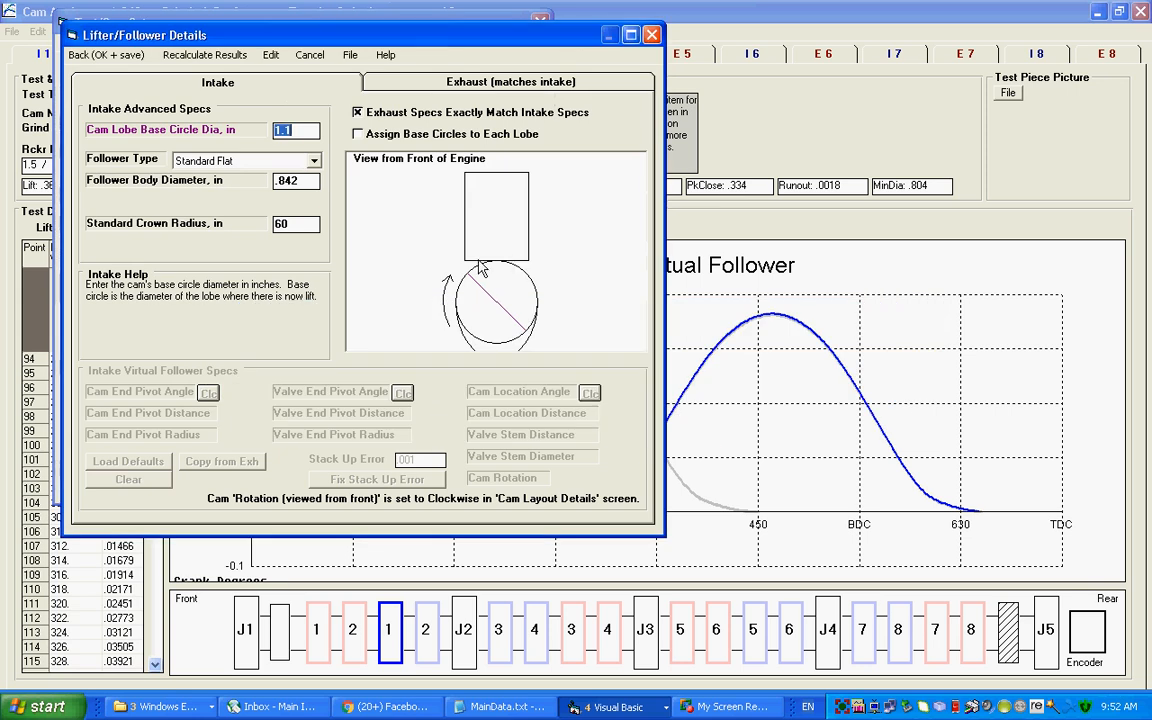
pyautogui.moveTo(96, 160)
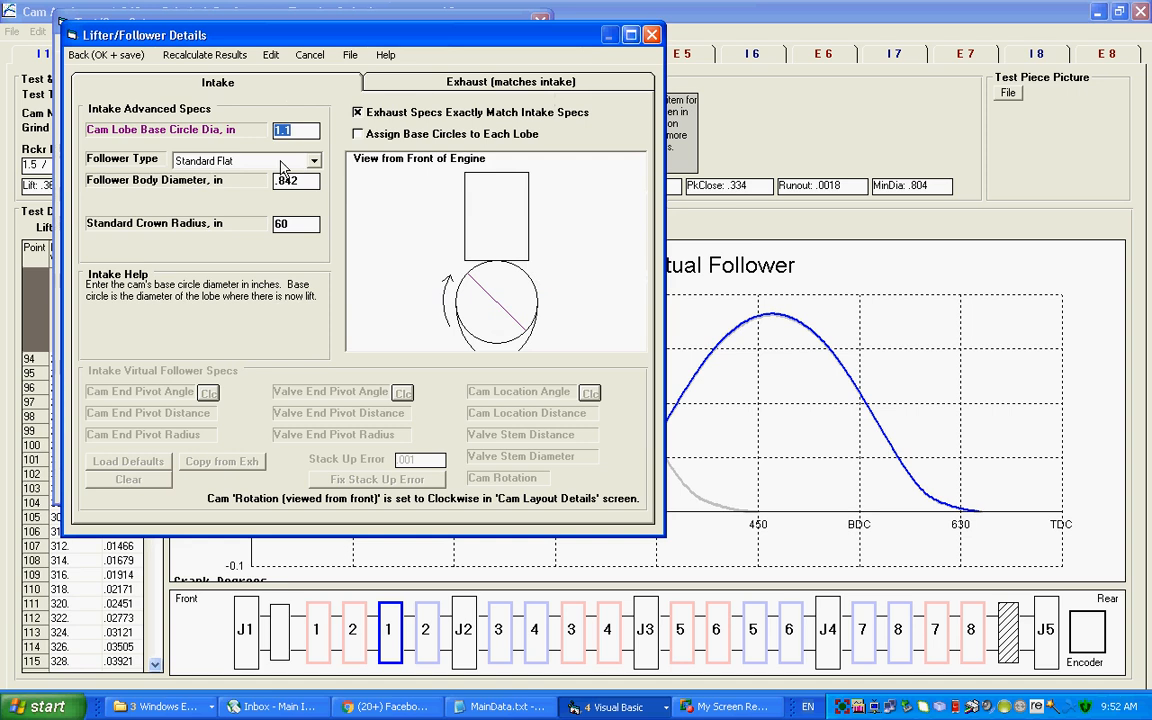
pyautogui.moveTo(292, 172)
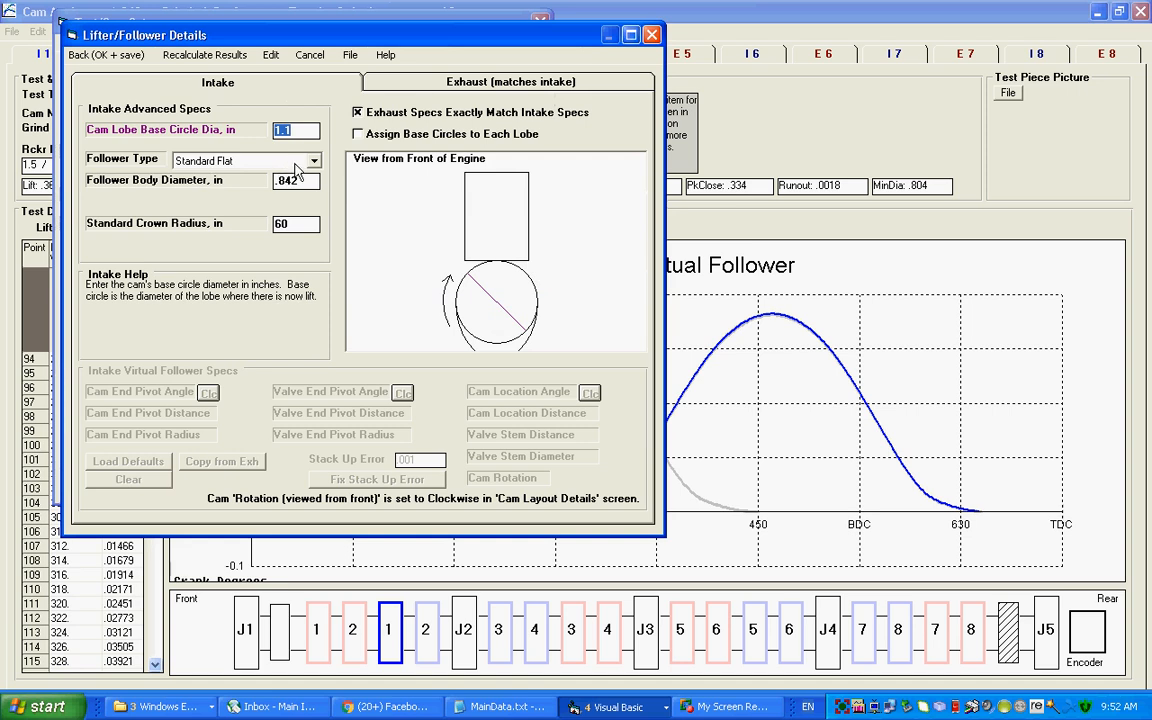
pyautogui.click(304, 160)
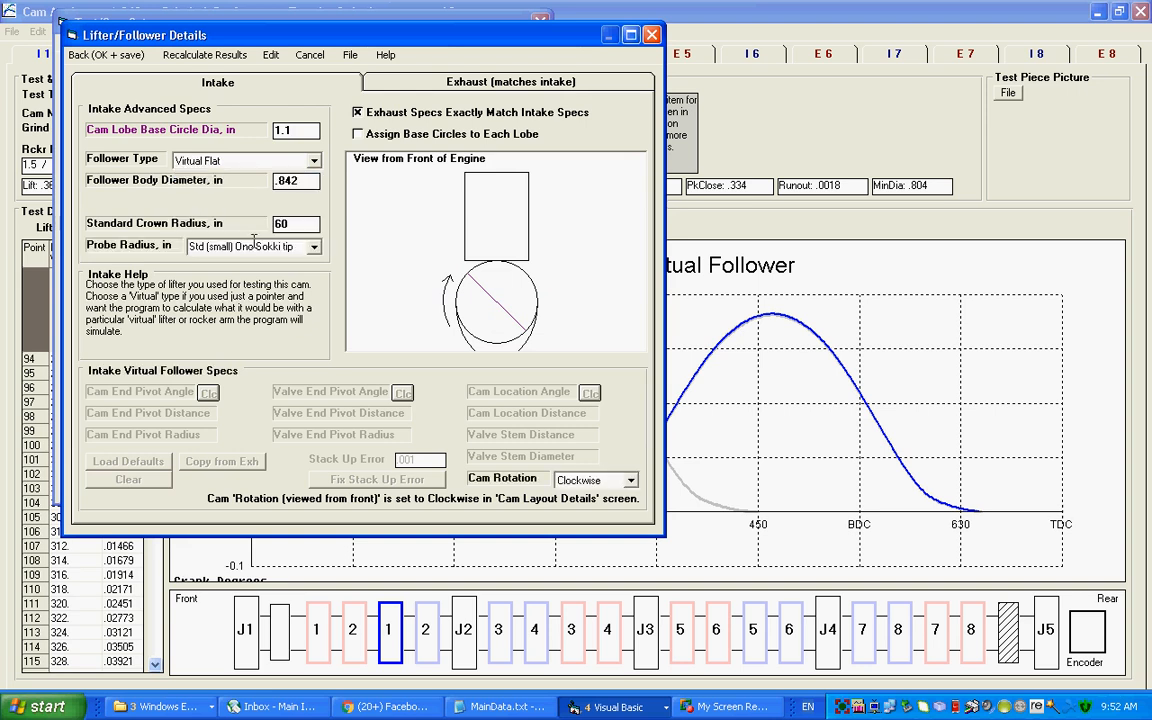
pyautogui.moveTo(220, 262)
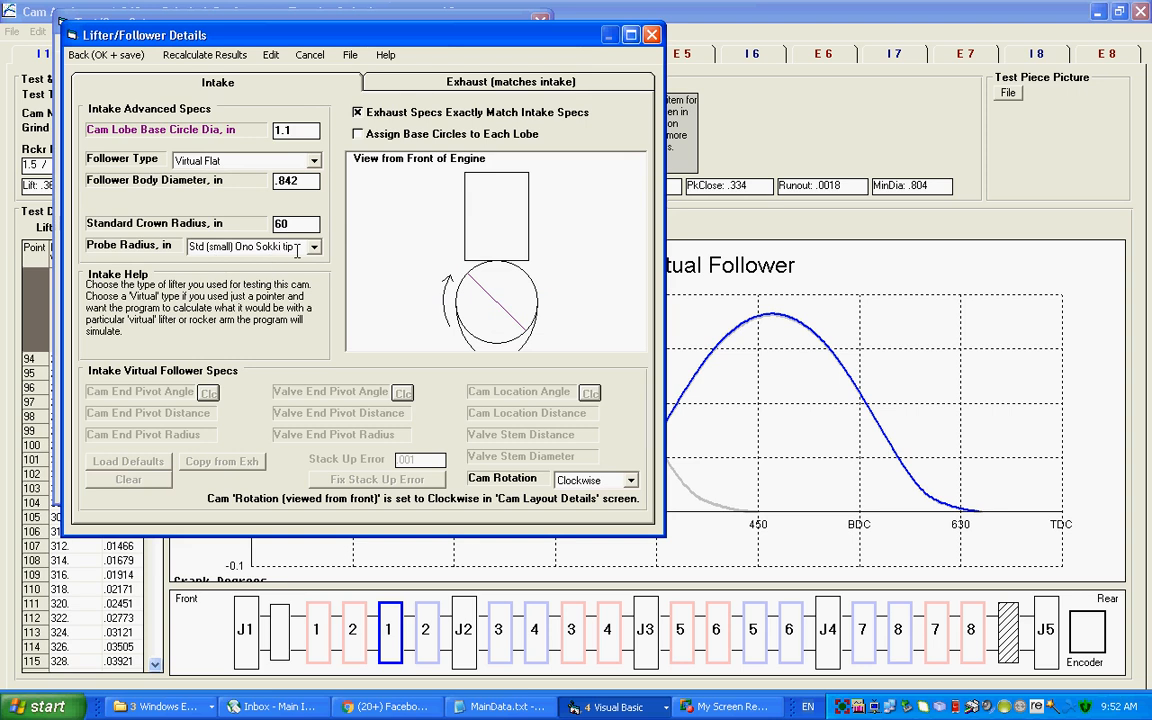
pyautogui.moveTo(564, 260)
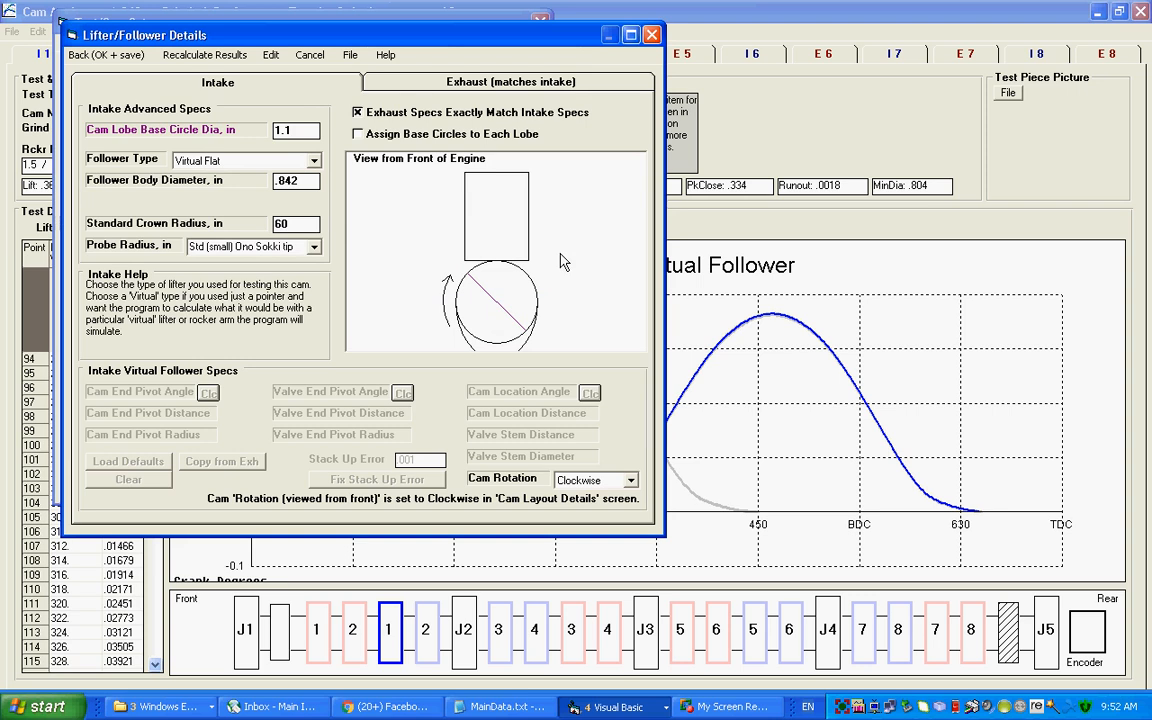
pyautogui.moveTo(504, 270)
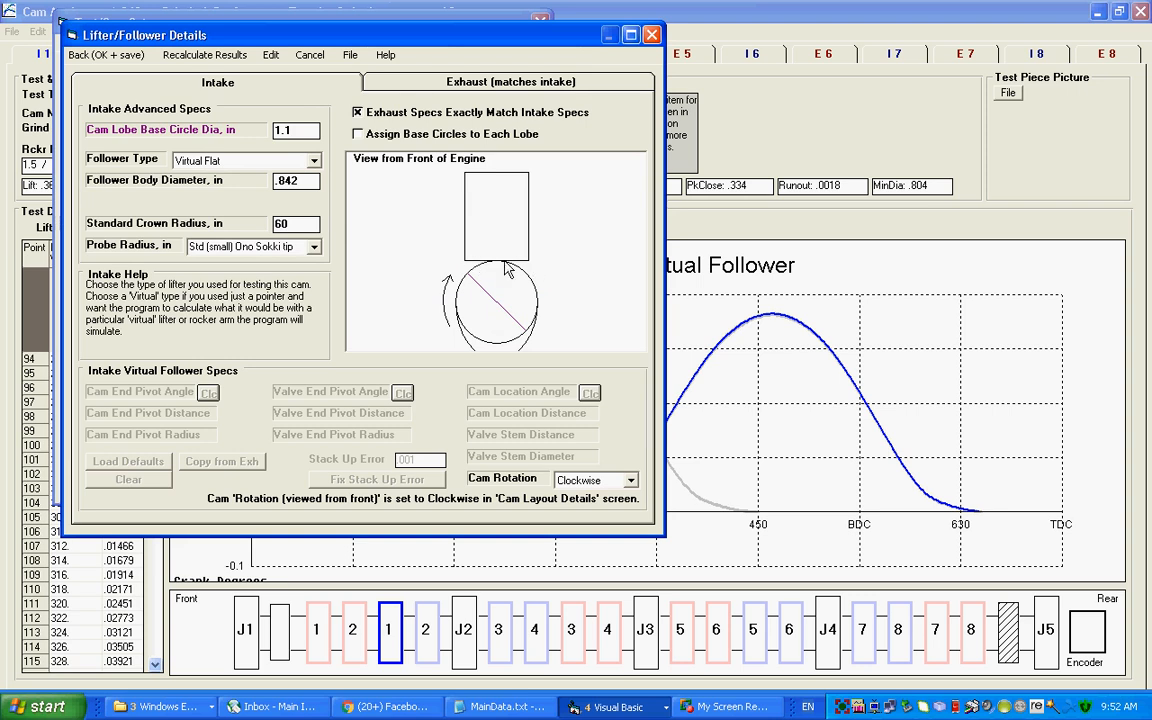
pyautogui.moveTo(256, 264)
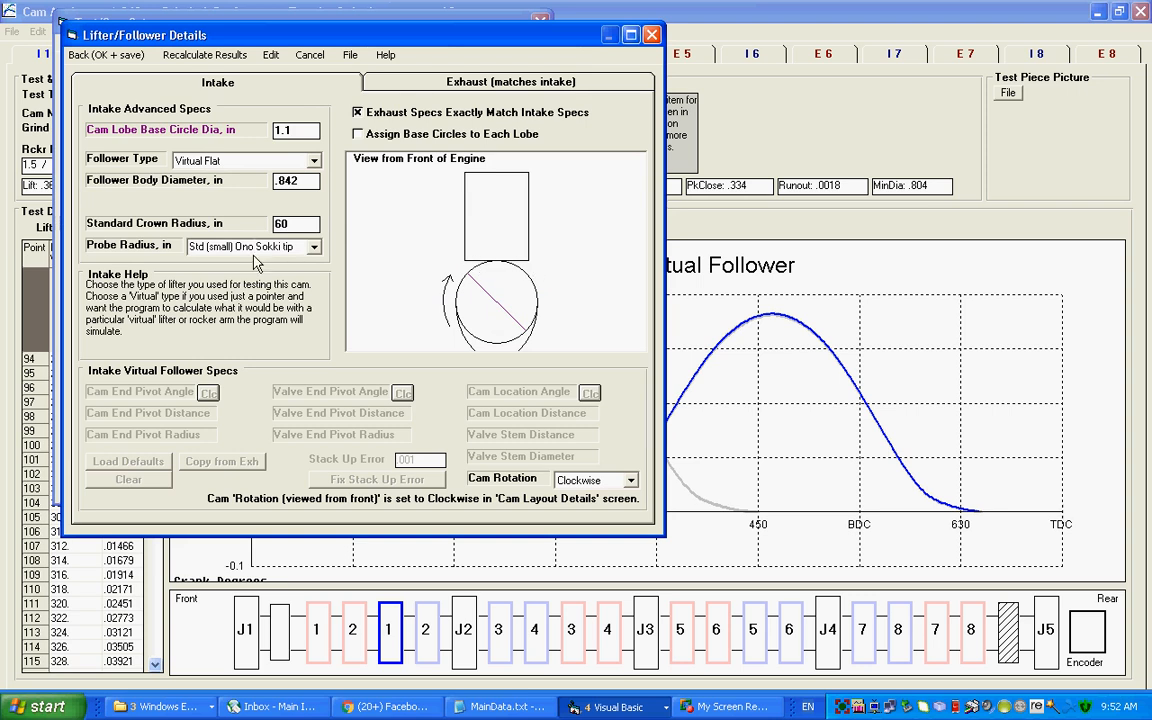
pyautogui.moveTo(320, 256)
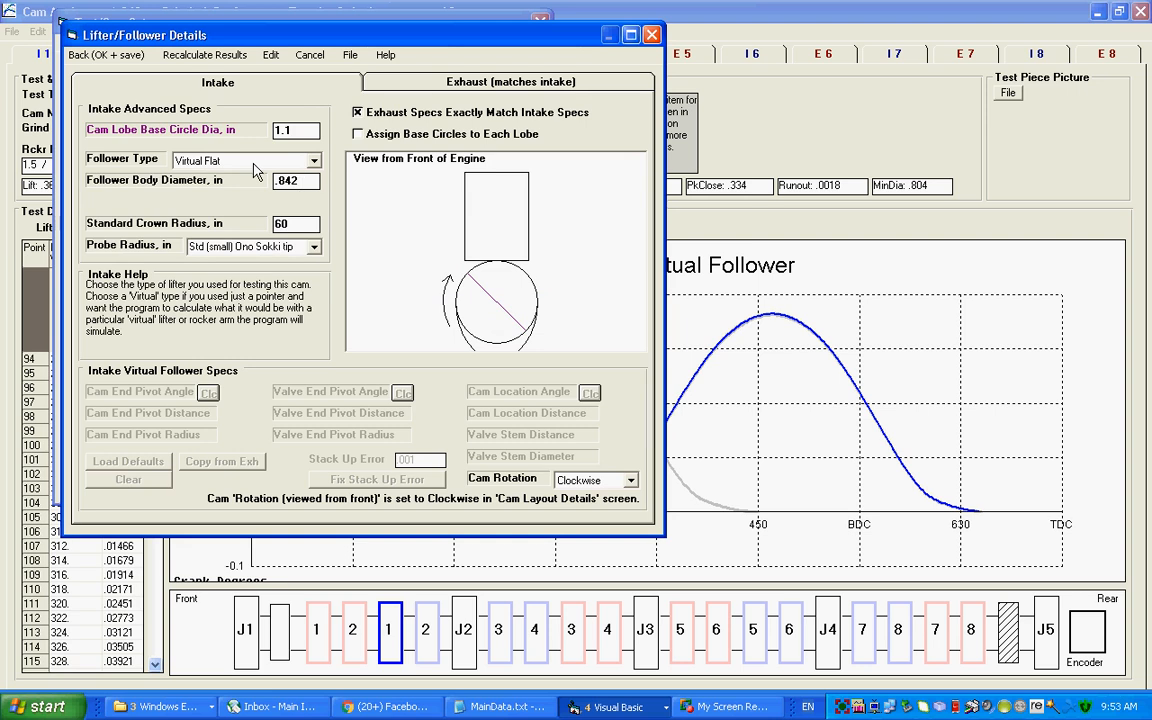
pyautogui.click(104, 56)
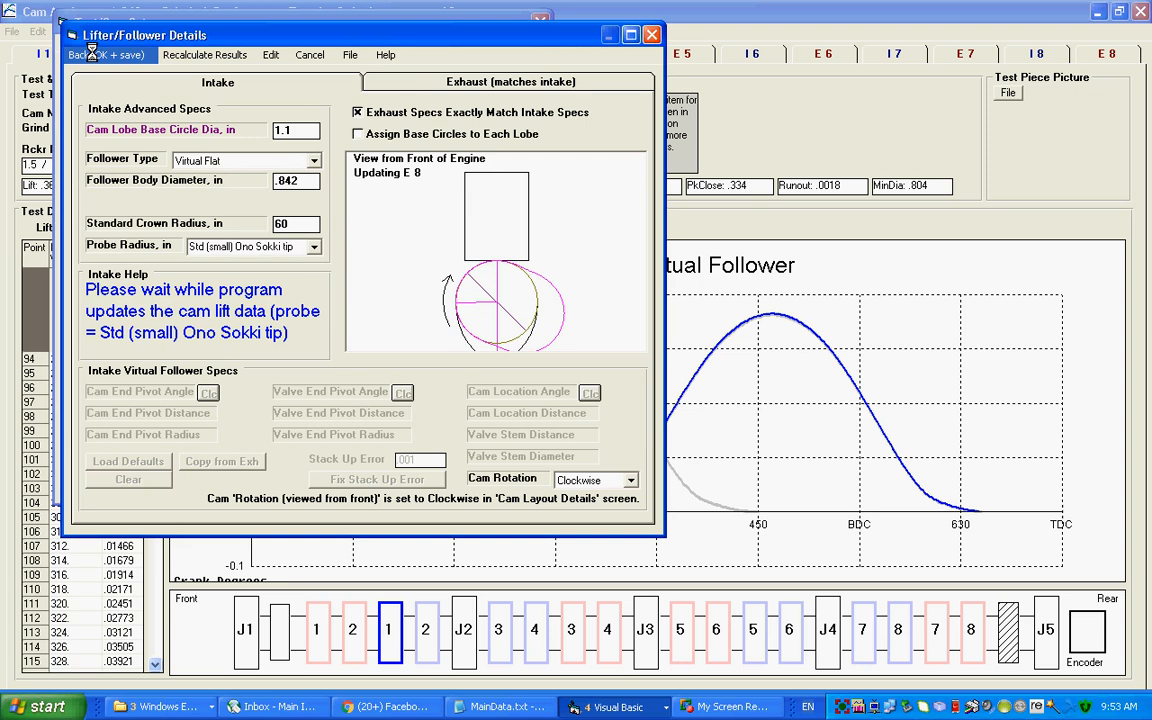
# Step: Close the follower and Test/Cam Setup windows and bring up Graph Options again
pyautogui.click(100, 56)
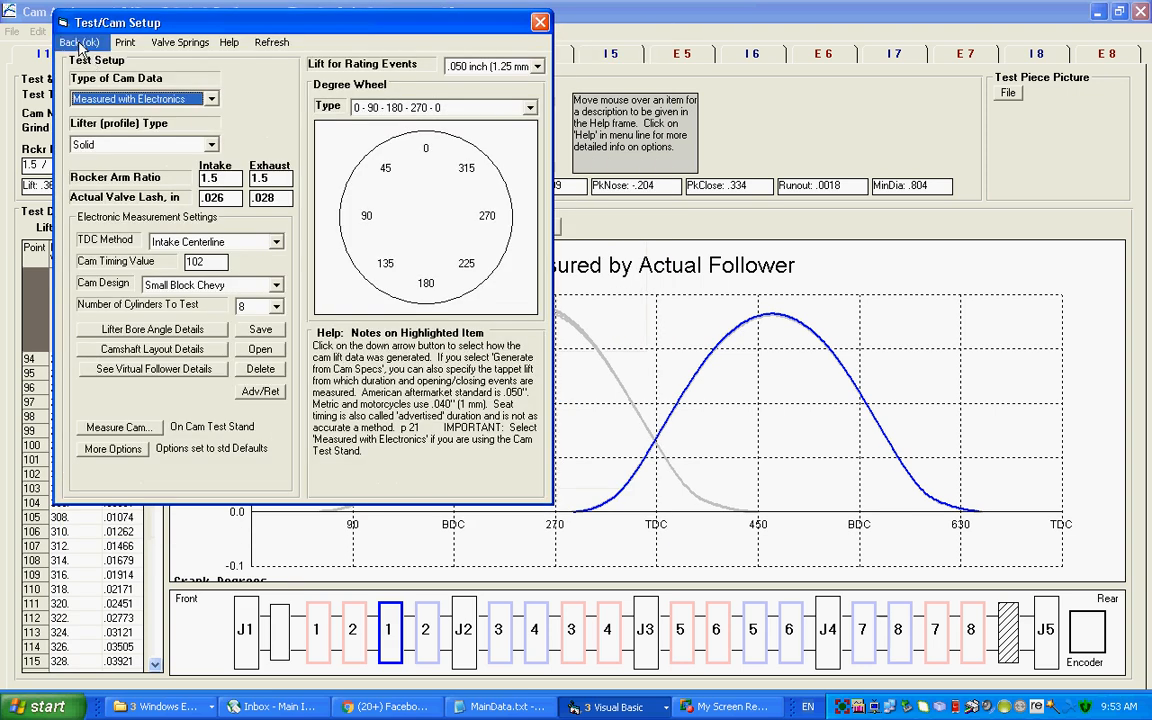
pyautogui.click(78, 42)
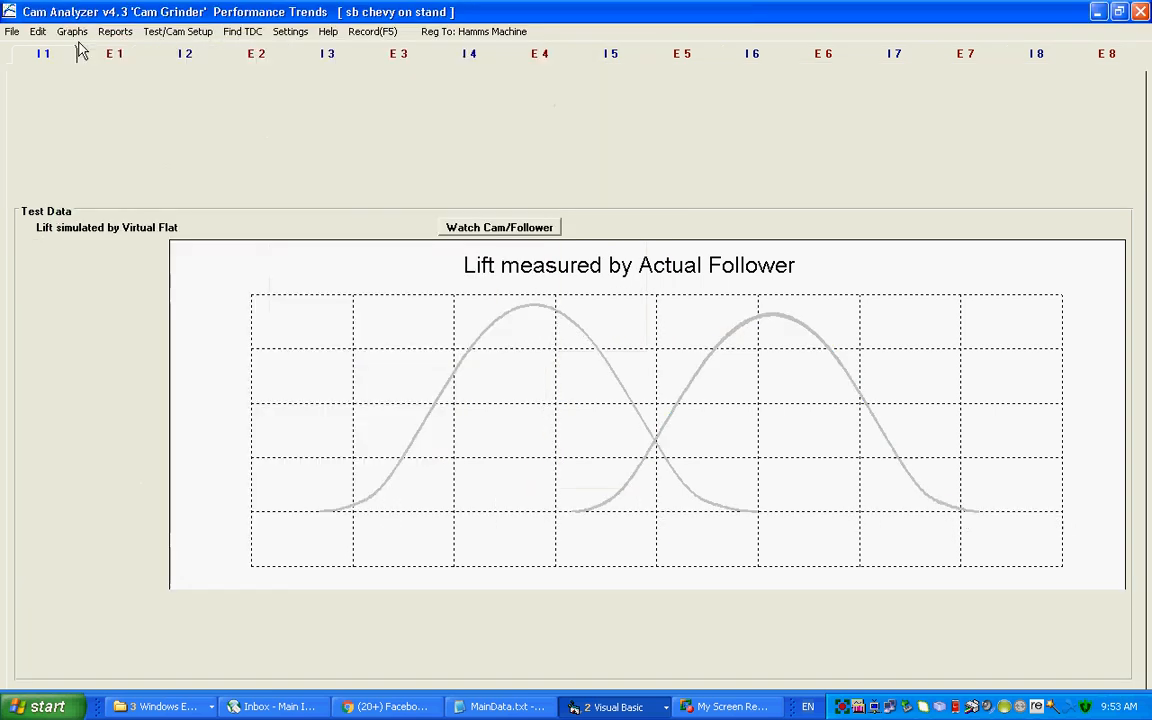
pyautogui.click(72, 32)
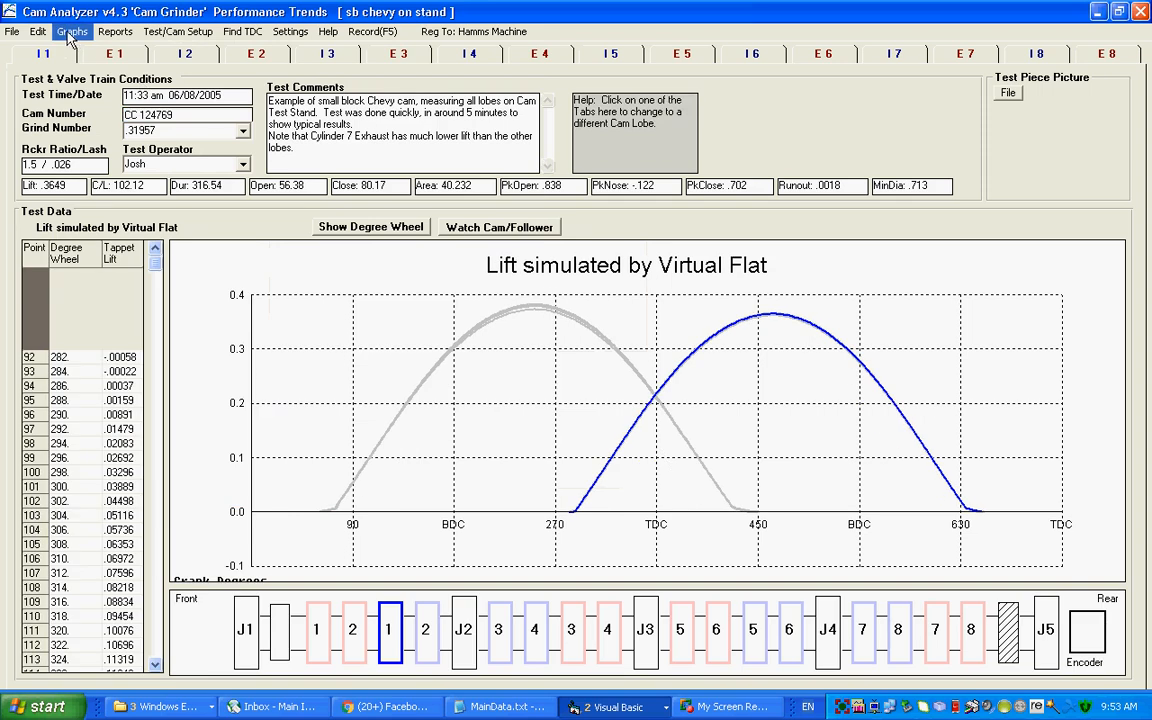
pyautogui.click(72, 32)
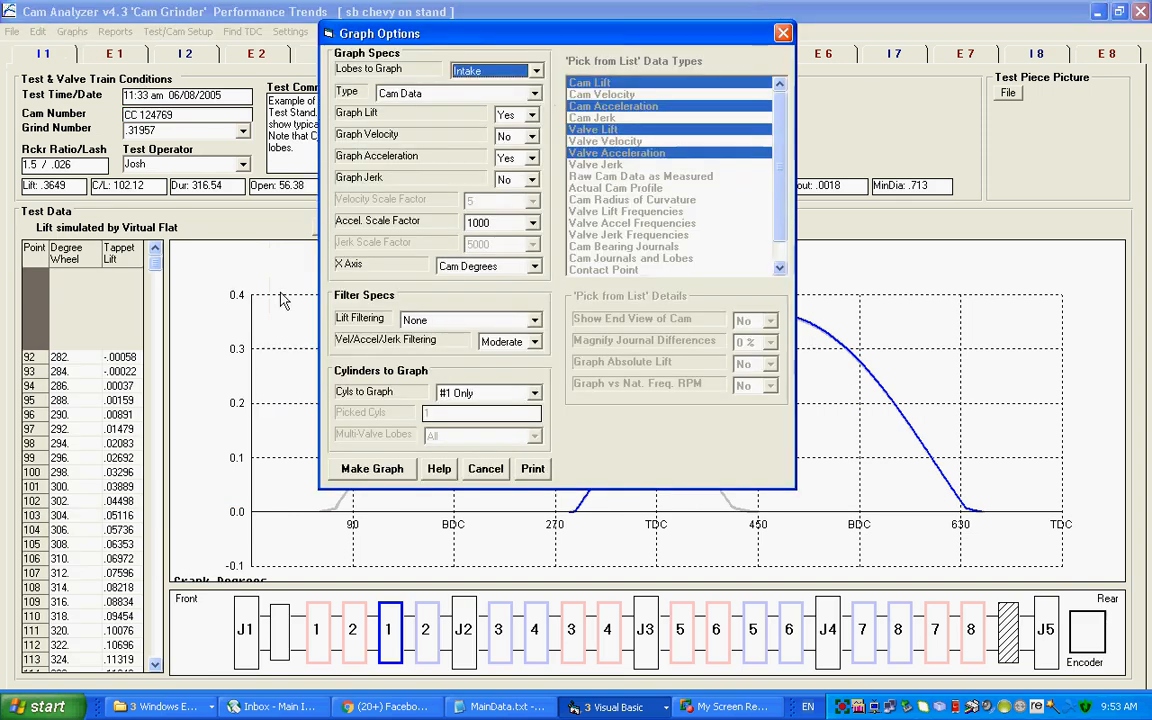
# Step: Draw the Virtual Flat simulated intake lift and acceleration graph for cam CC 124769
pyautogui.click(372, 468)
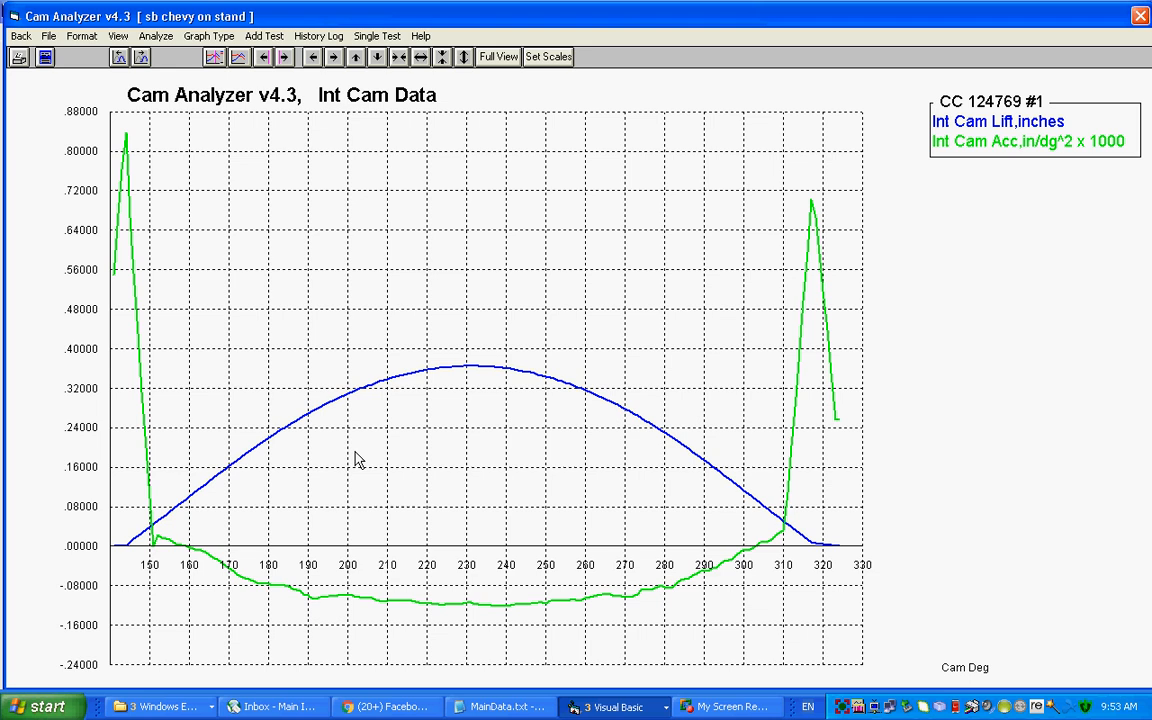
pyautogui.moveTo(348, 504)
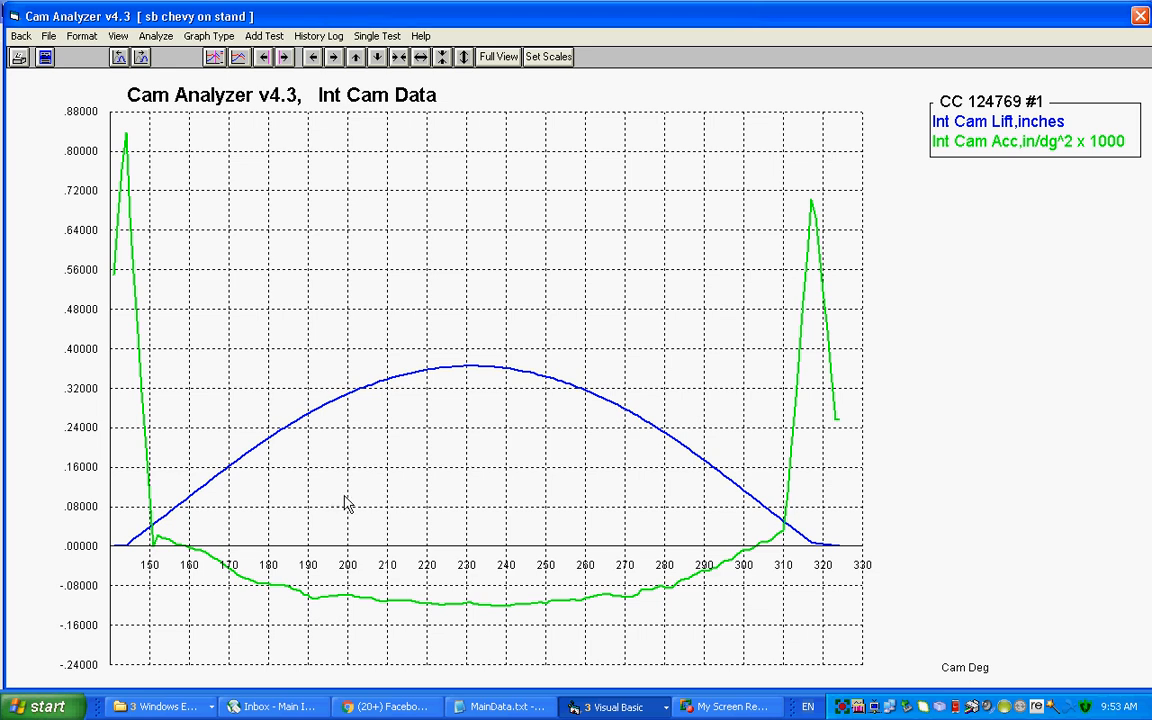
pyautogui.moveTo(120, 176)
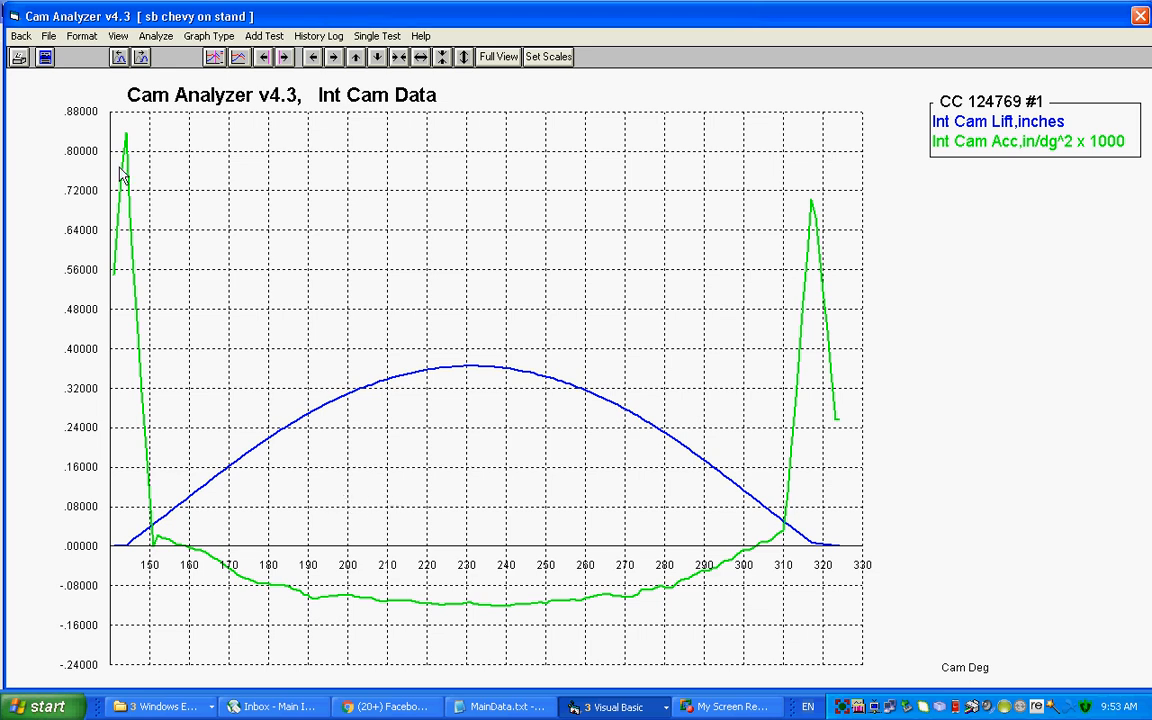
pyautogui.moveTo(716, 324)
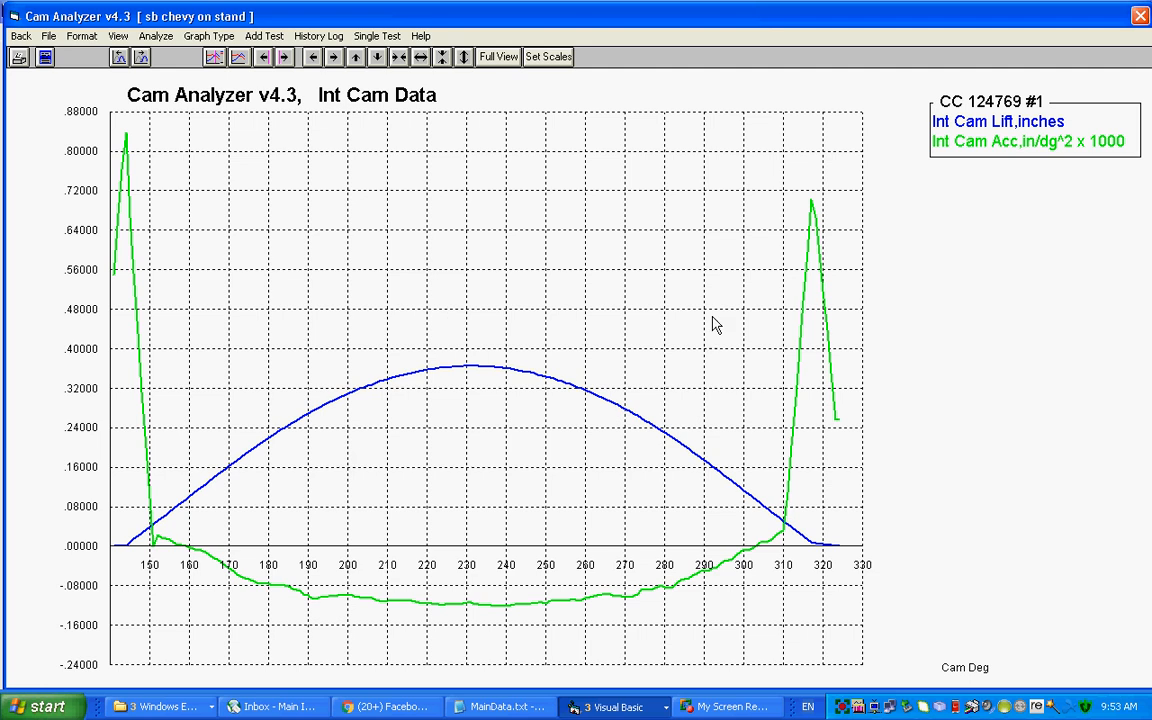
pyautogui.moveTo(820, 212)
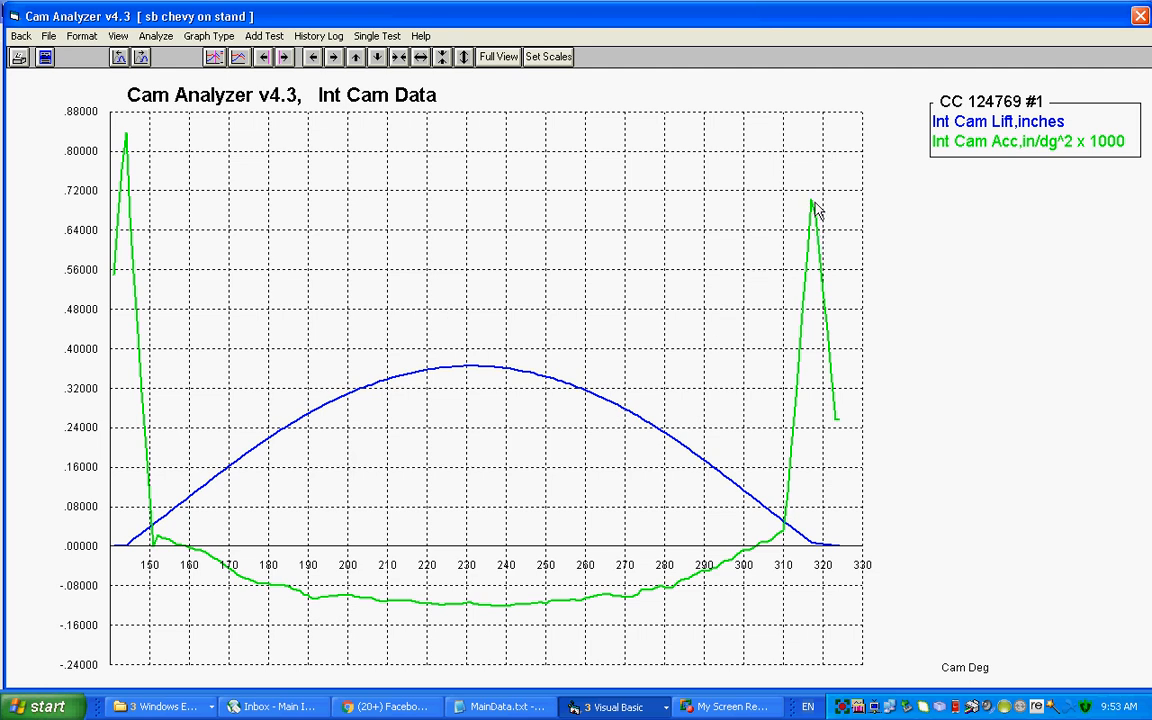
pyautogui.moveTo(162, 524)
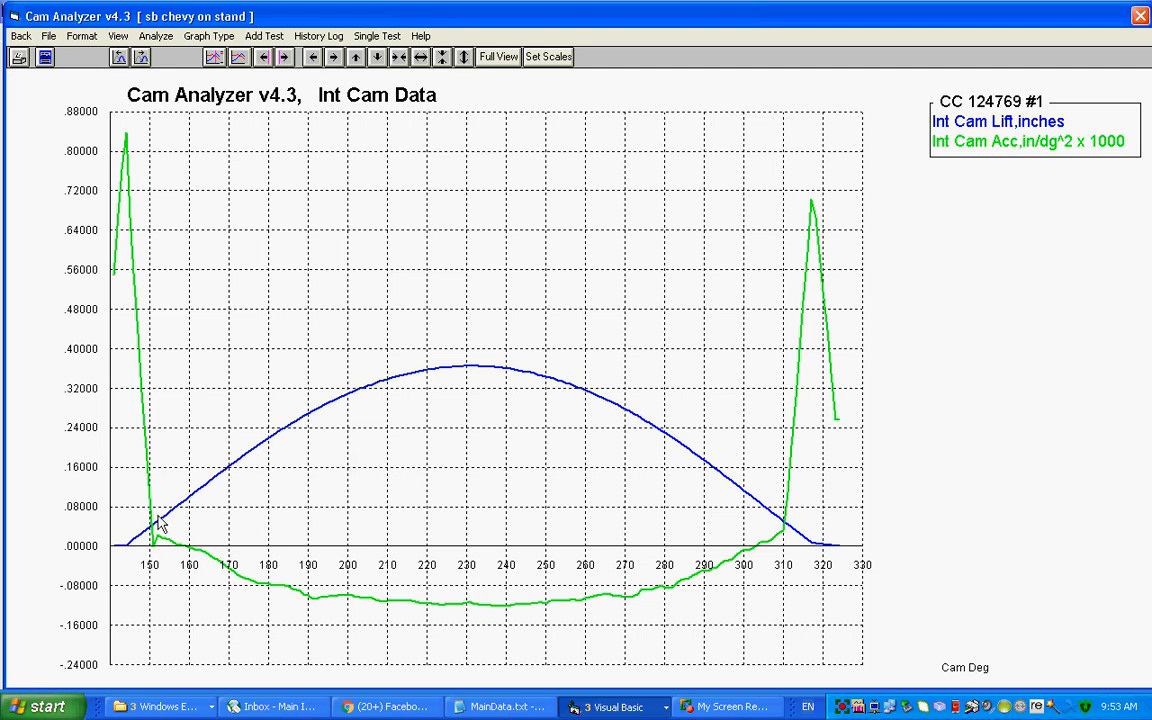
pyautogui.moveTo(168, 404)
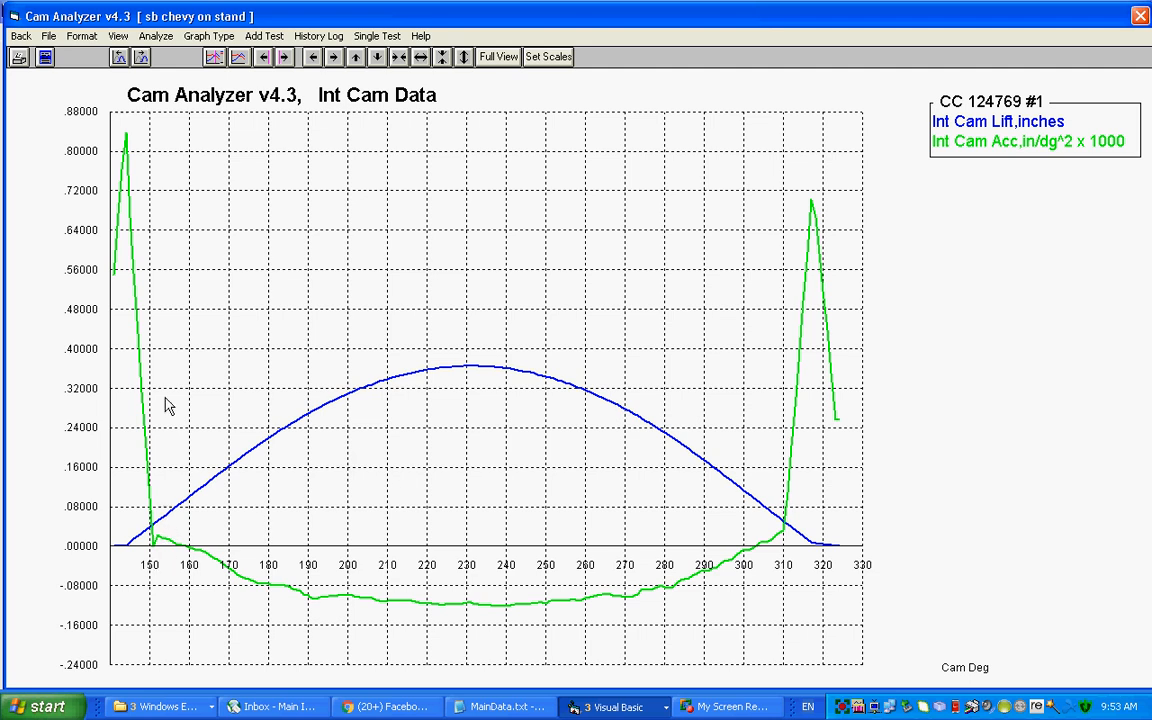
pyautogui.moveTo(128, 348)
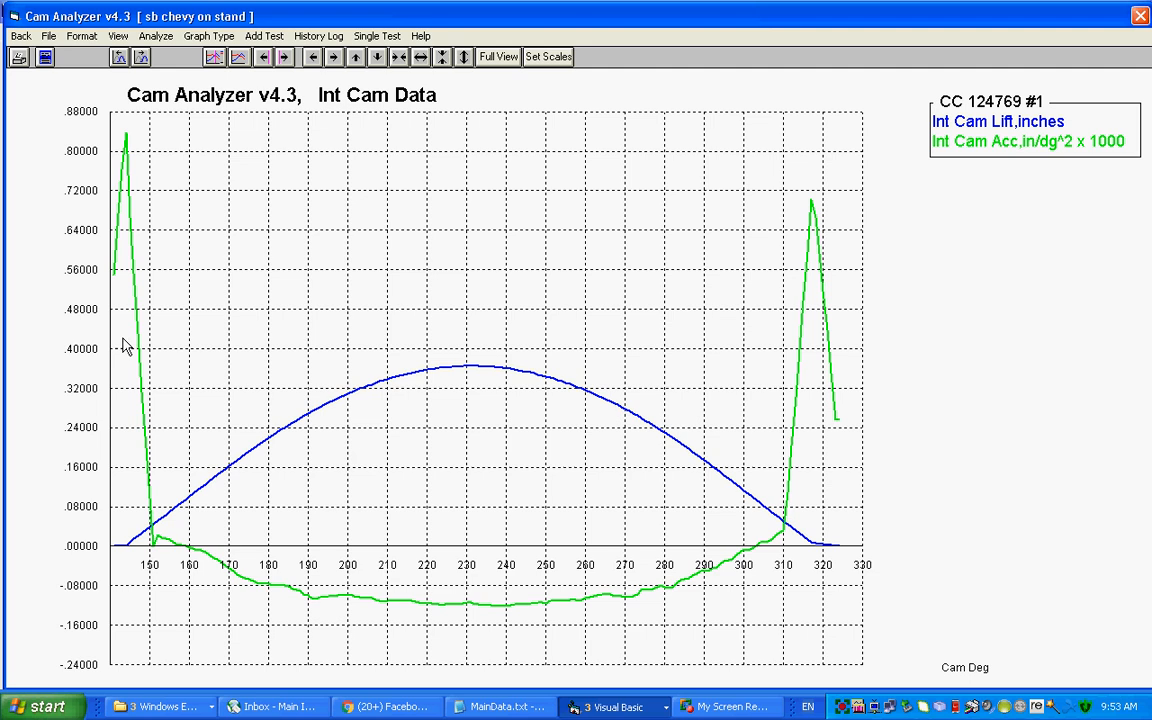
pyautogui.moveTo(120, 488)
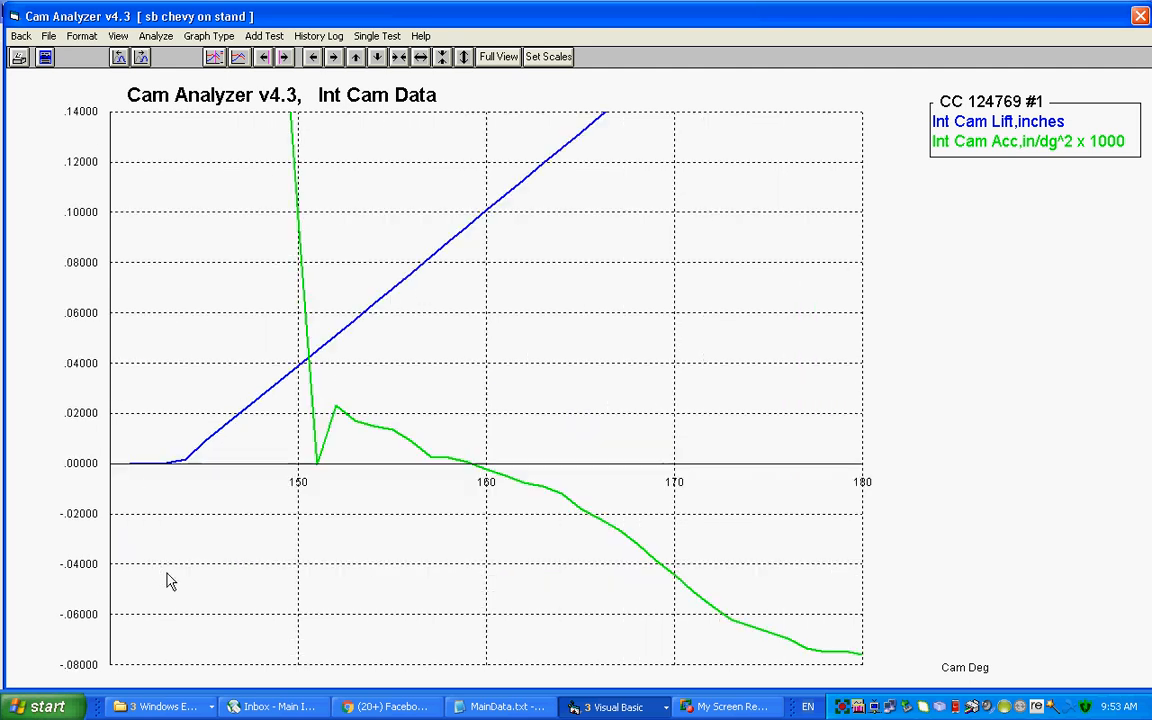
pyautogui.moveTo(180, 464)
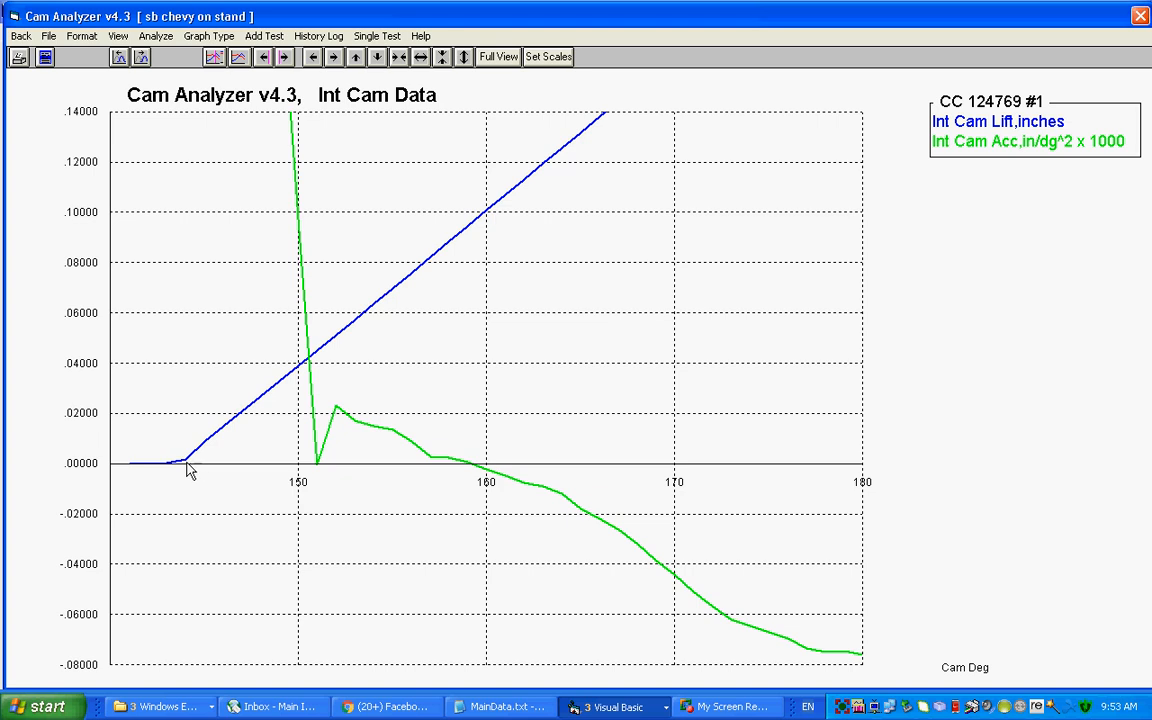
pyautogui.moveTo(192, 476)
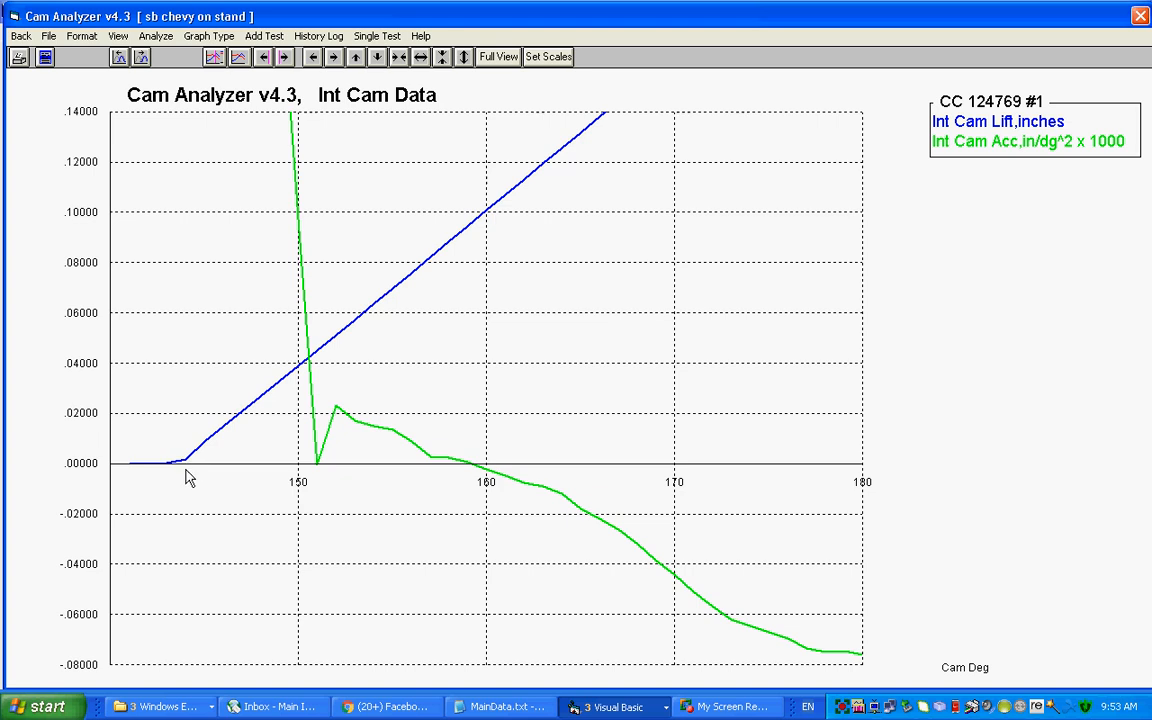
pyautogui.moveTo(212, 444)
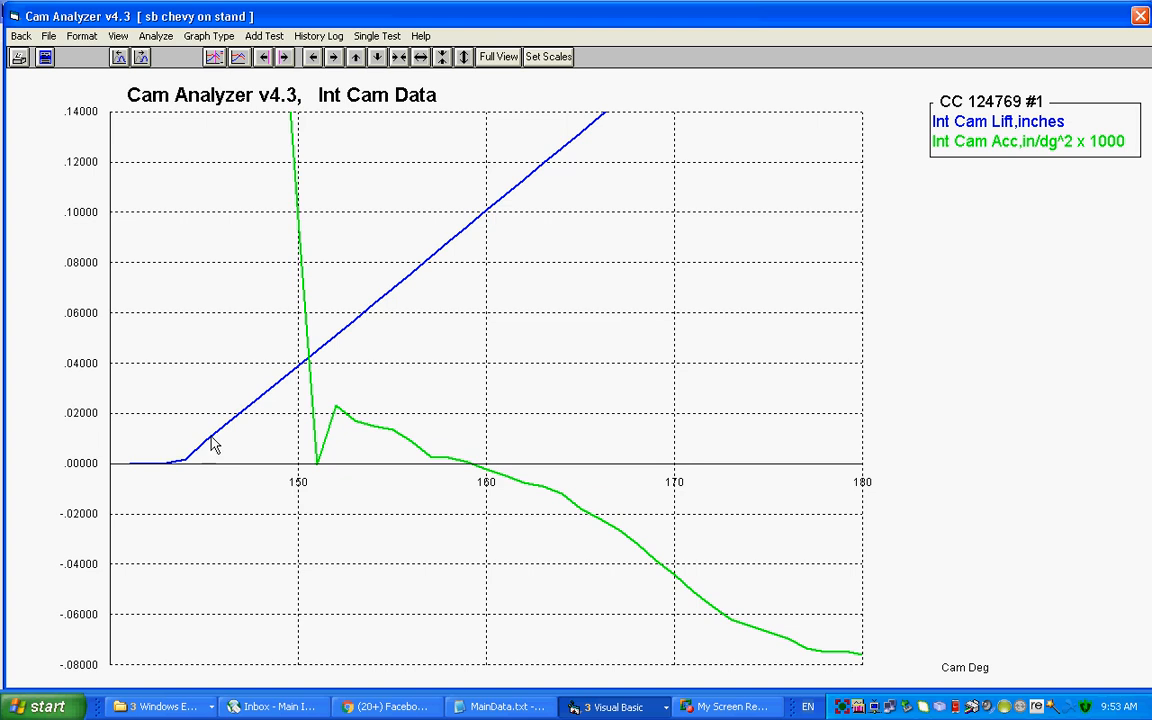
pyautogui.moveTo(248, 420)
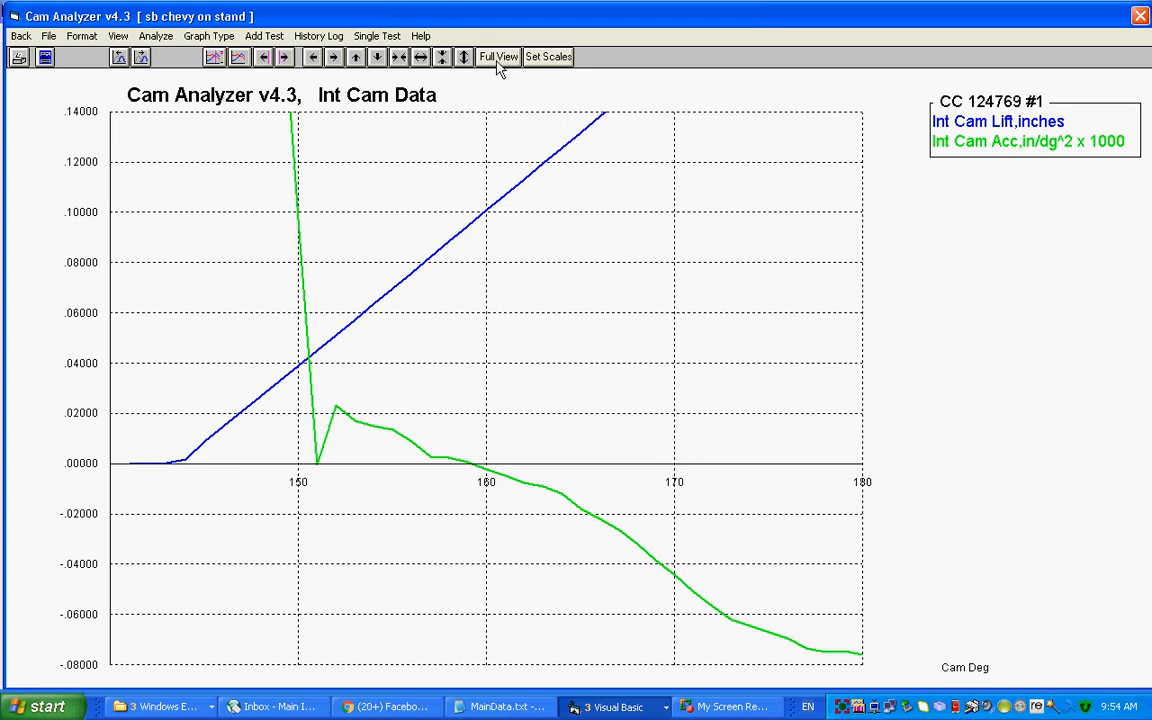
# Step: Return the intake lift and acceleration graph to its full auto-scaled range
pyautogui.click(498, 56)
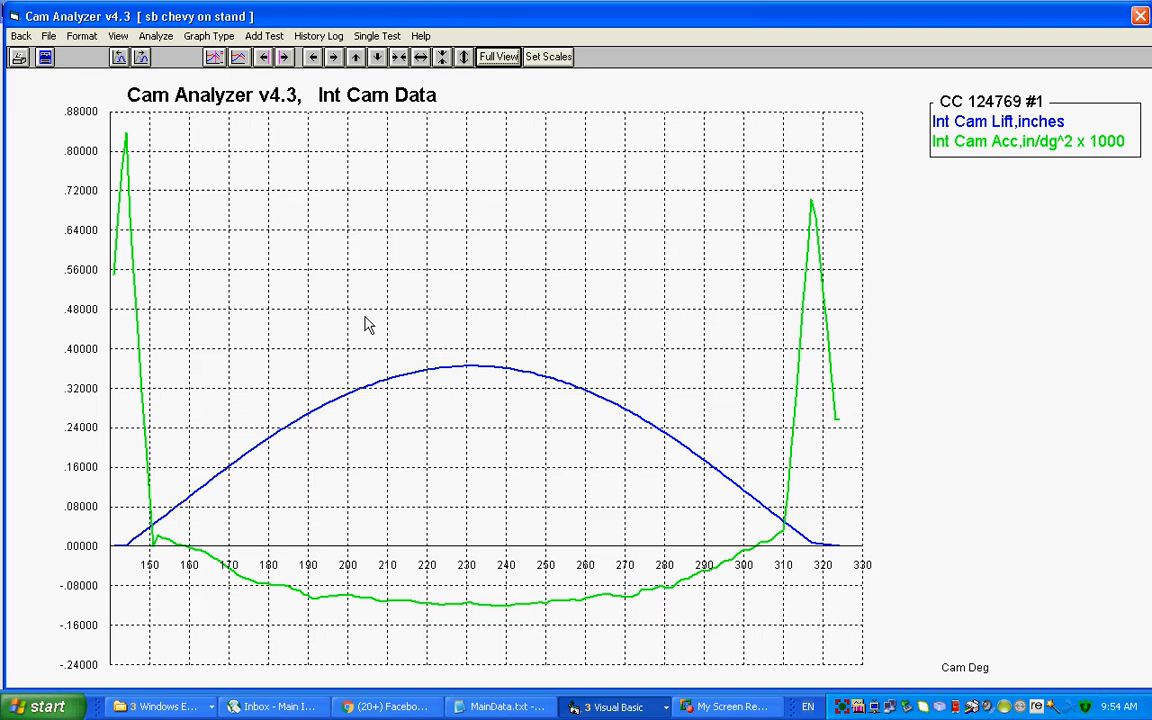
pyautogui.moveTo(810, 322)
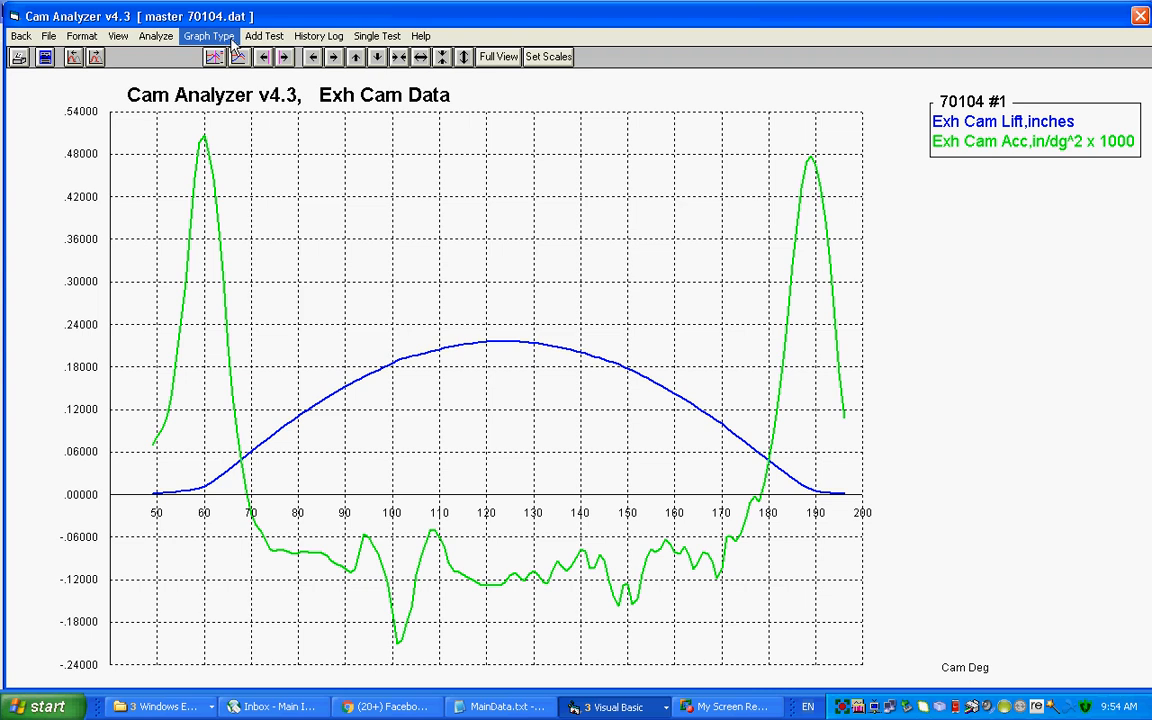
pyautogui.moveTo(316, 364)
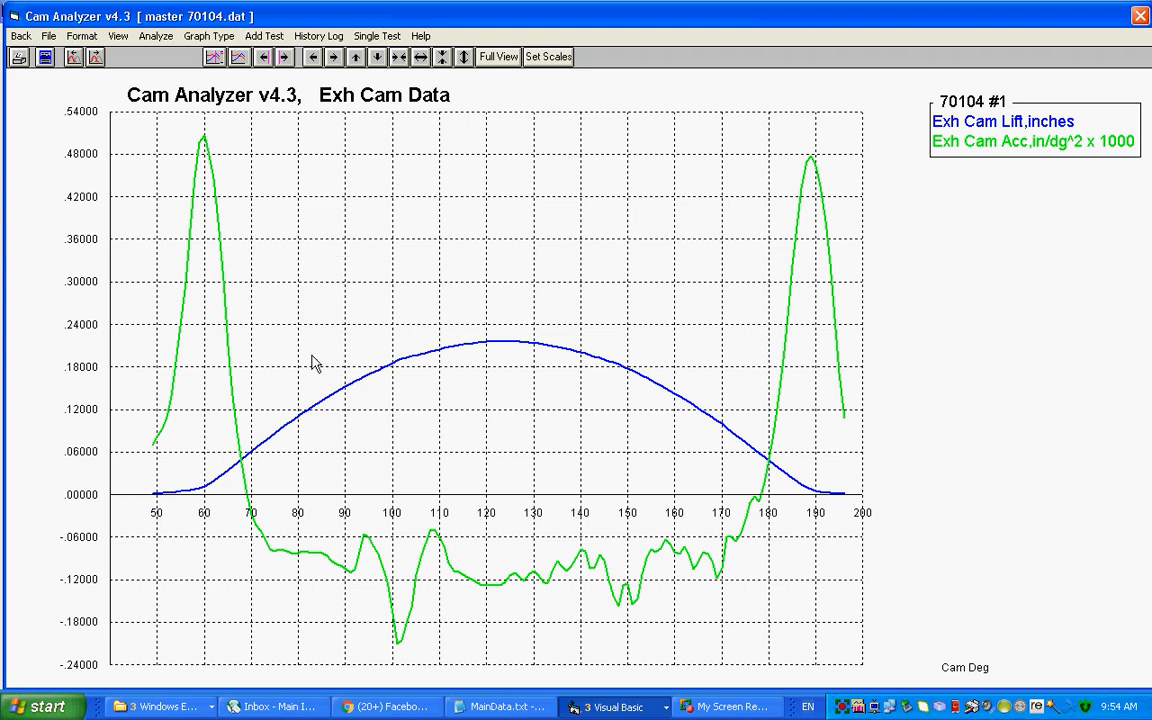
pyautogui.moveTo(576, 316)
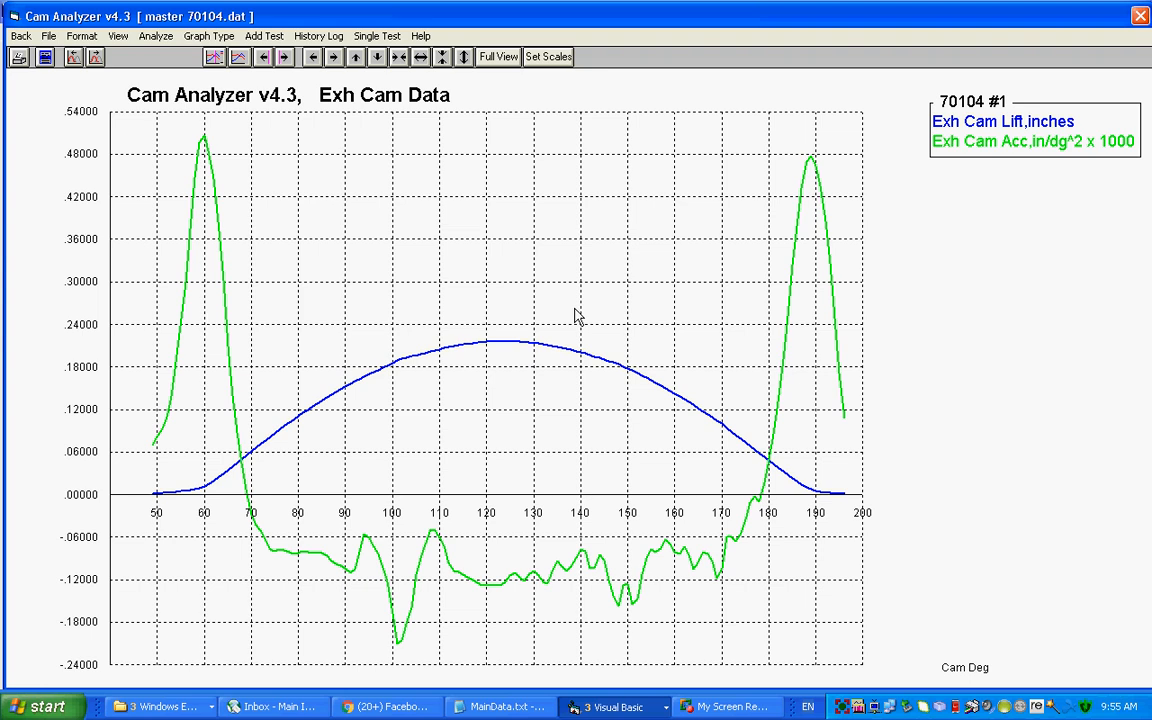
pyautogui.moveTo(808, 376)
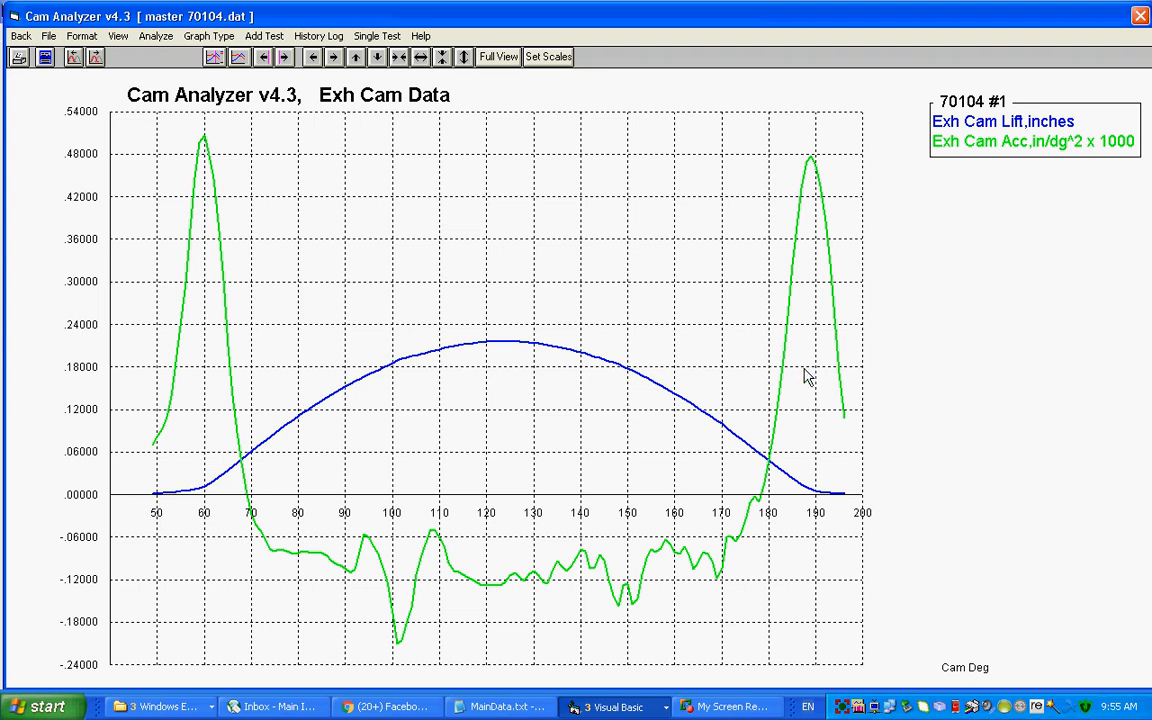
pyautogui.moveTo(760, 462)
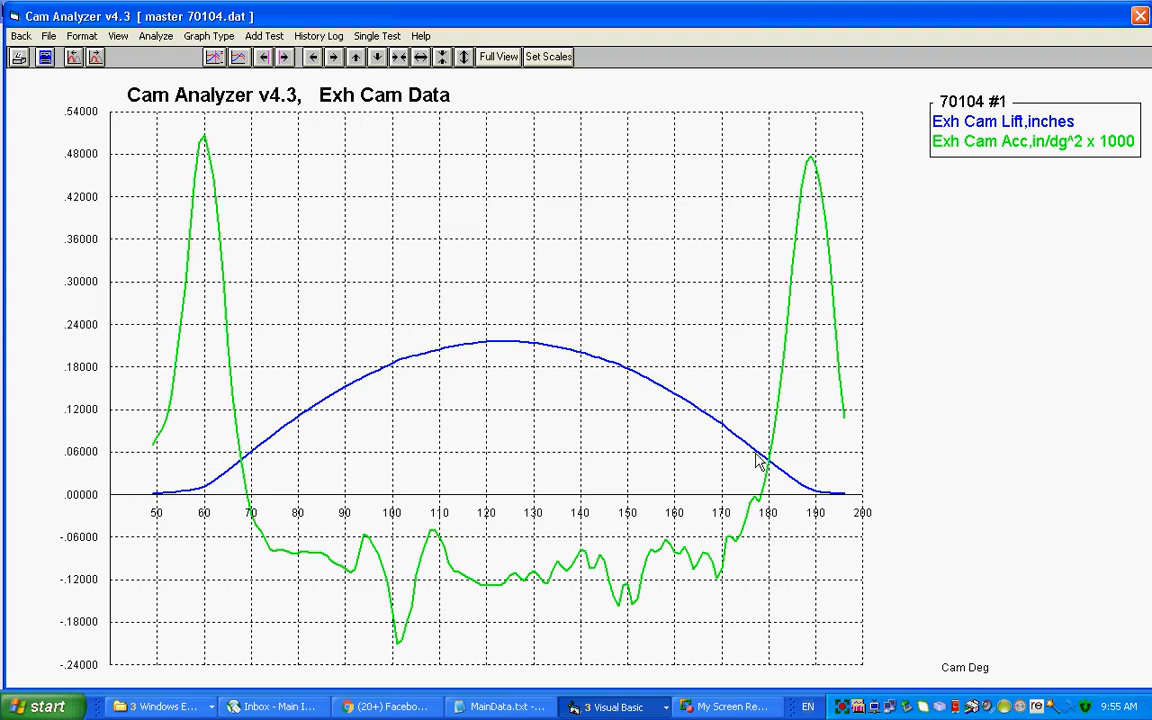
pyautogui.moveTo(288, 436)
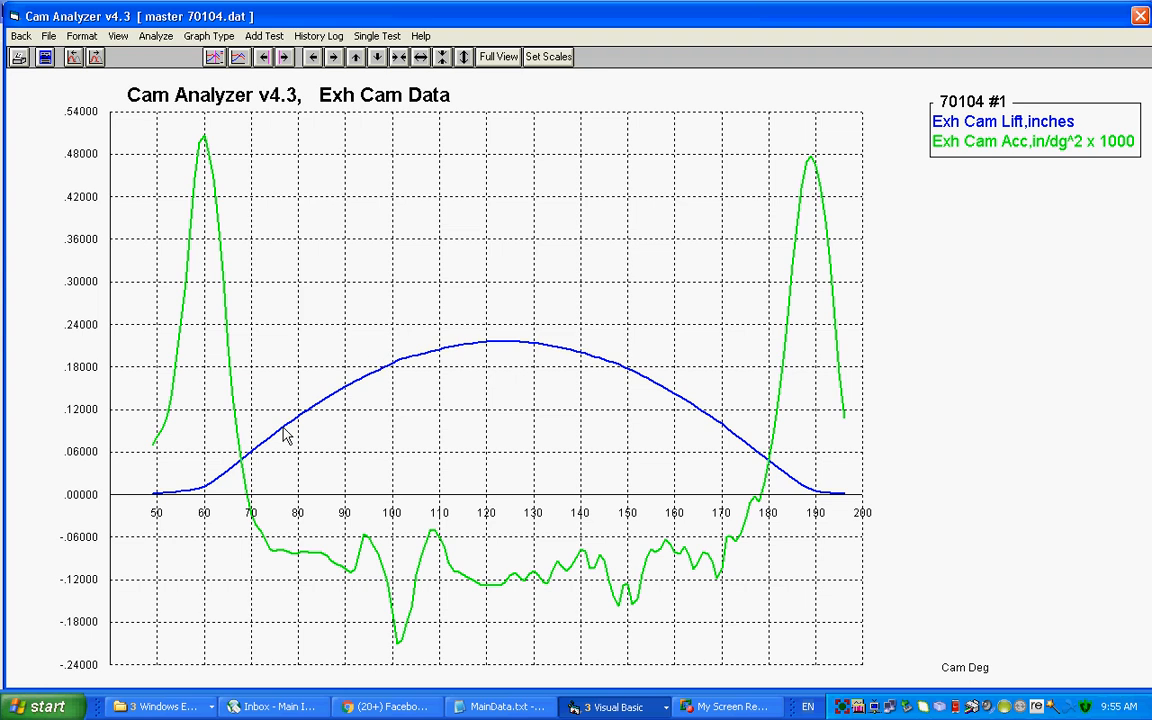
pyautogui.moveTo(284, 556)
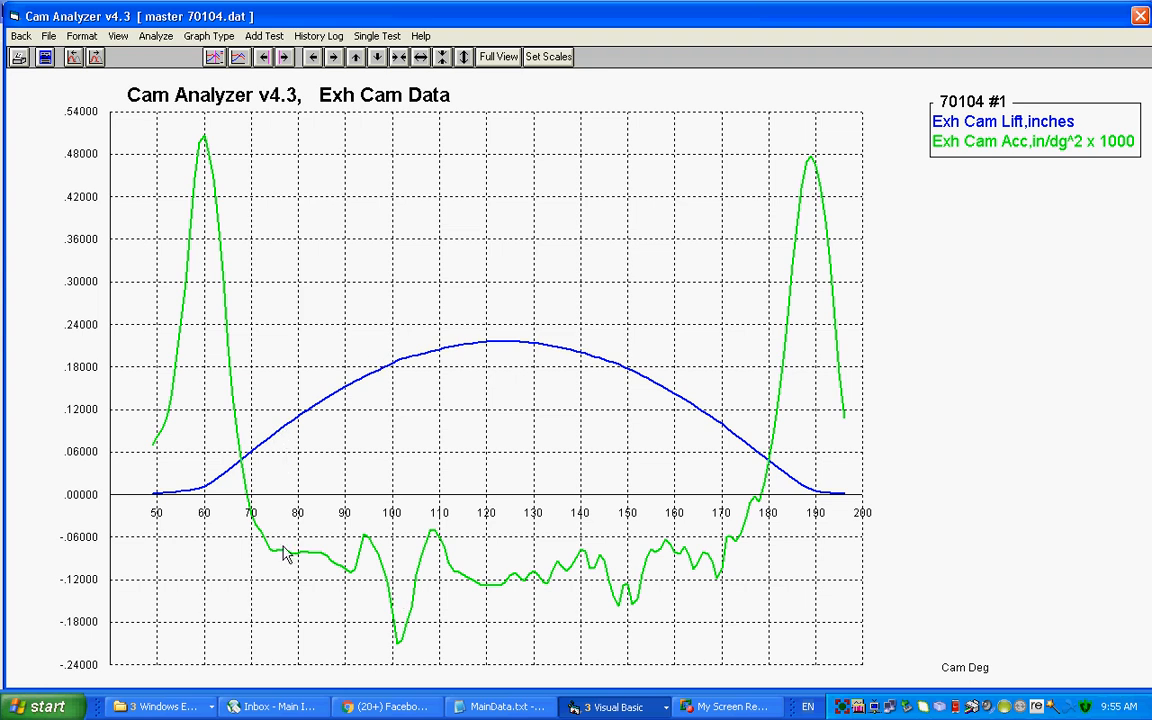
pyautogui.moveTo(732, 576)
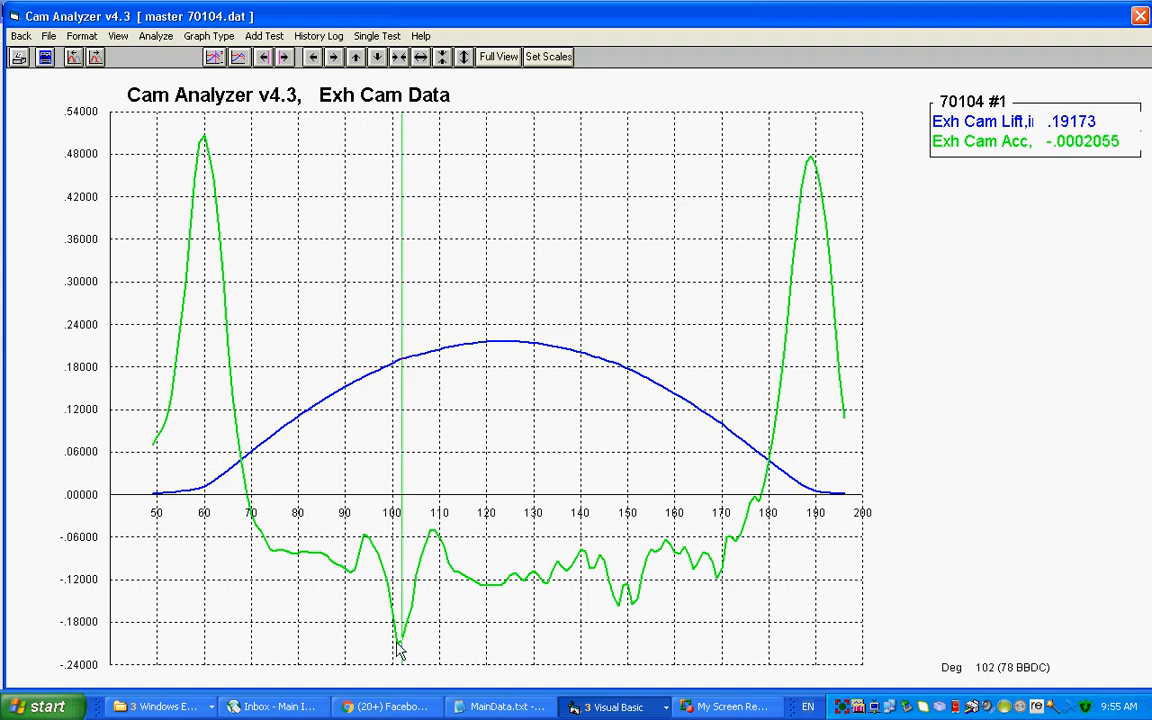
pyautogui.moveTo(400, 374)
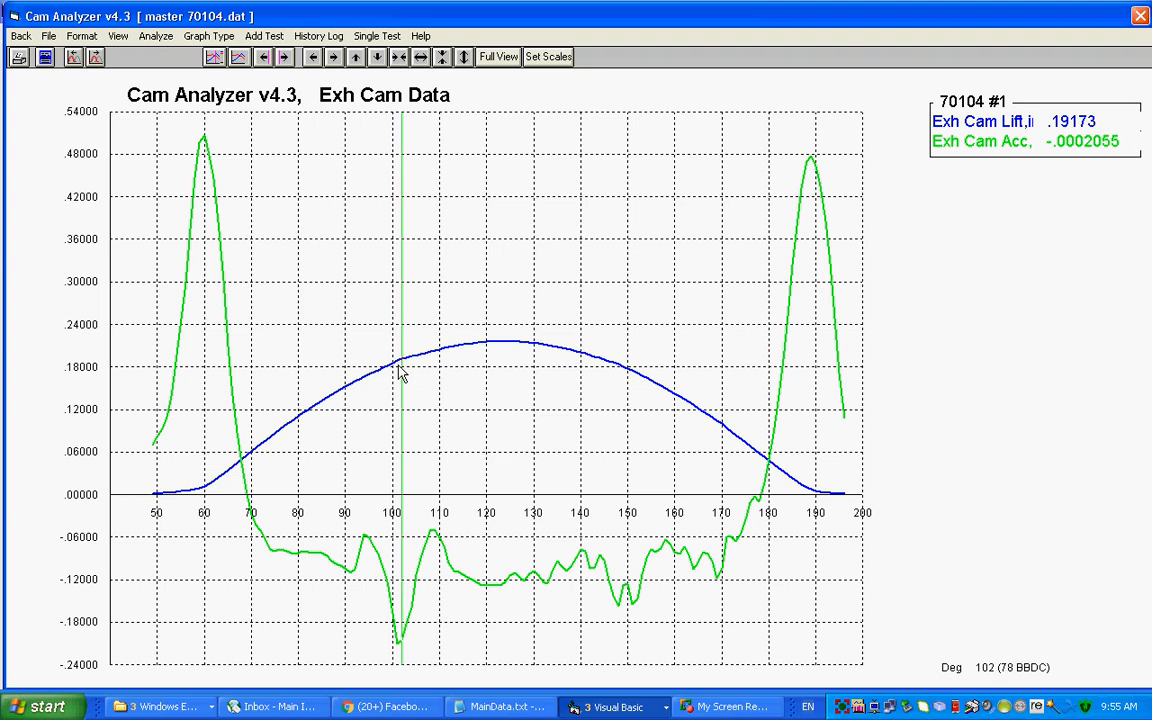
pyautogui.moveTo(400, 350)
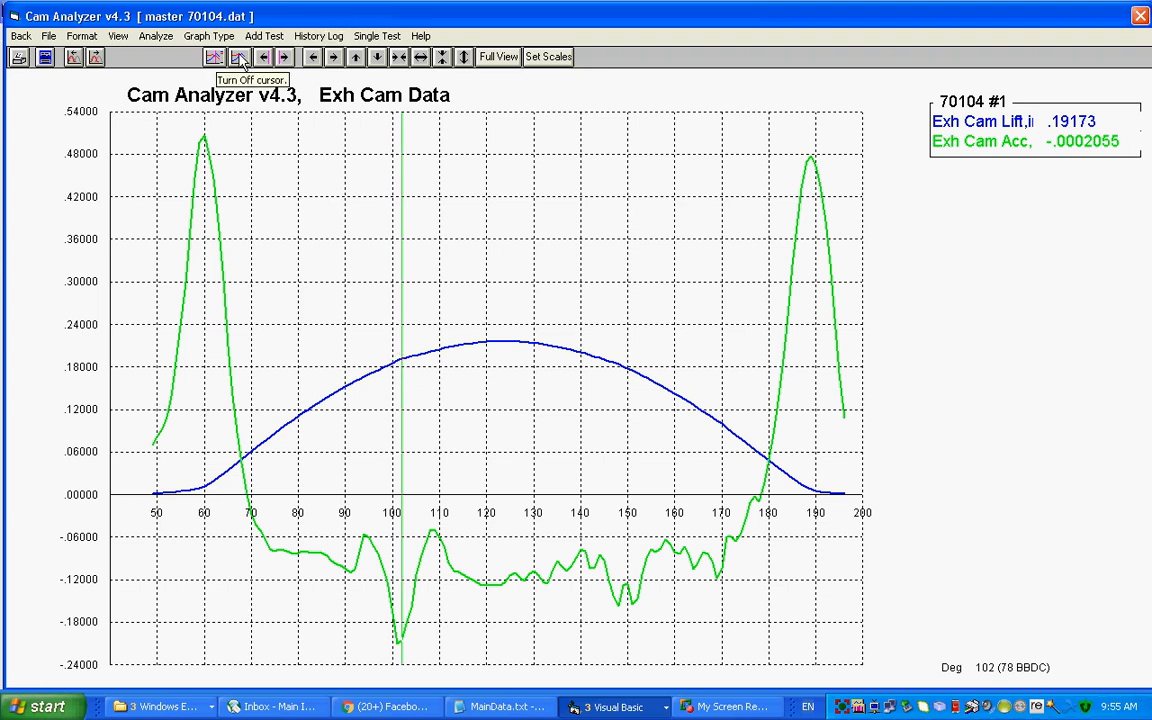
pyautogui.click(238, 56)
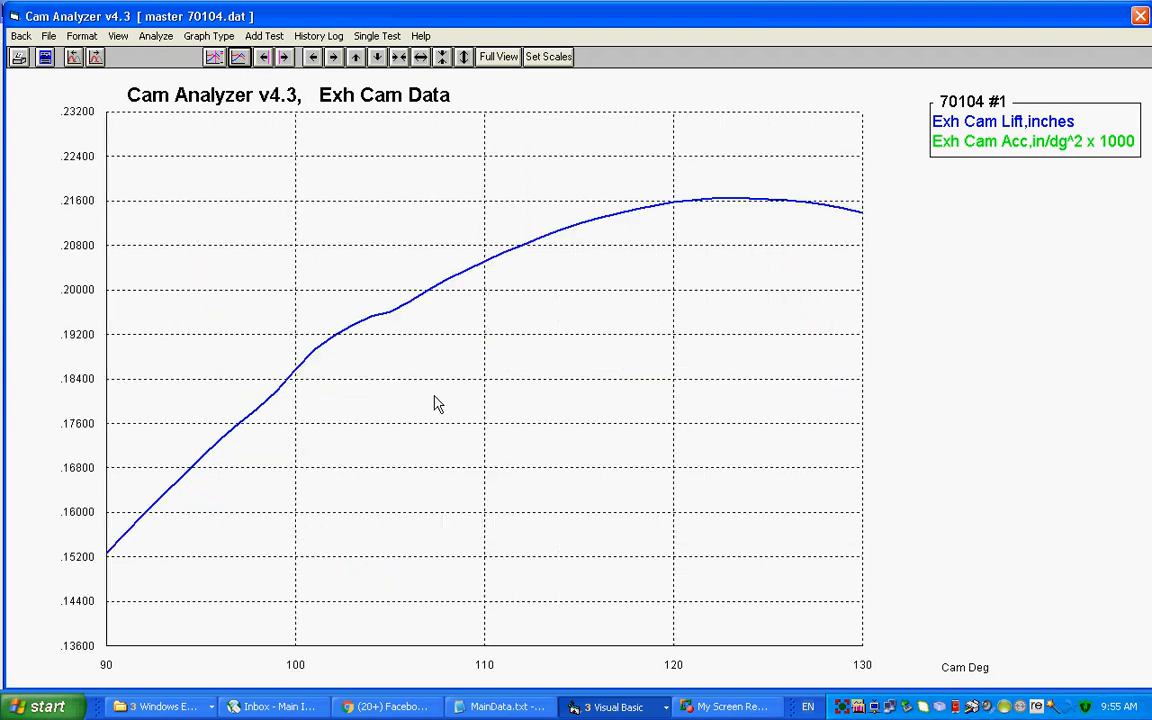
pyautogui.moveTo(258, 412)
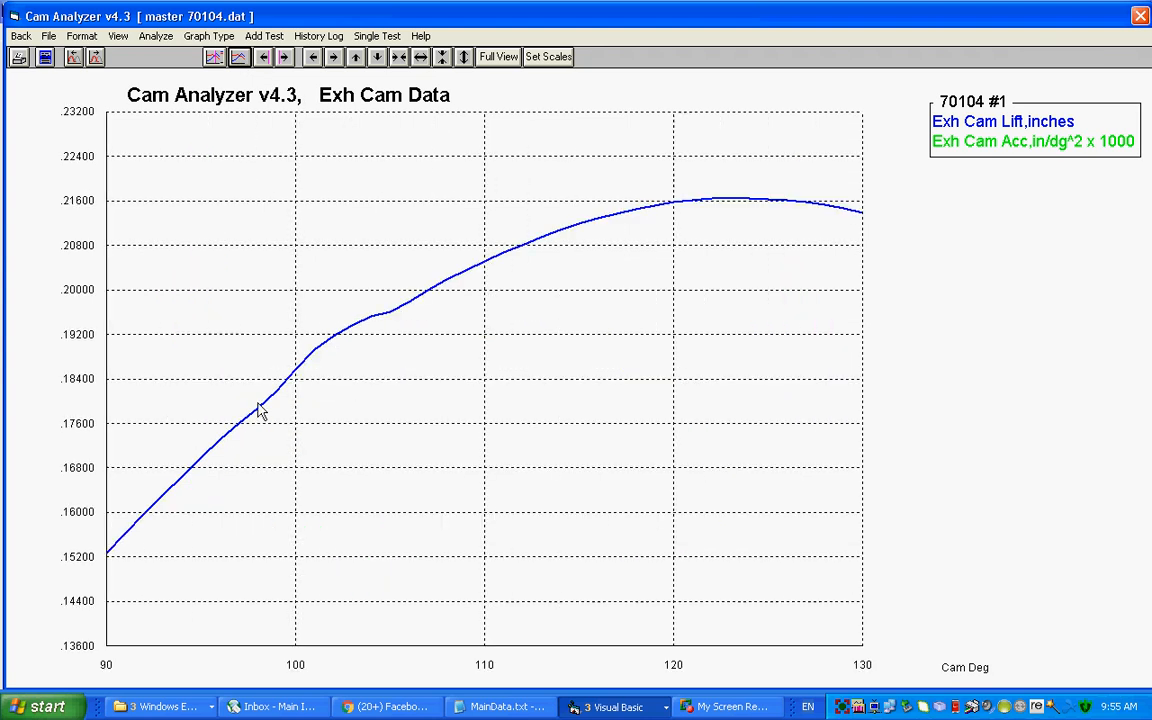
pyautogui.moveTo(408, 312)
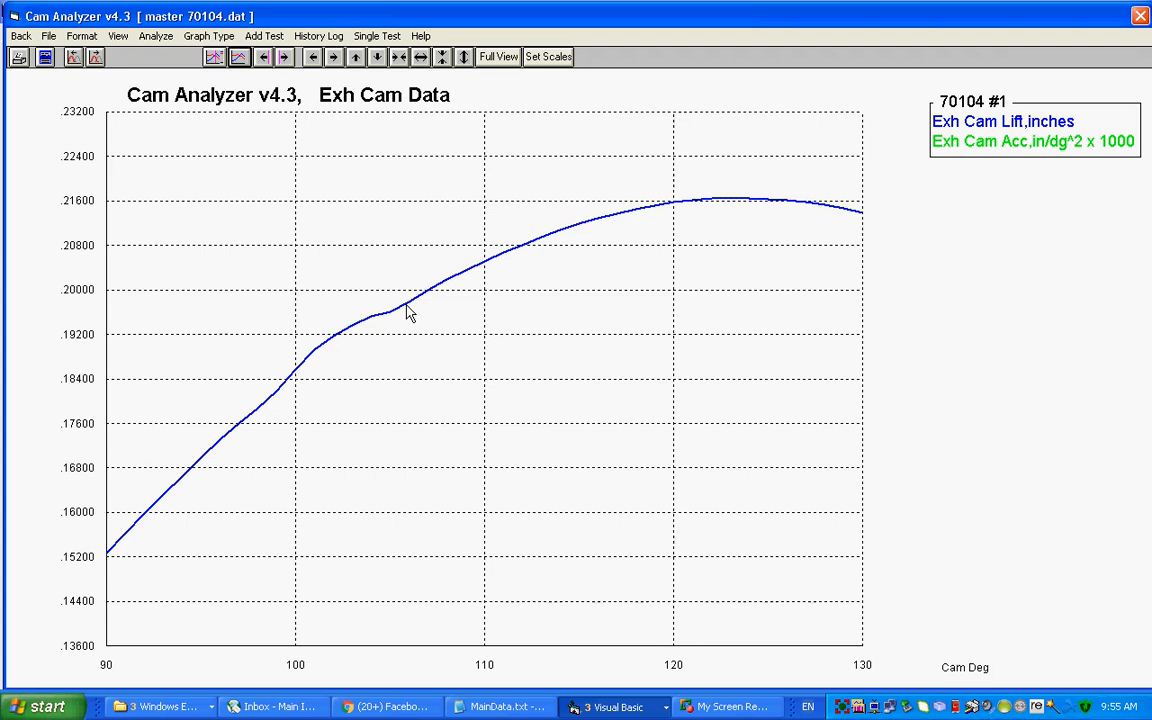
pyautogui.moveTo(392, 340)
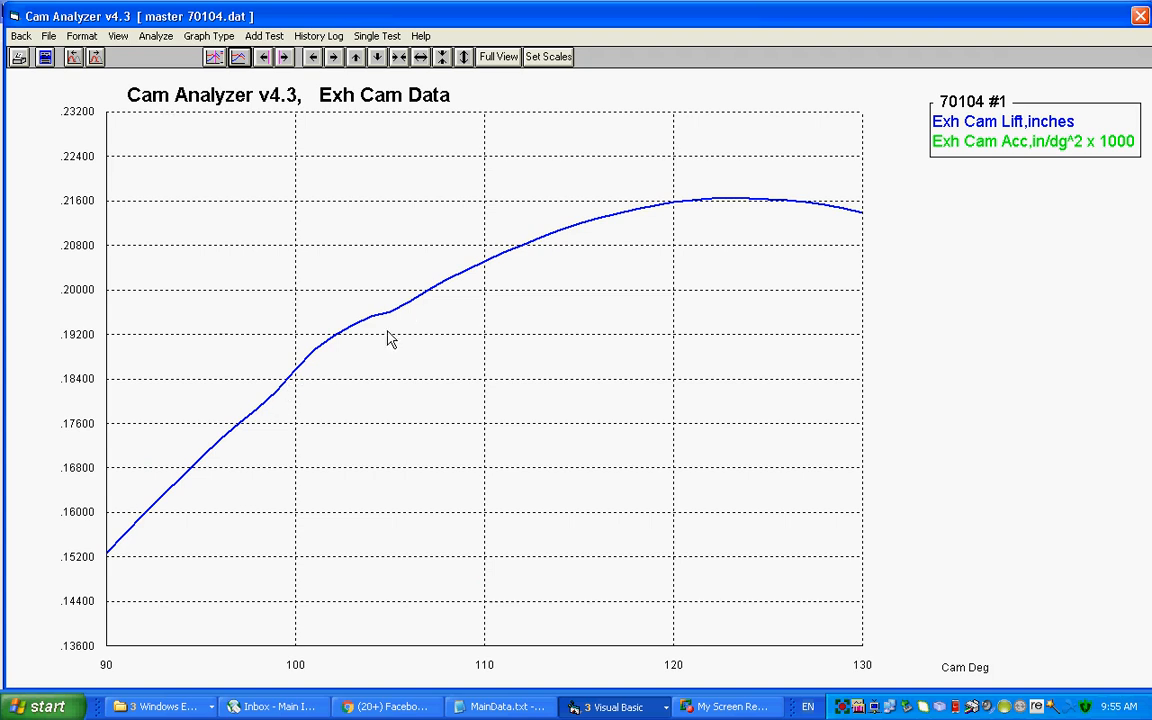
pyautogui.moveTo(398, 318)
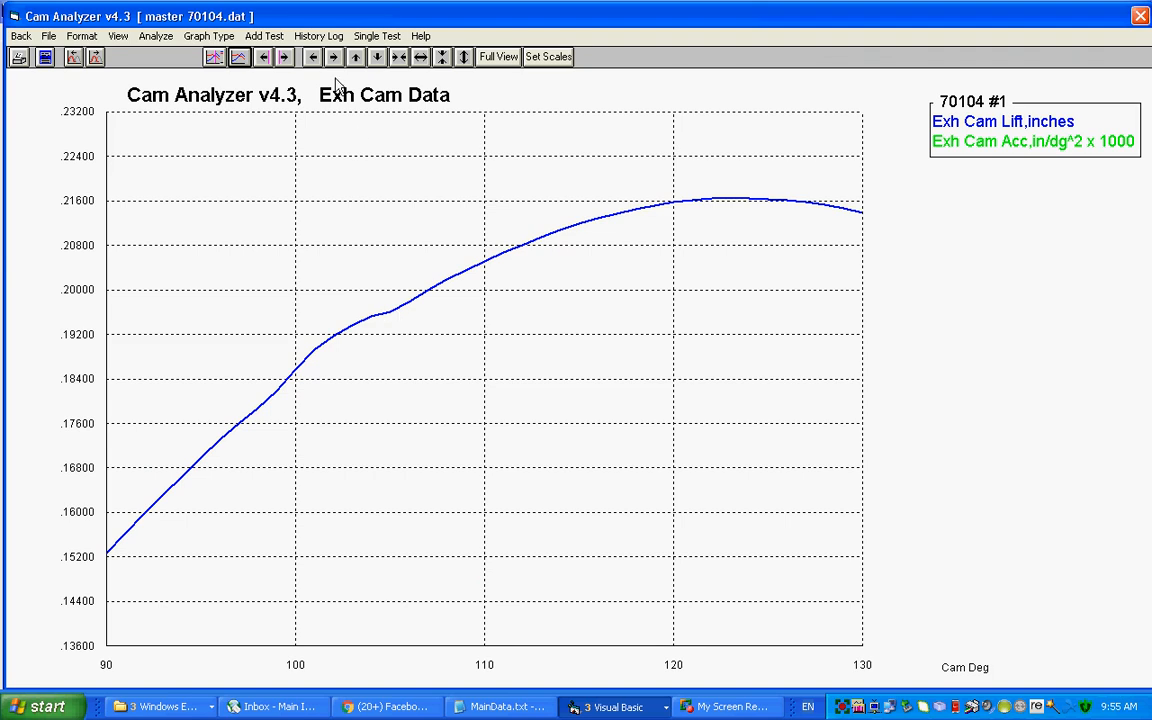
# Step: Zoom a box around the exhaust lift curve at 140–160 degrees, then restore the full graph
pyautogui.click(496, 56)
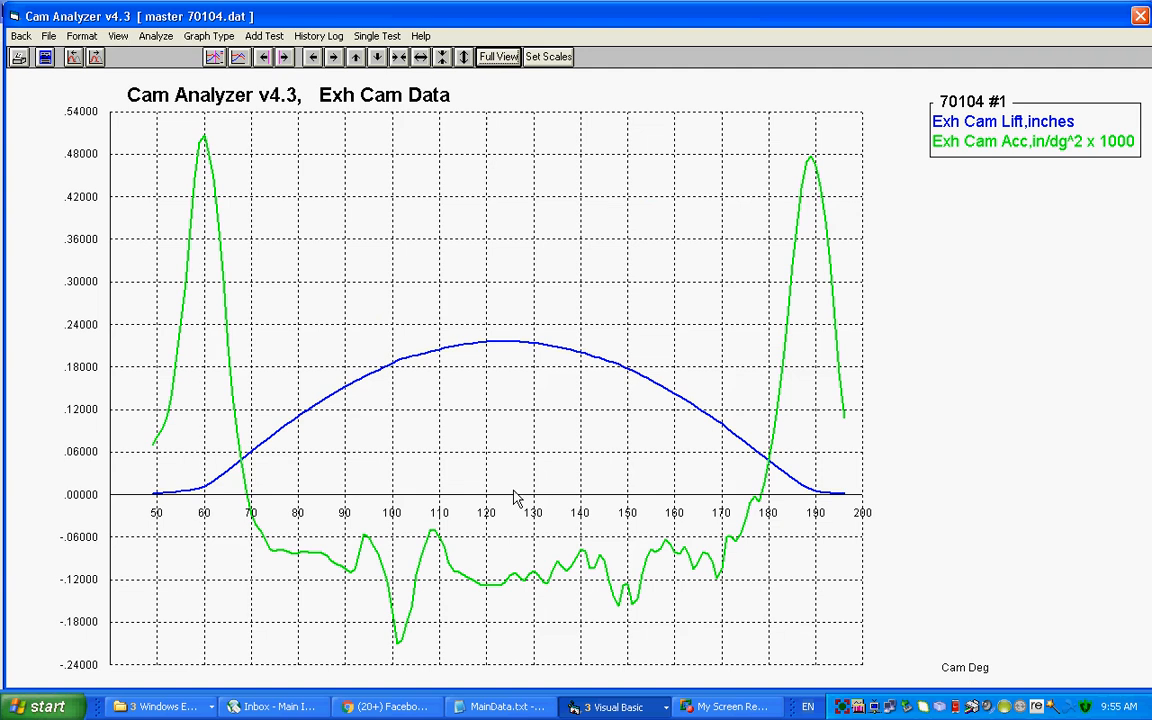
pyautogui.moveTo(512, 604)
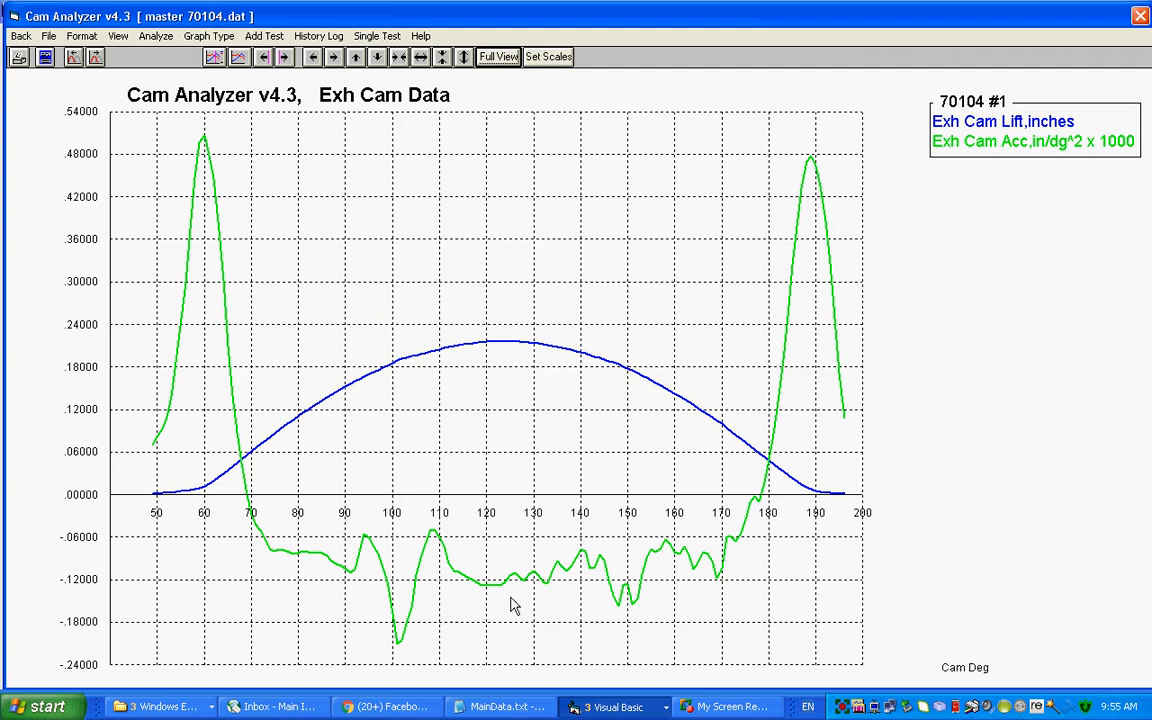
pyautogui.moveTo(628, 616)
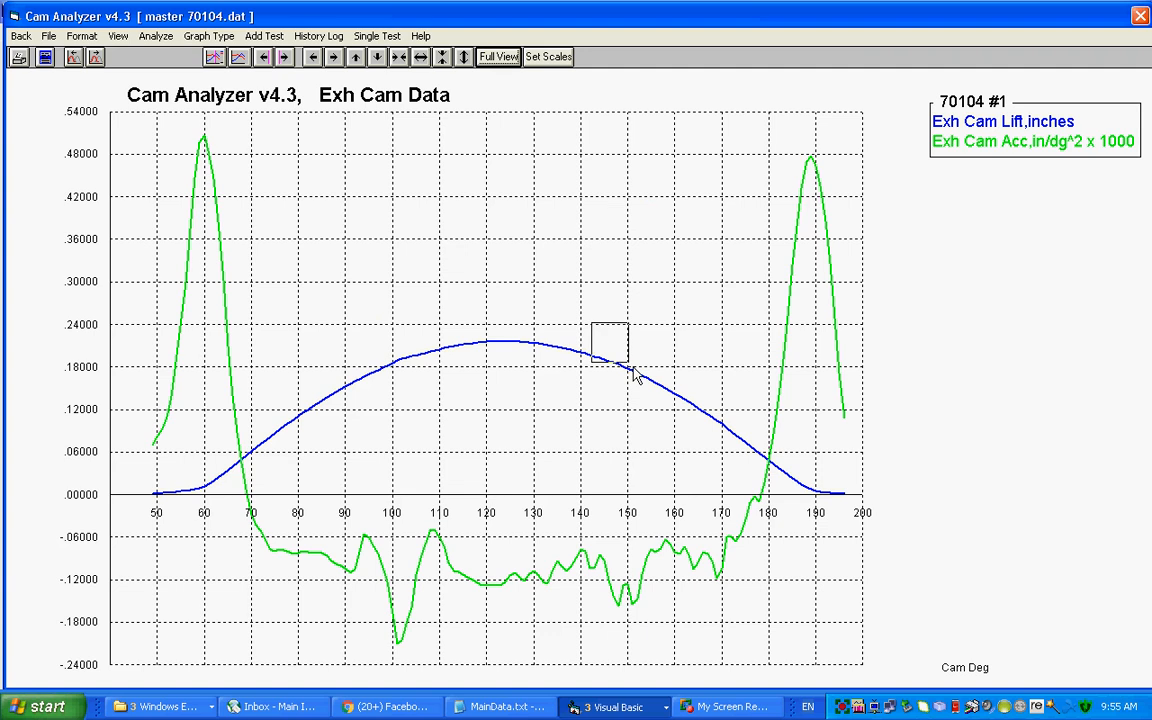
pyautogui.moveTo(590, 320); pyautogui.dragTo(630, 368)
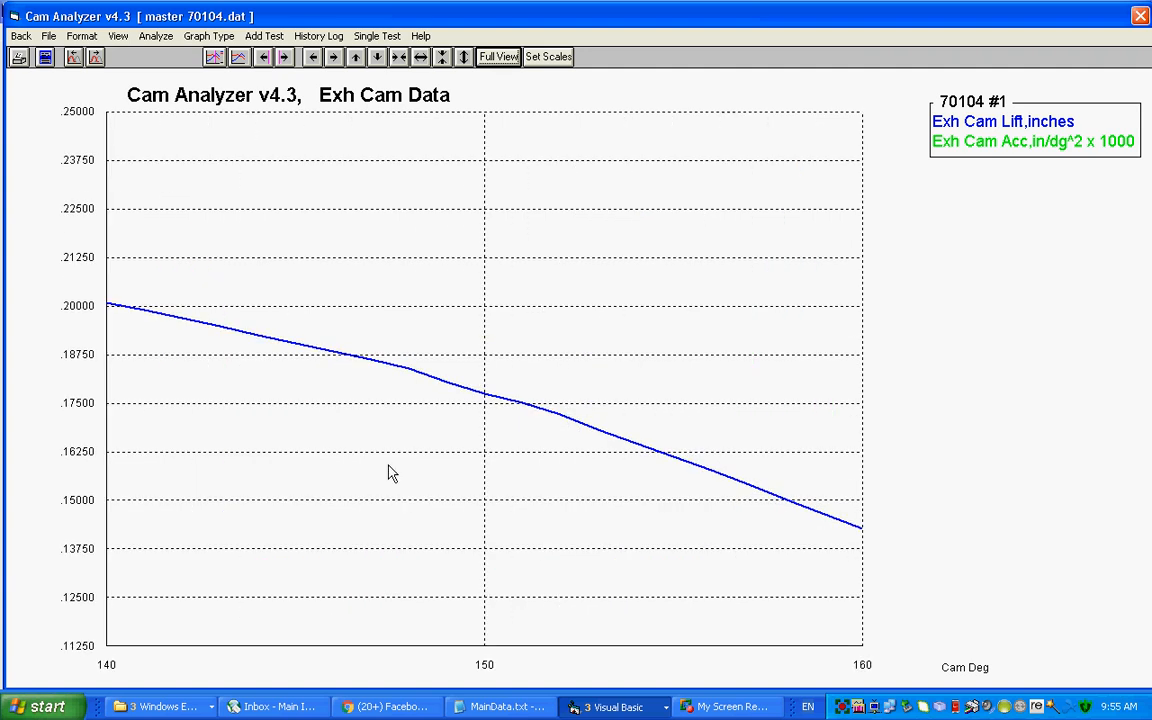
pyautogui.moveTo(476, 400)
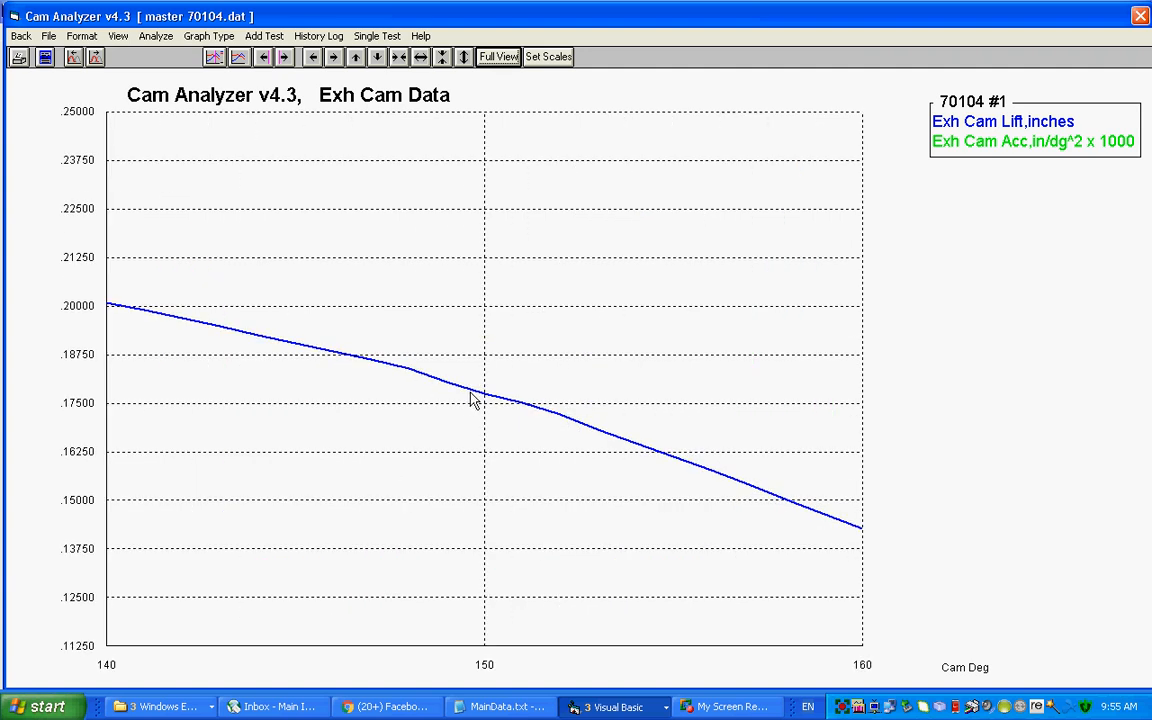
pyautogui.moveTo(388, 370)
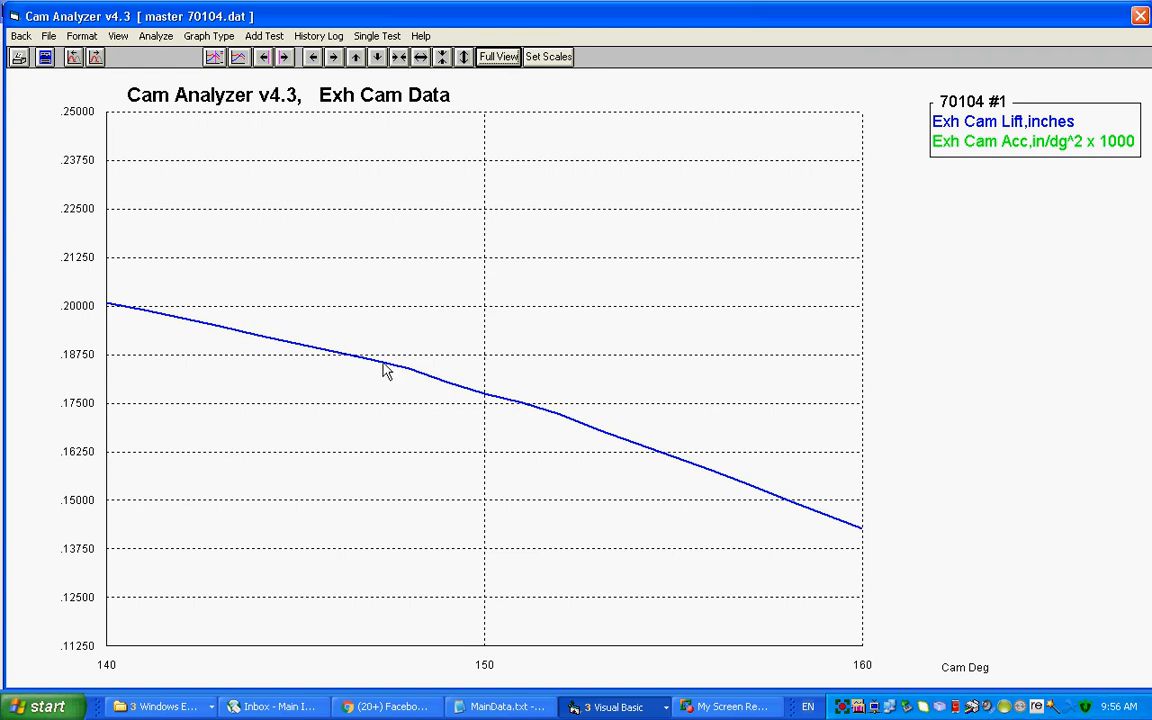
pyautogui.moveTo(474, 396)
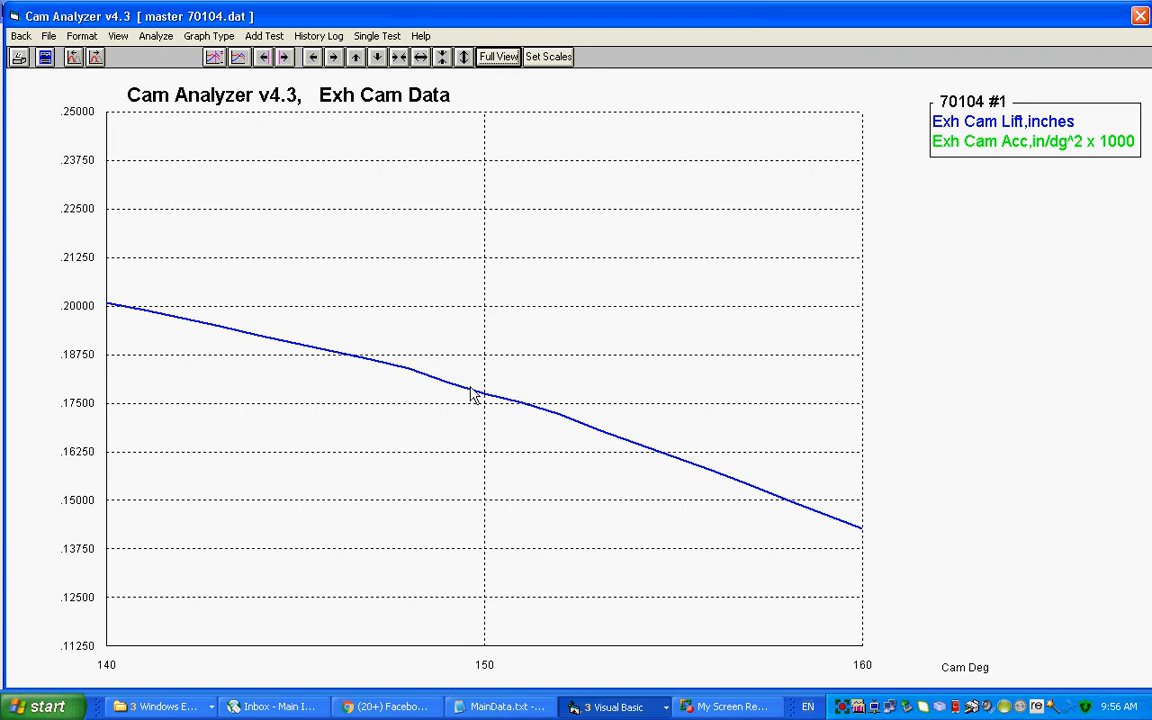
pyautogui.click(498, 56)
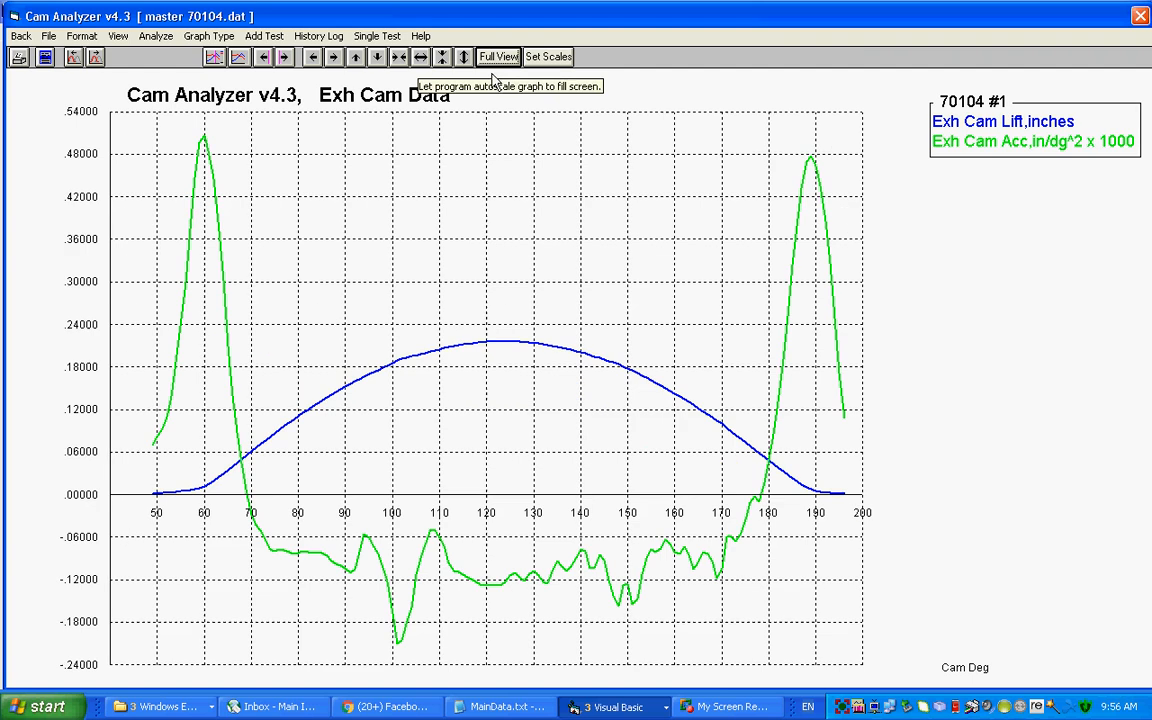
pyautogui.moveTo(590, 584)
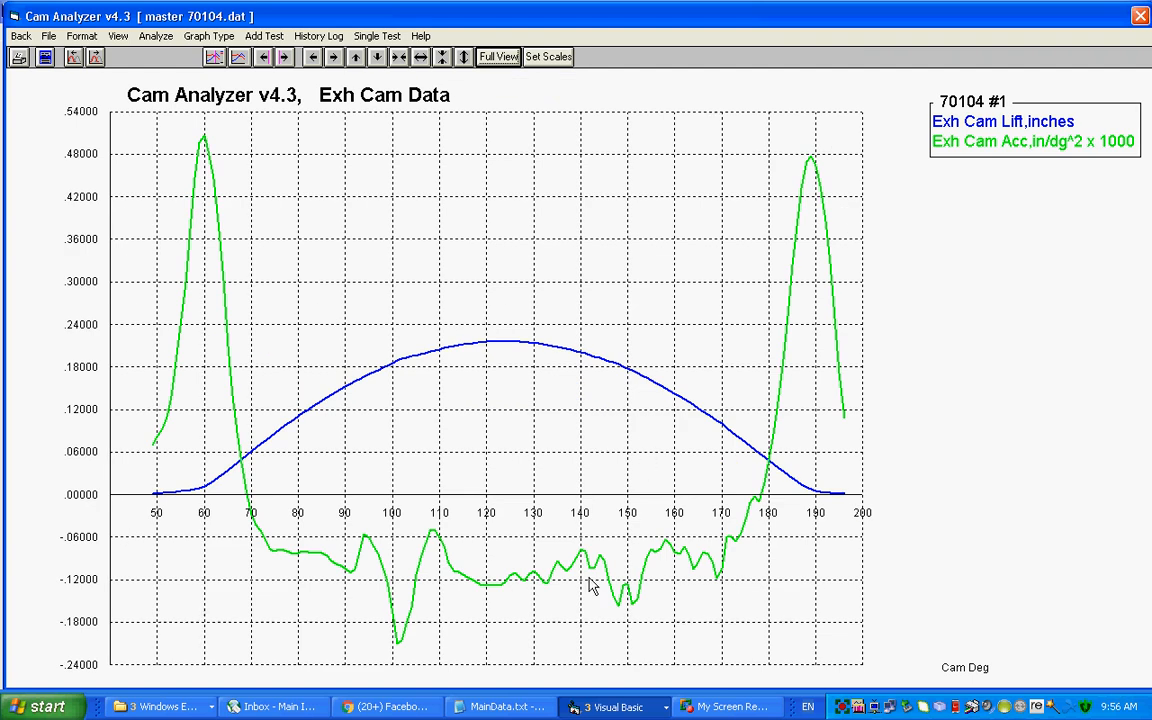
pyautogui.moveTo(648, 596)
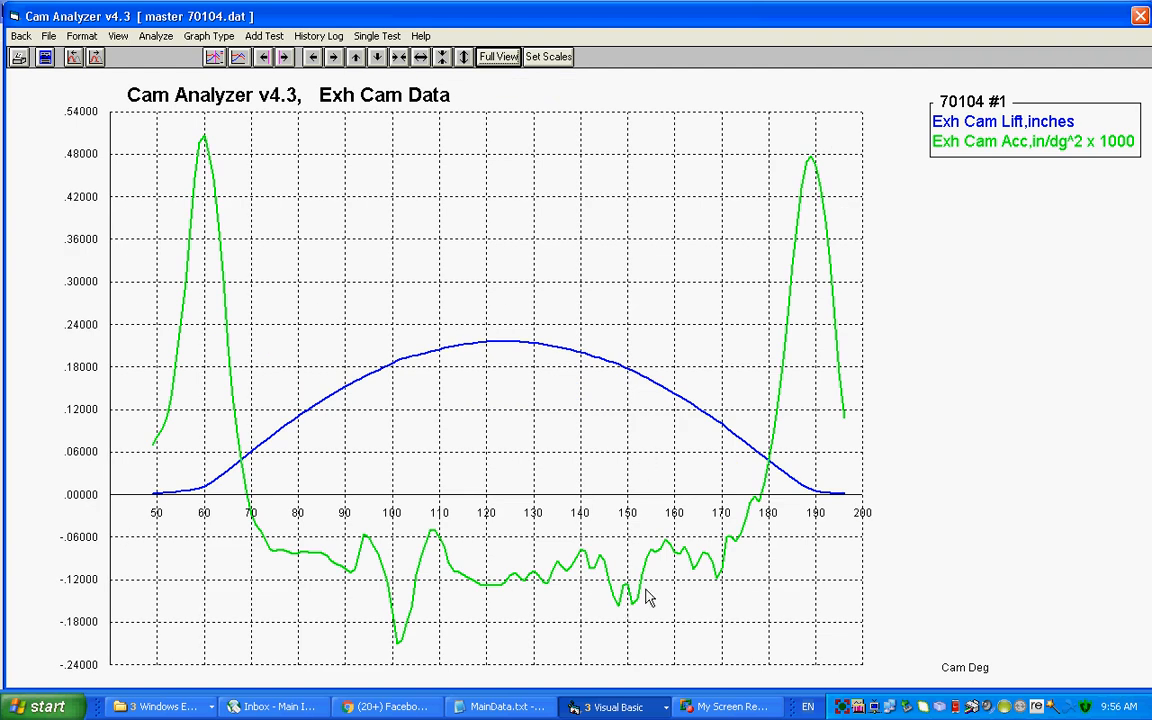
pyautogui.moveTo(644, 570)
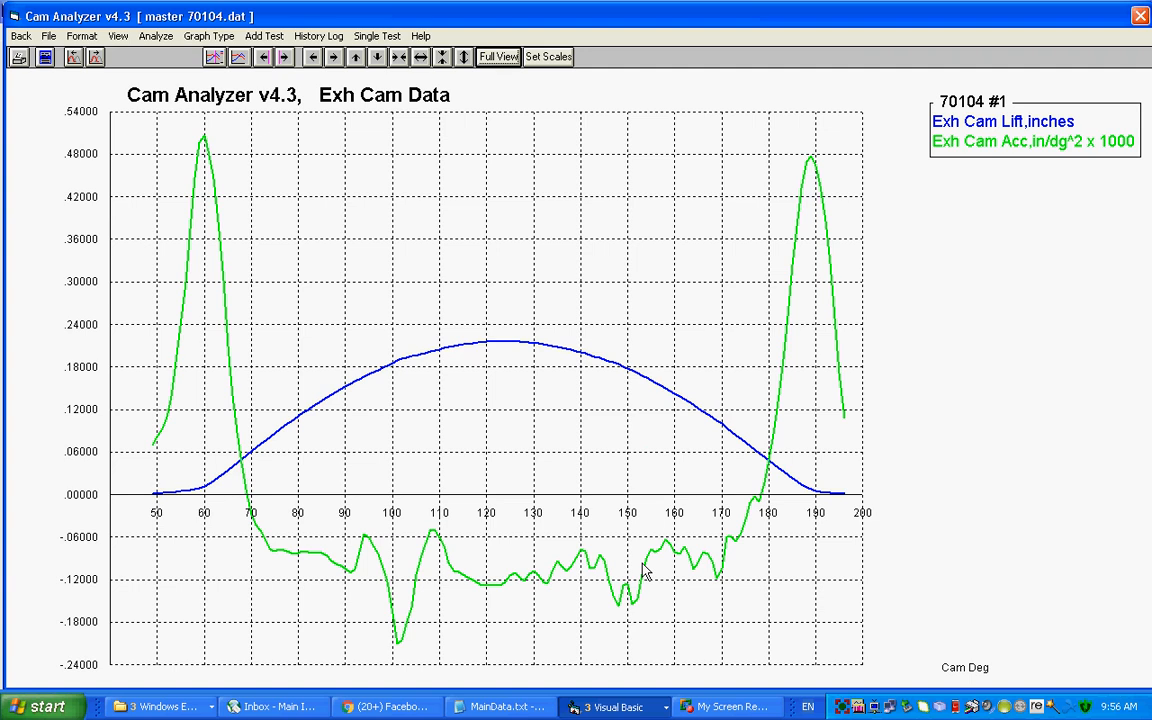
pyautogui.moveTo(808, 352)
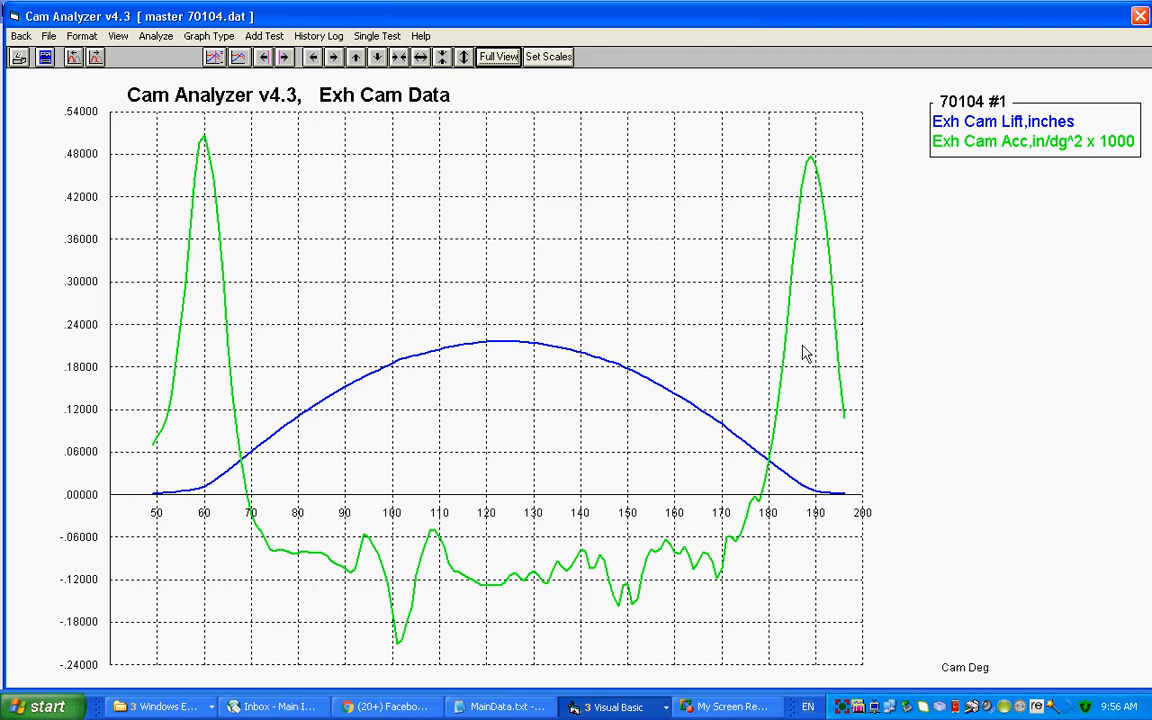
pyautogui.moveTo(648, 380)
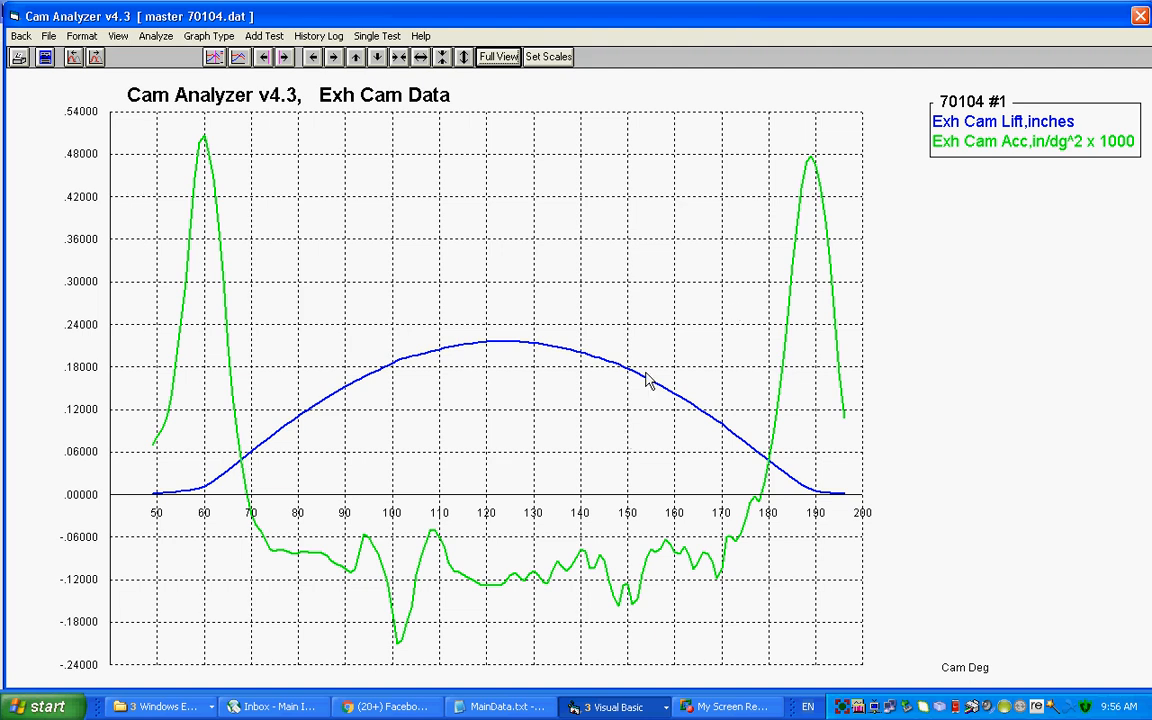
pyautogui.moveTo(644, 570)
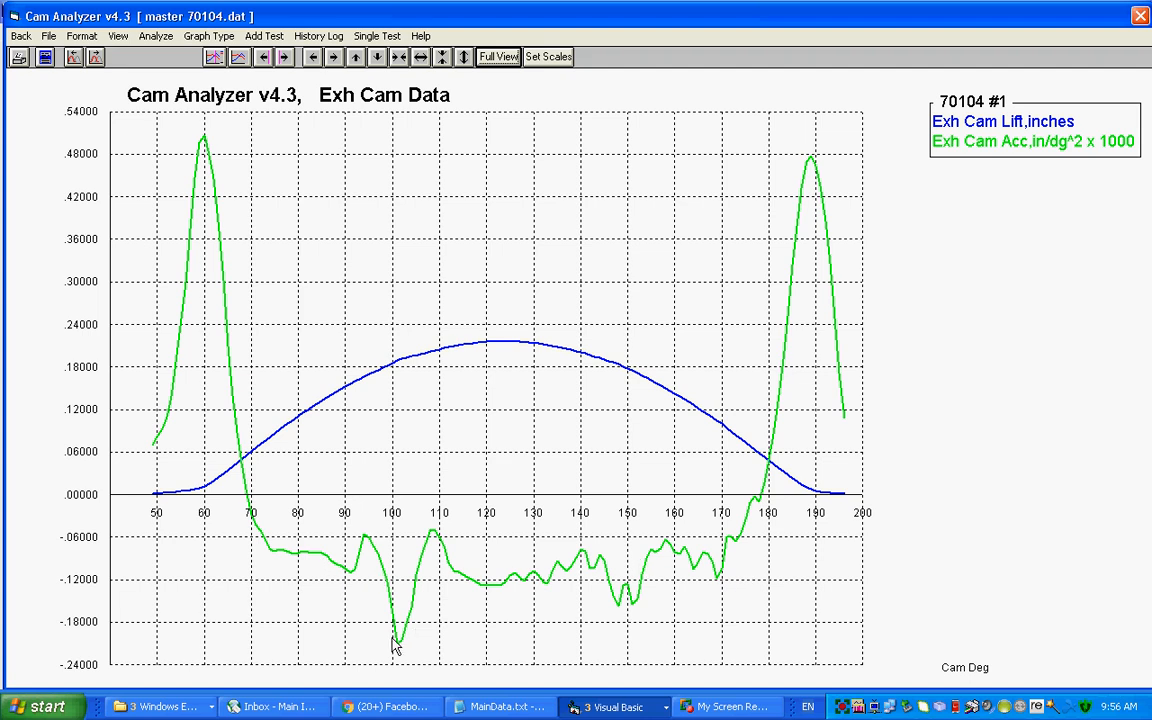
pyautogui.moveTo(432, 398)
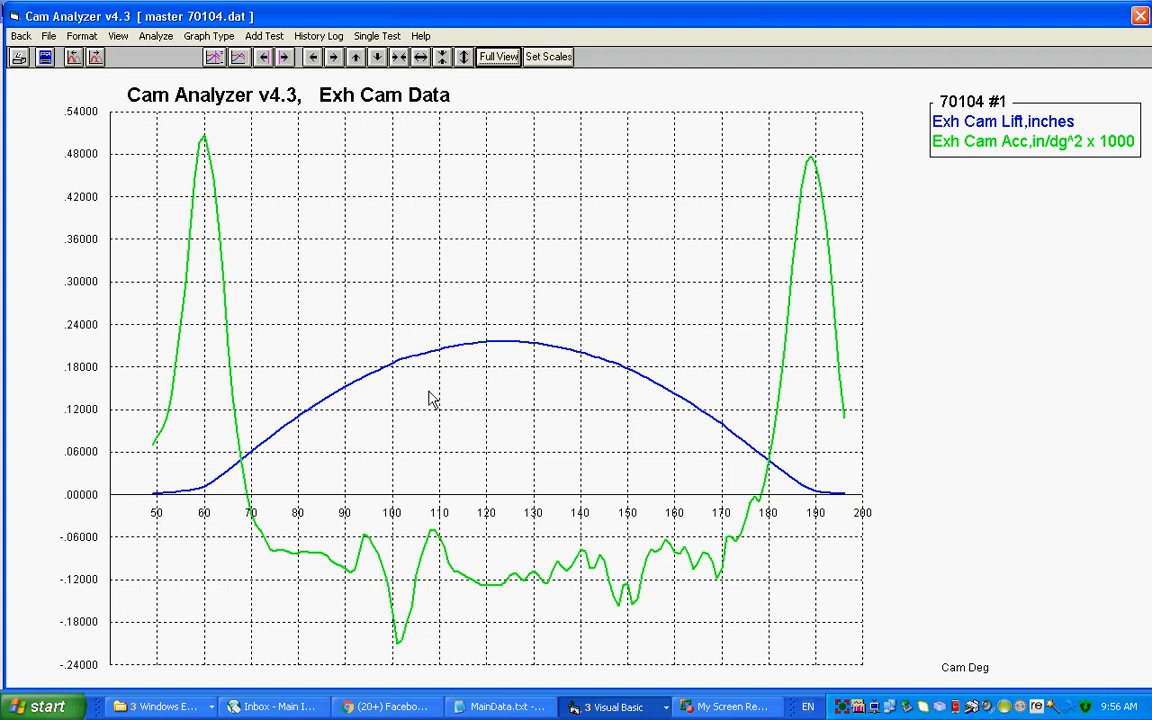
pyautogui.moveTo(388, 104)
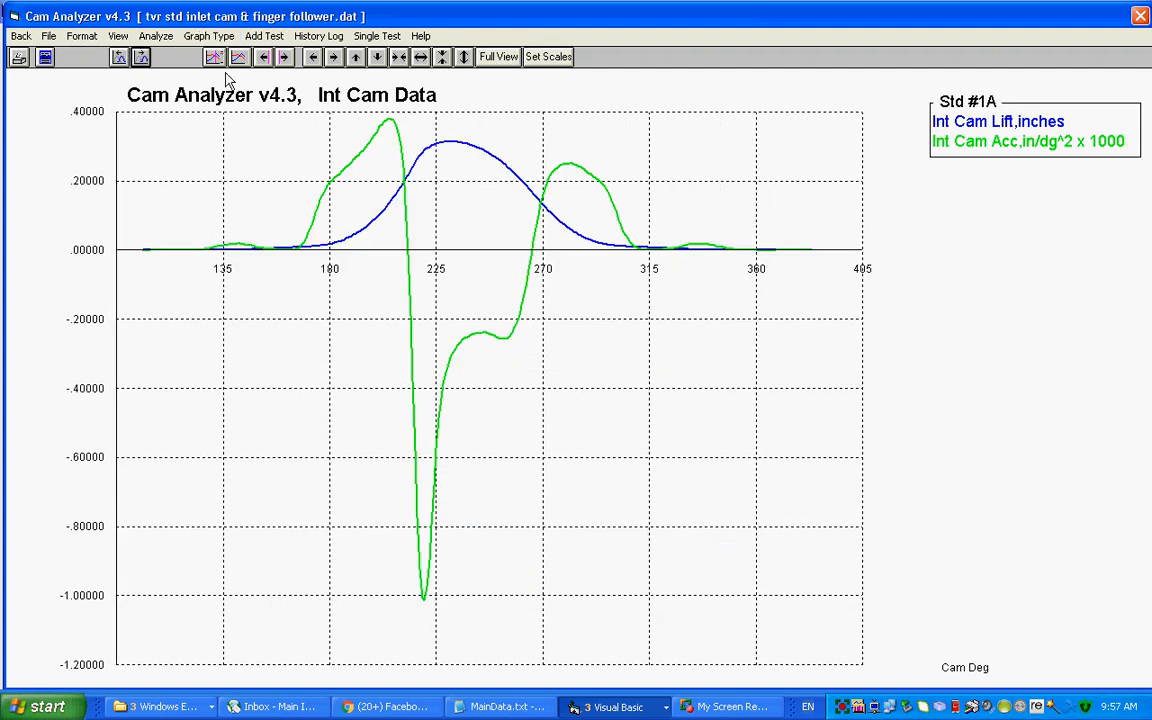
pyautogui.moveTo(240, 230)
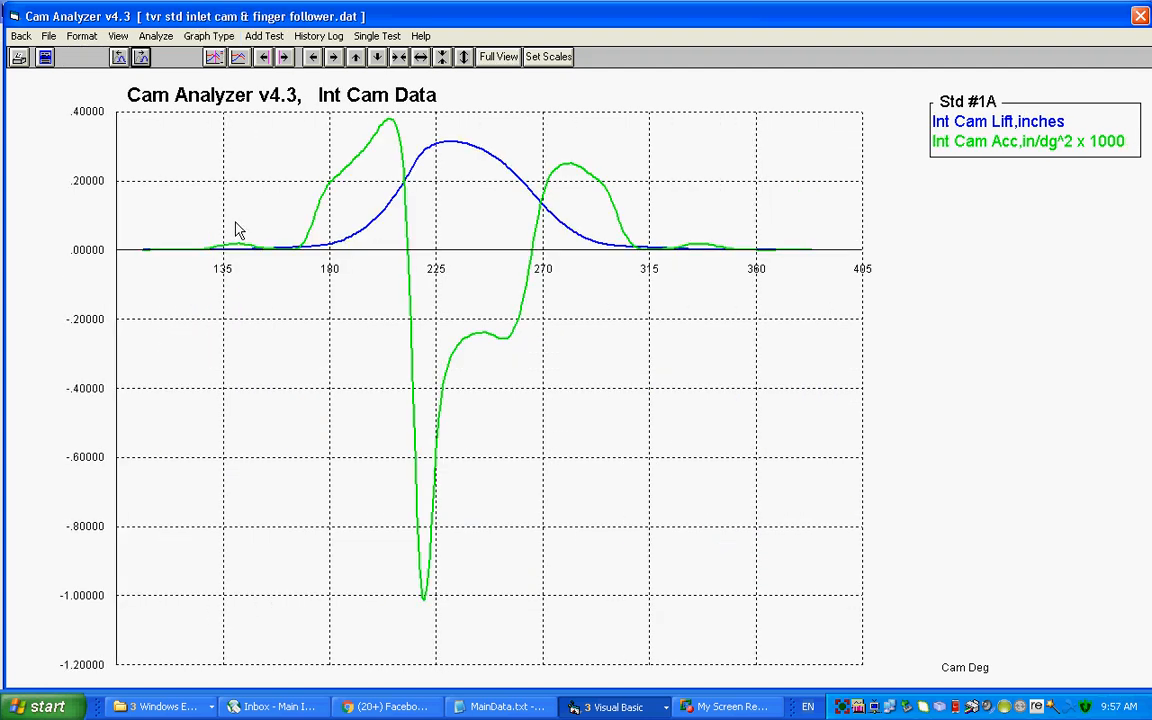
pyautogui.moveTo(368, 250)
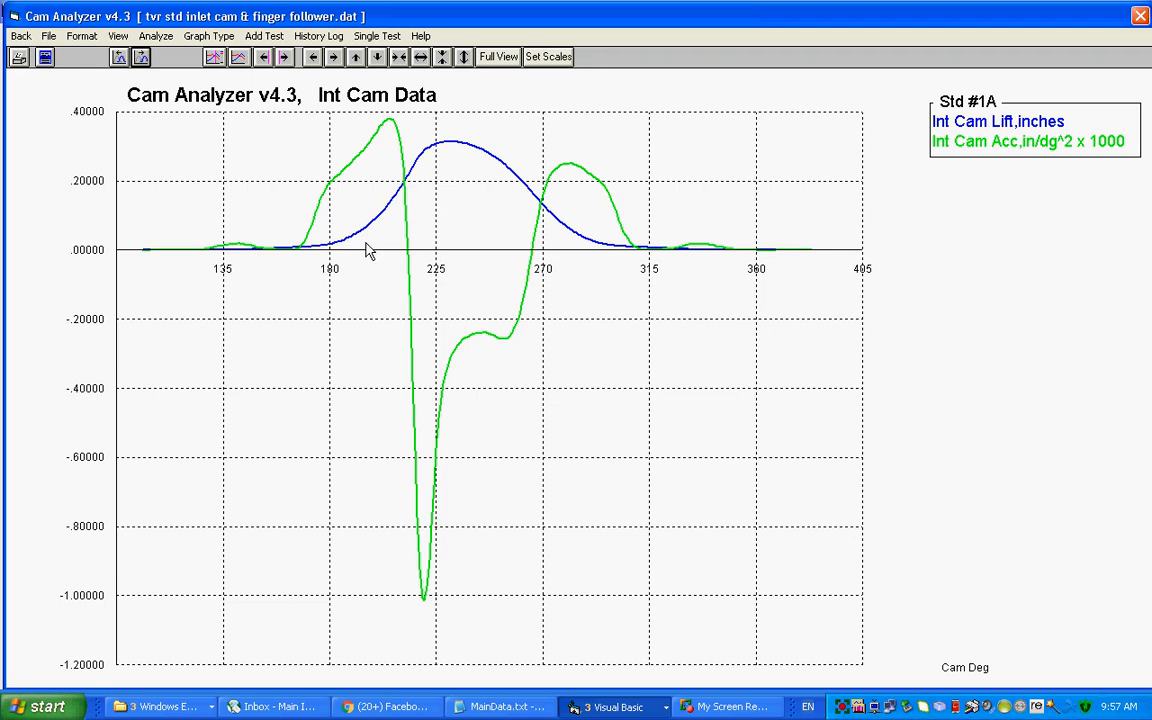
pyautogui.moveTo(428, 182)
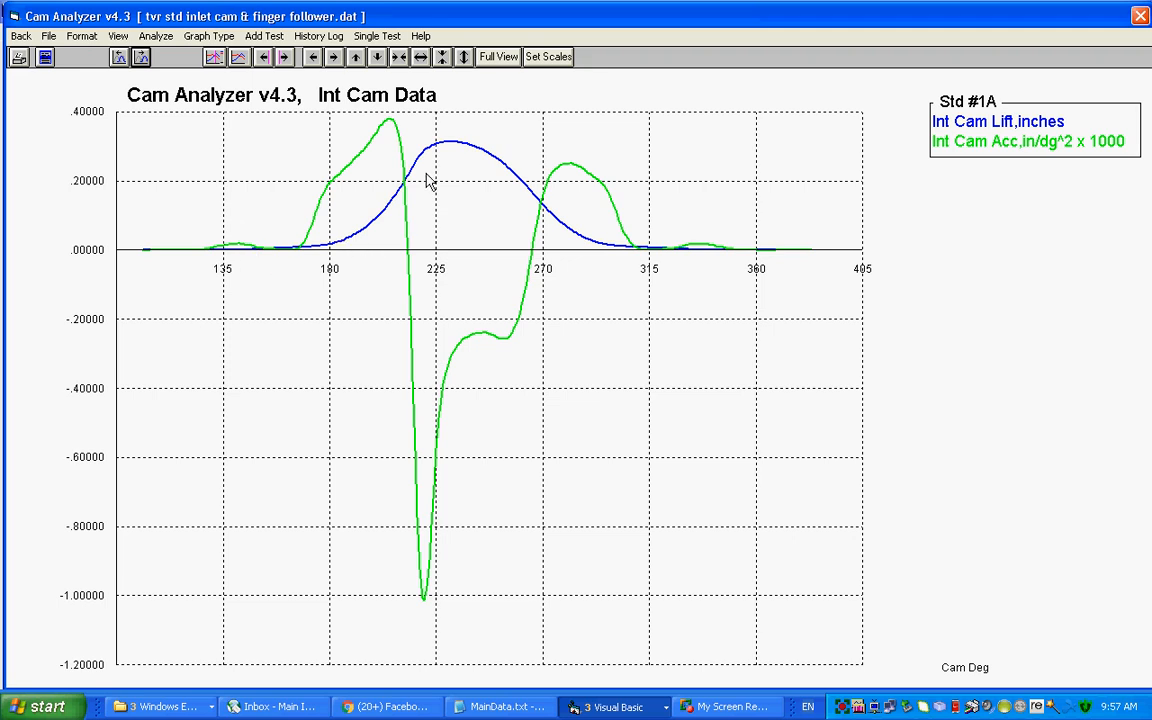
pyautogui.moveTo(340, 256)
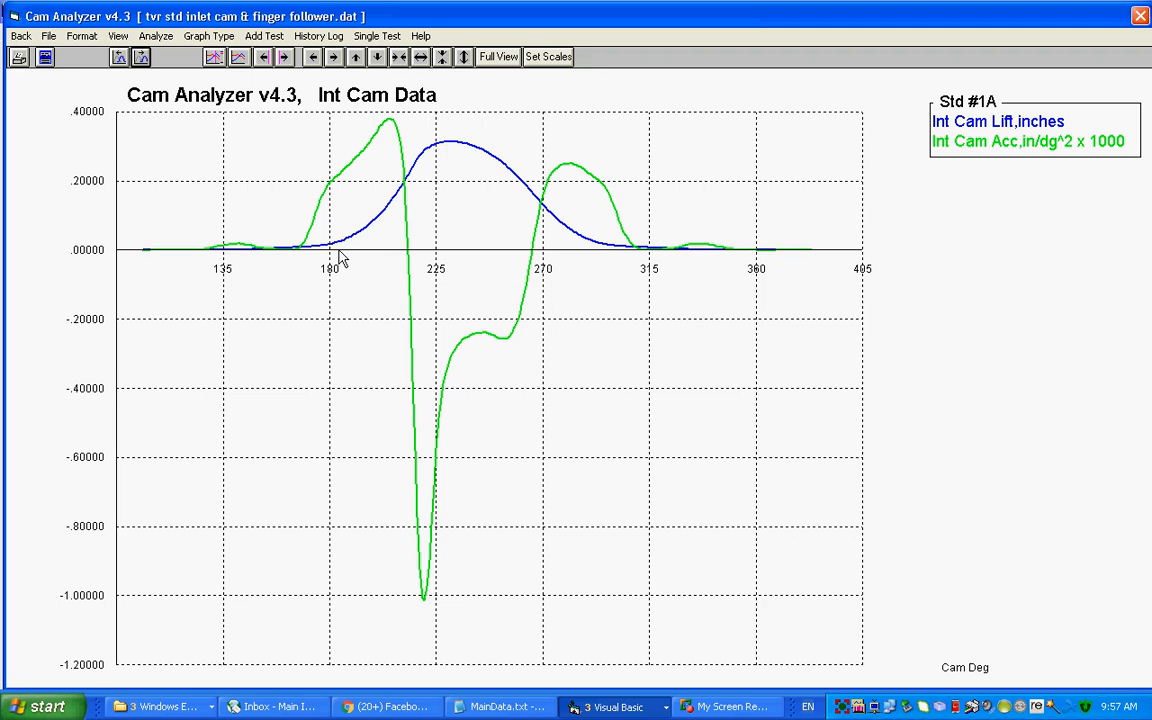
pyautogui.moveTo(420, 190)
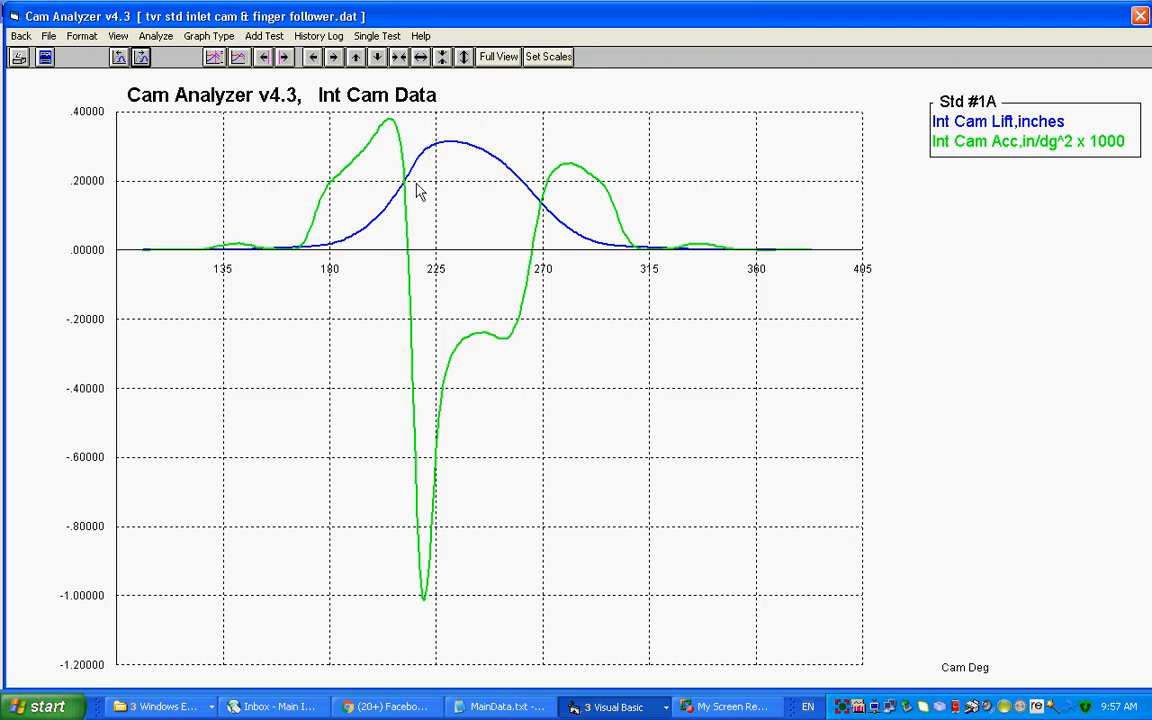
pyautogui.moveTo(404, 416)
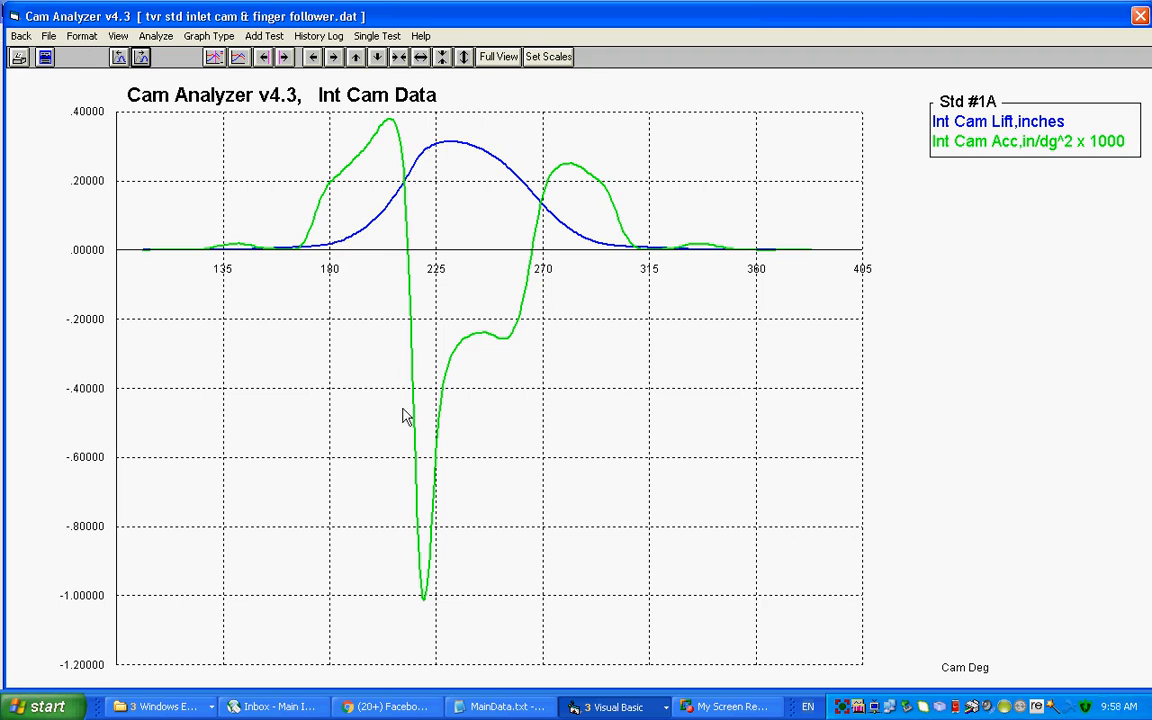
pyautogui.moveTo(408, 300)
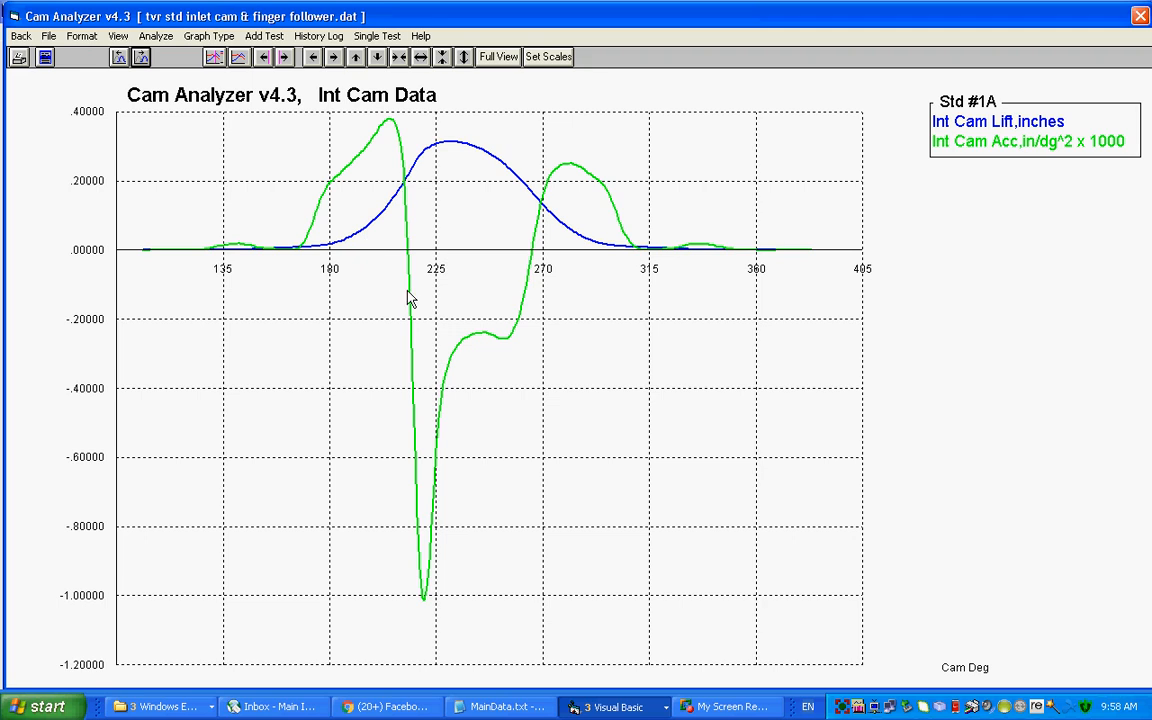
pyautogui.moveTo(480, 332)
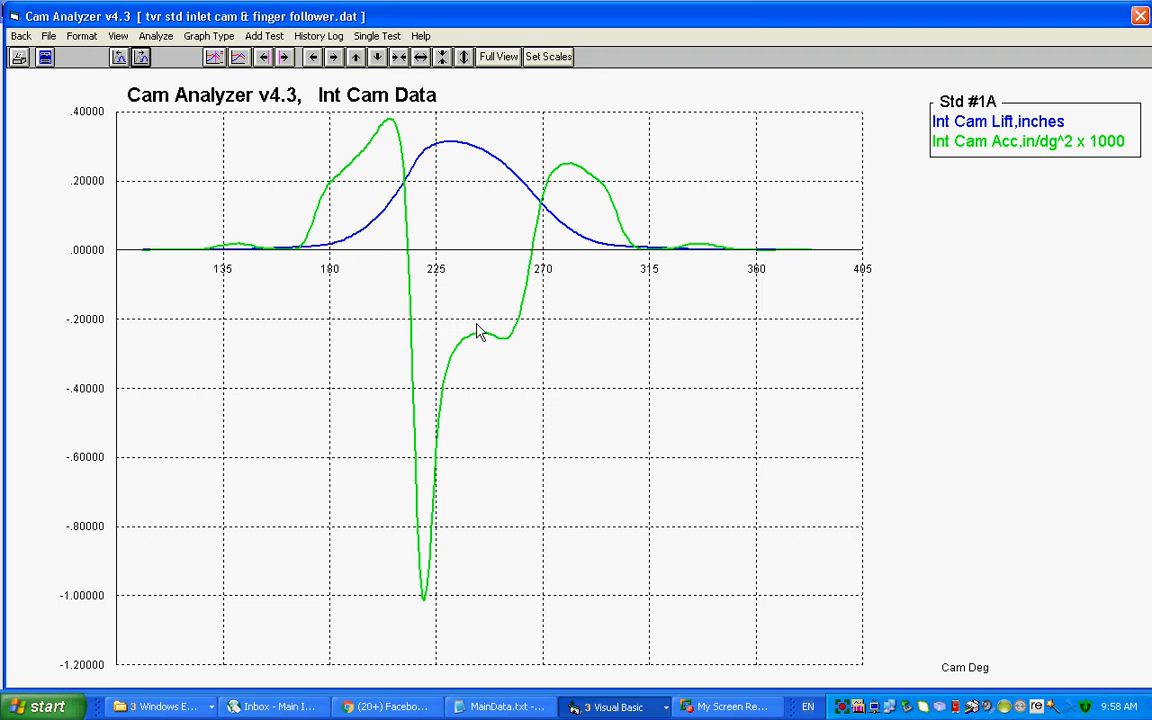
pyautogui.moveTo(472, 328)
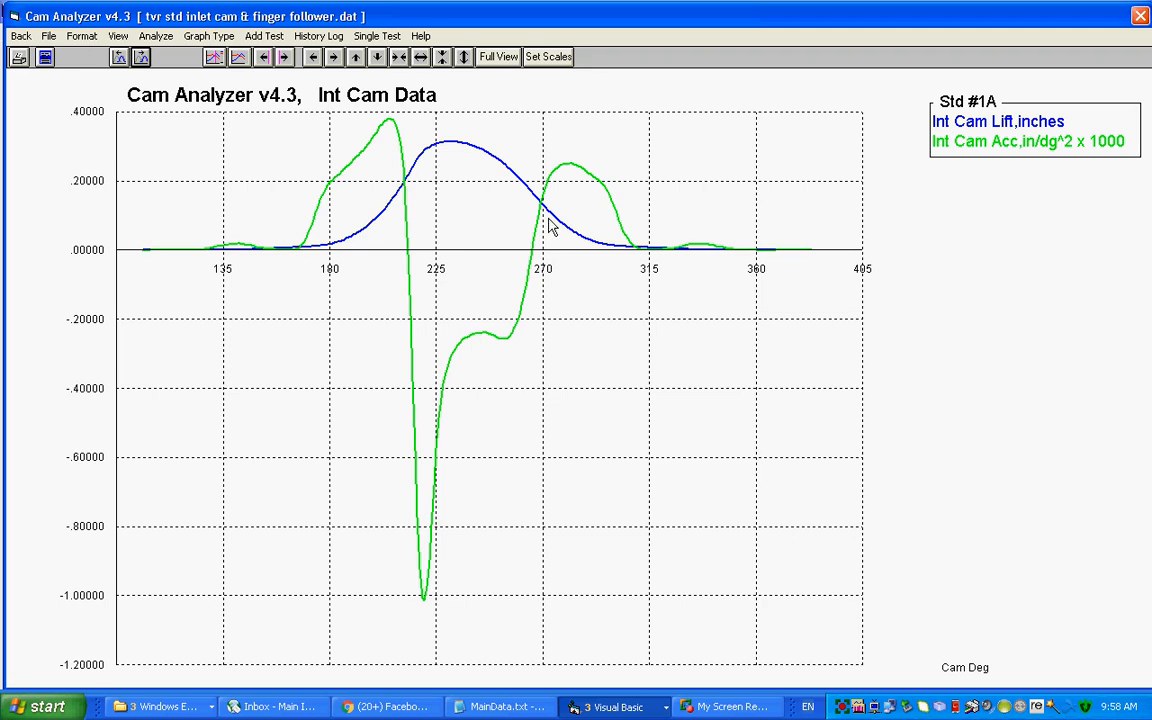
pyautogui.moveTo(424, 316)
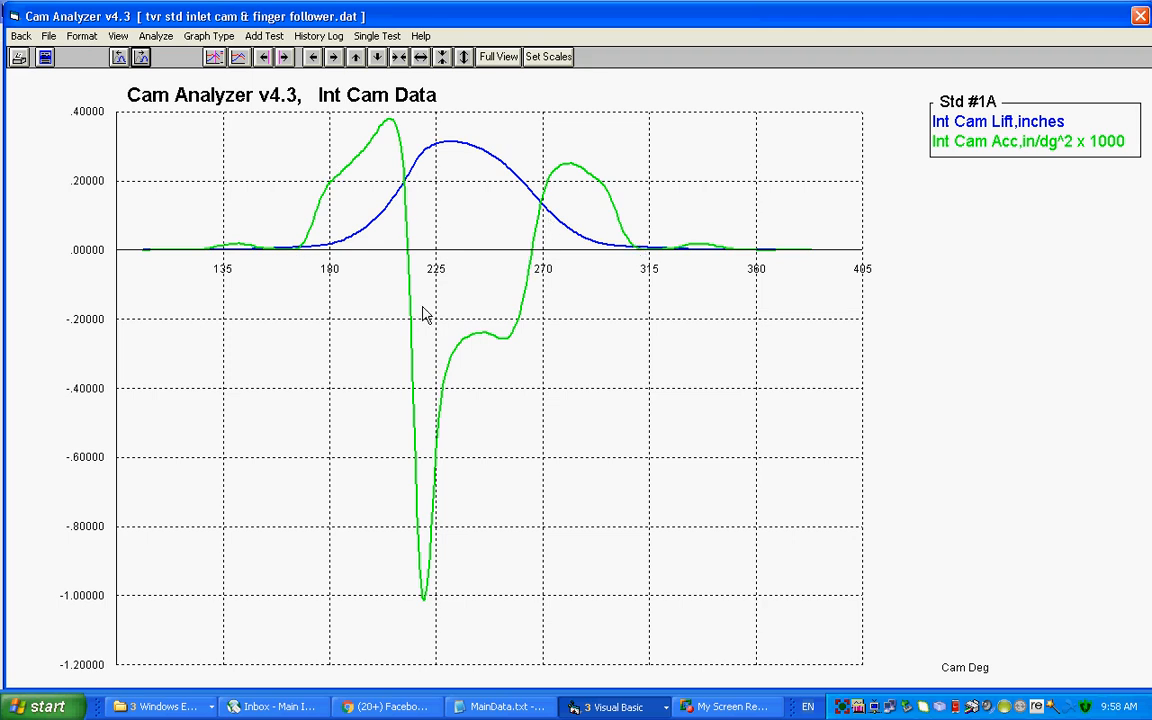
pyautogui.moveTo(436, 582)
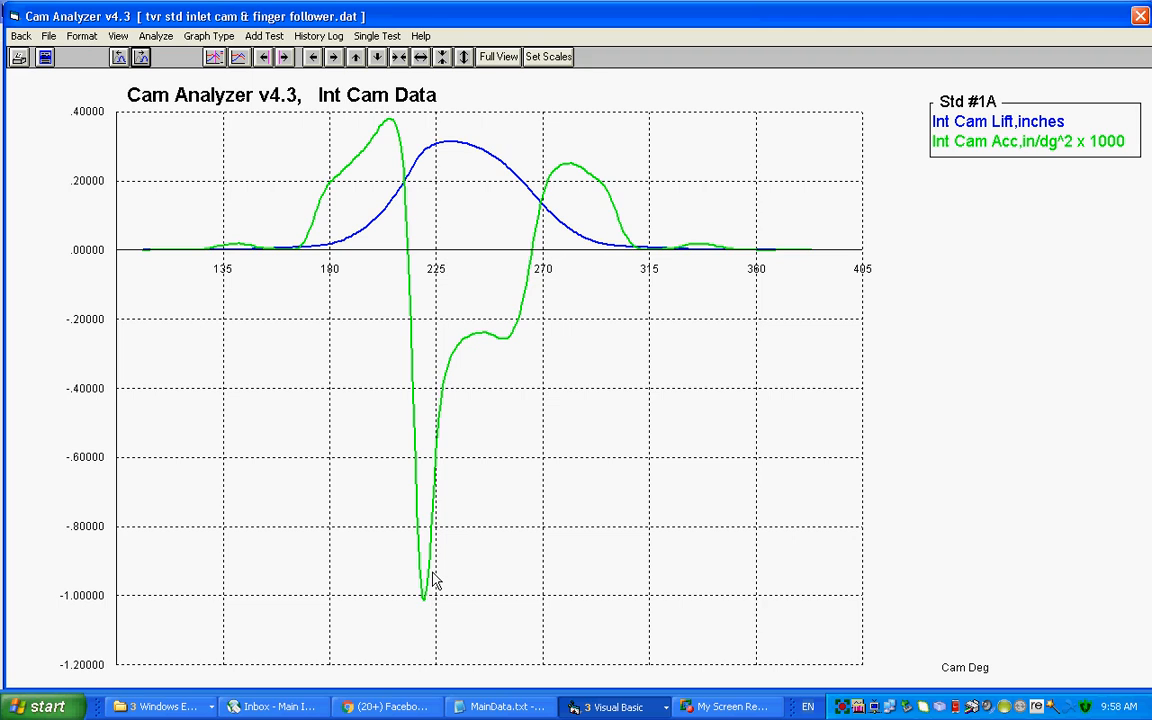
pyautogui.moveTo(430, 152)
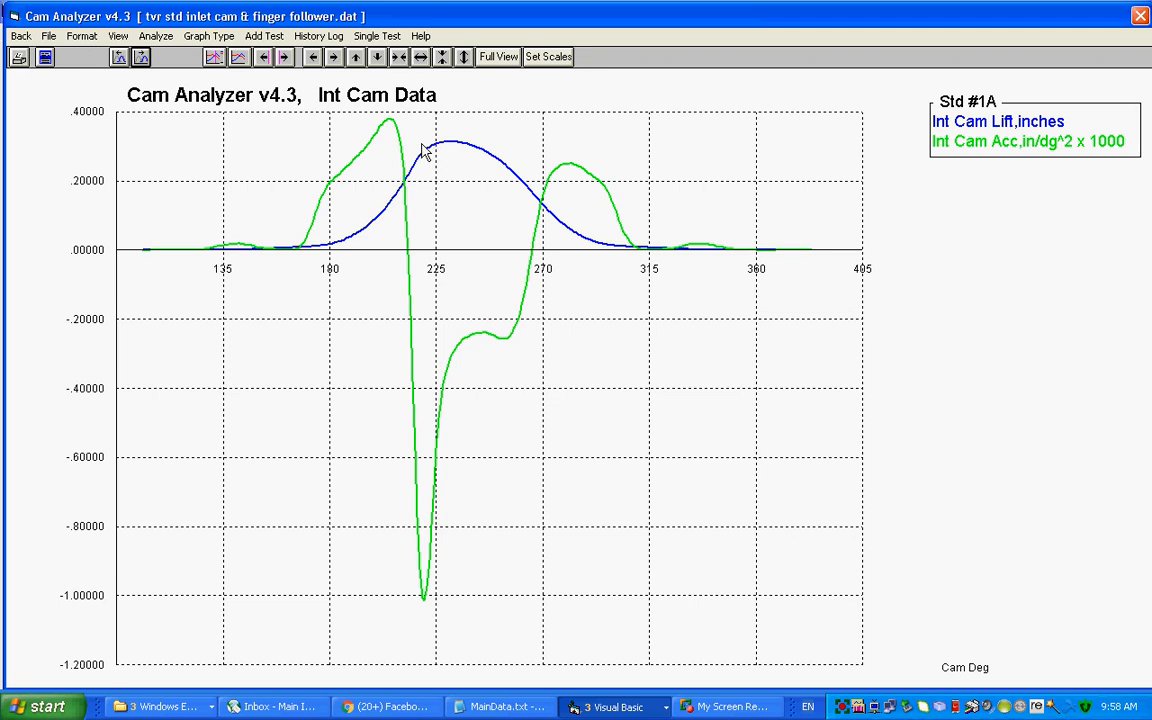
pyautogui.moveTo(420, 182)
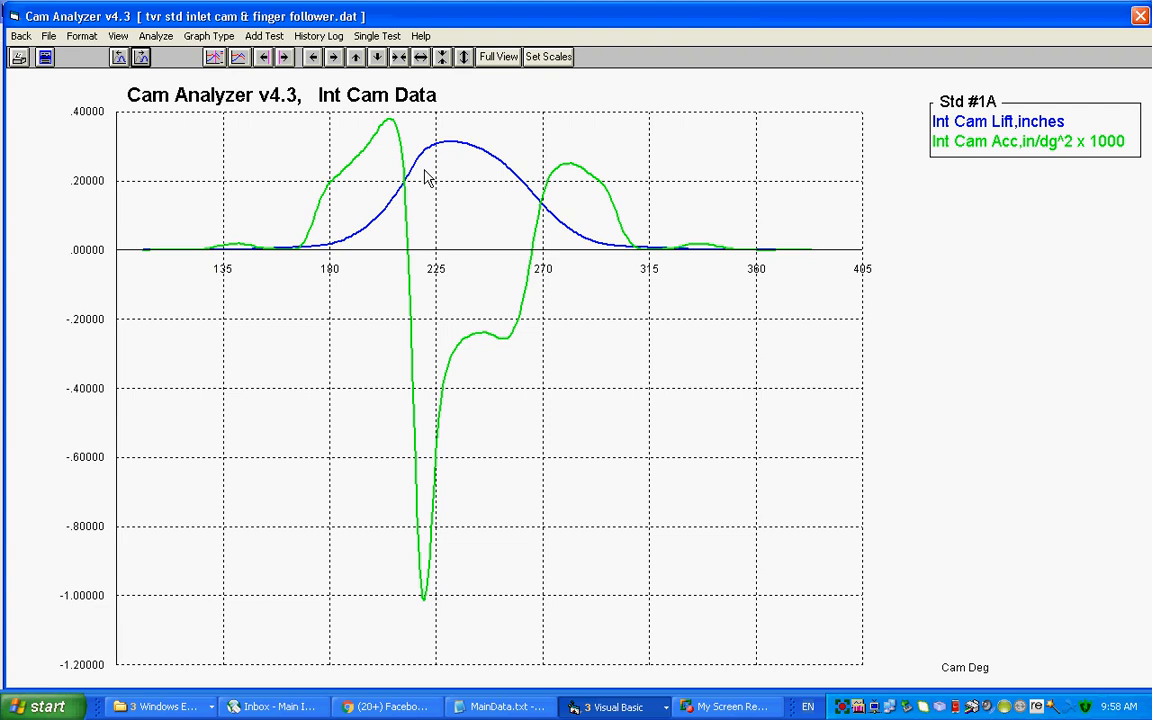
pyautogui.moveTo(204, 36)
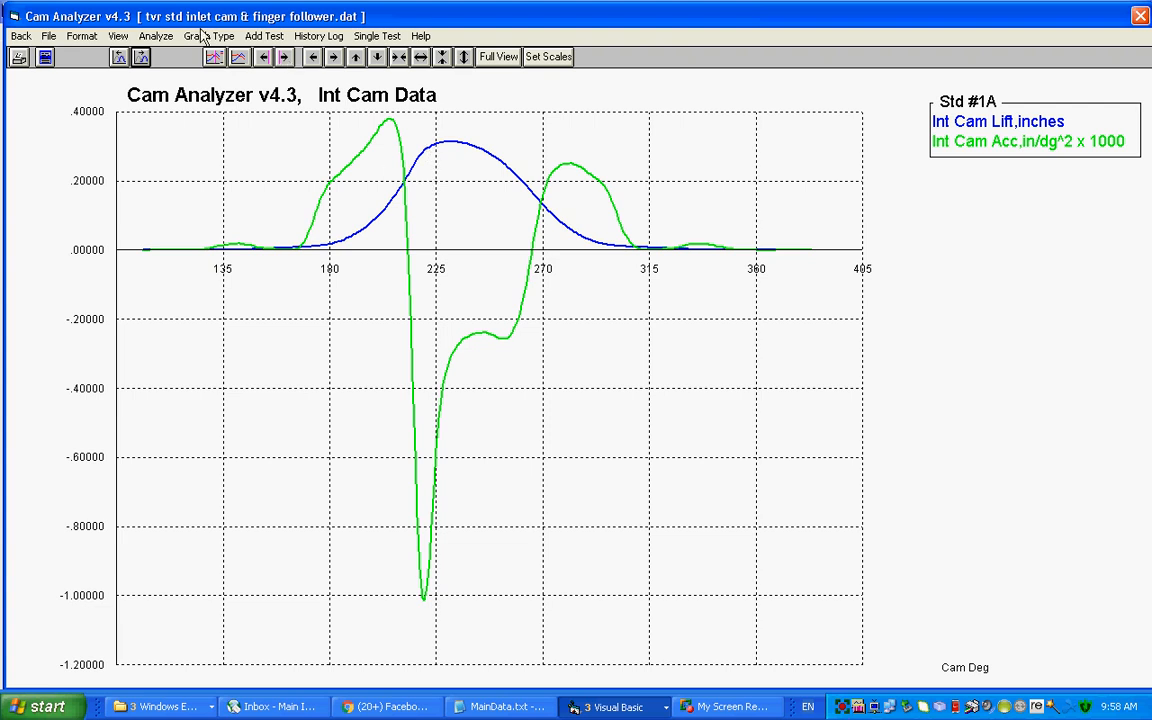
# Step: Set graph Type to Pick from List with cam and valve lift and acceleration, and make the graph
pyautogui.click(208, 36)
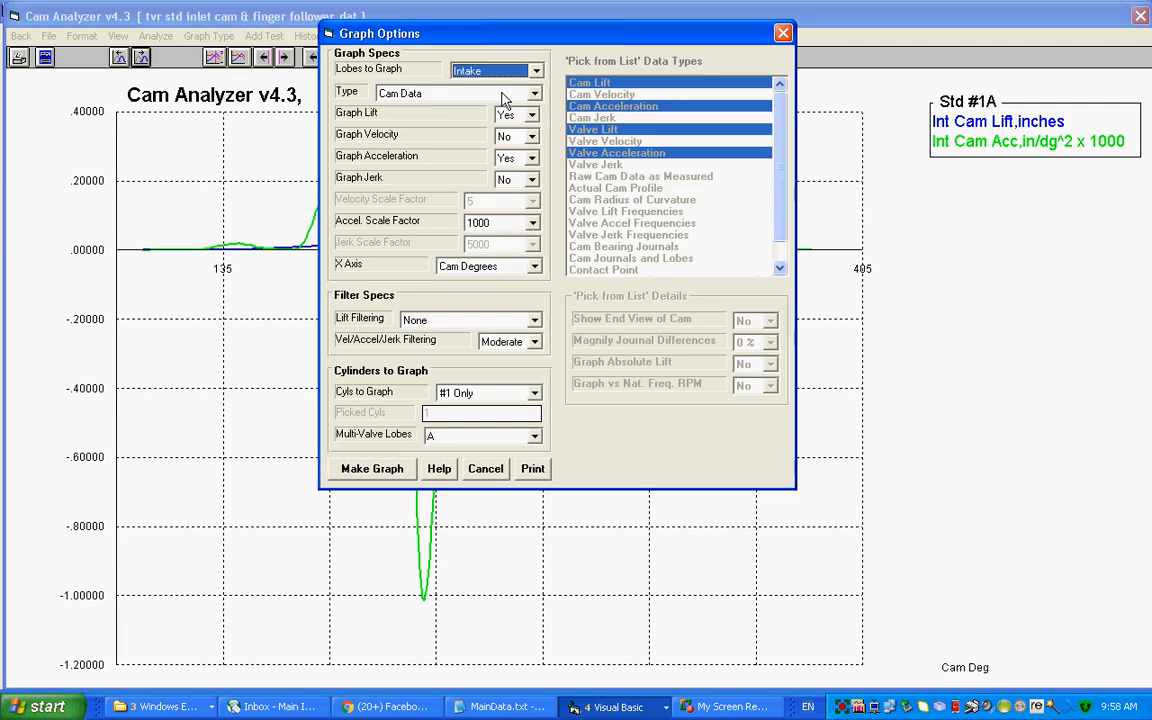
pyautogui.click(536, 92)
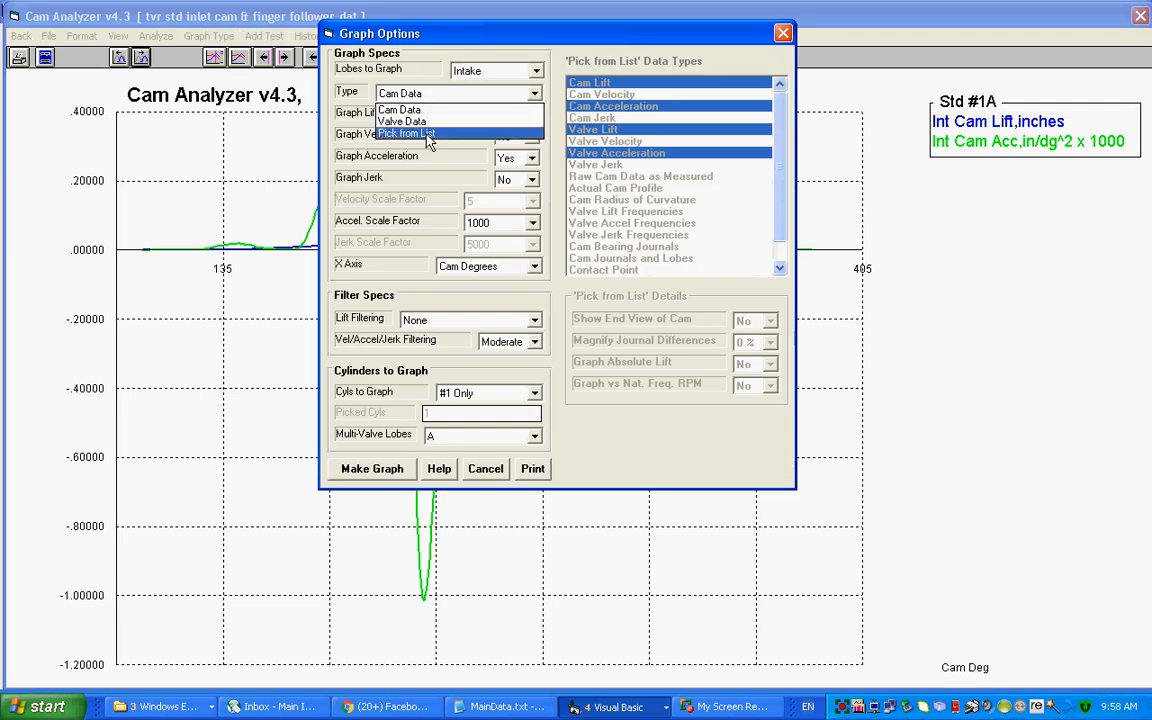
pyautogui.click(406, 132)
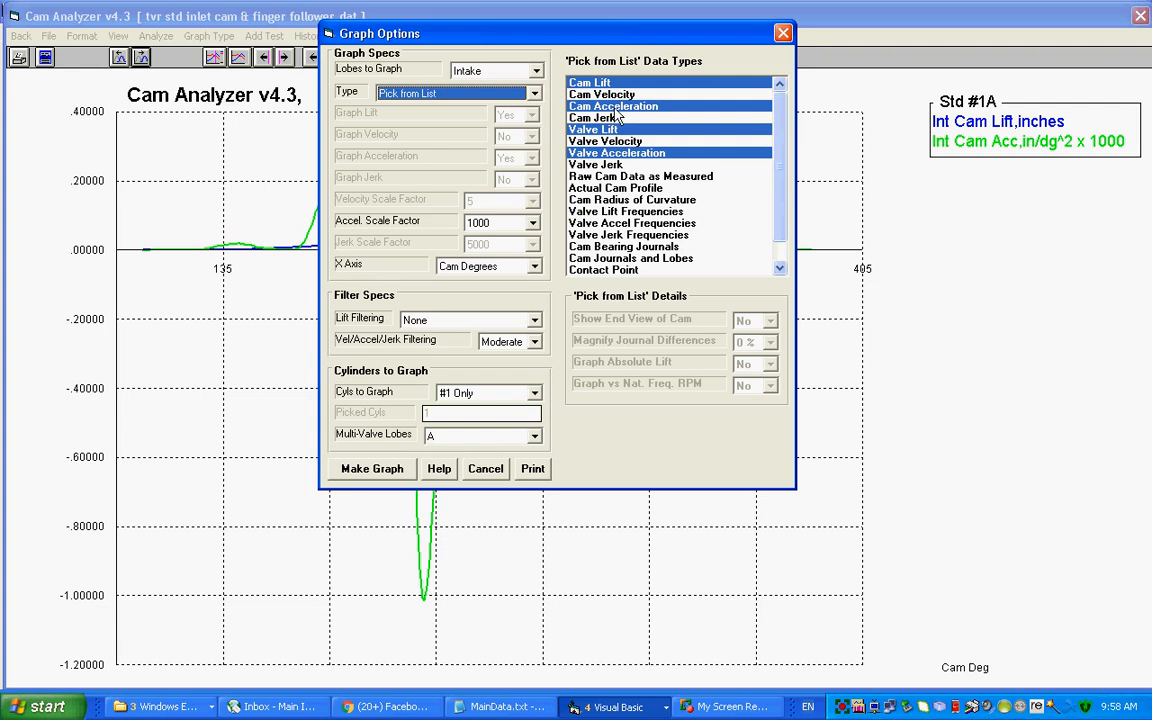
pyautogui.click(372, 468)
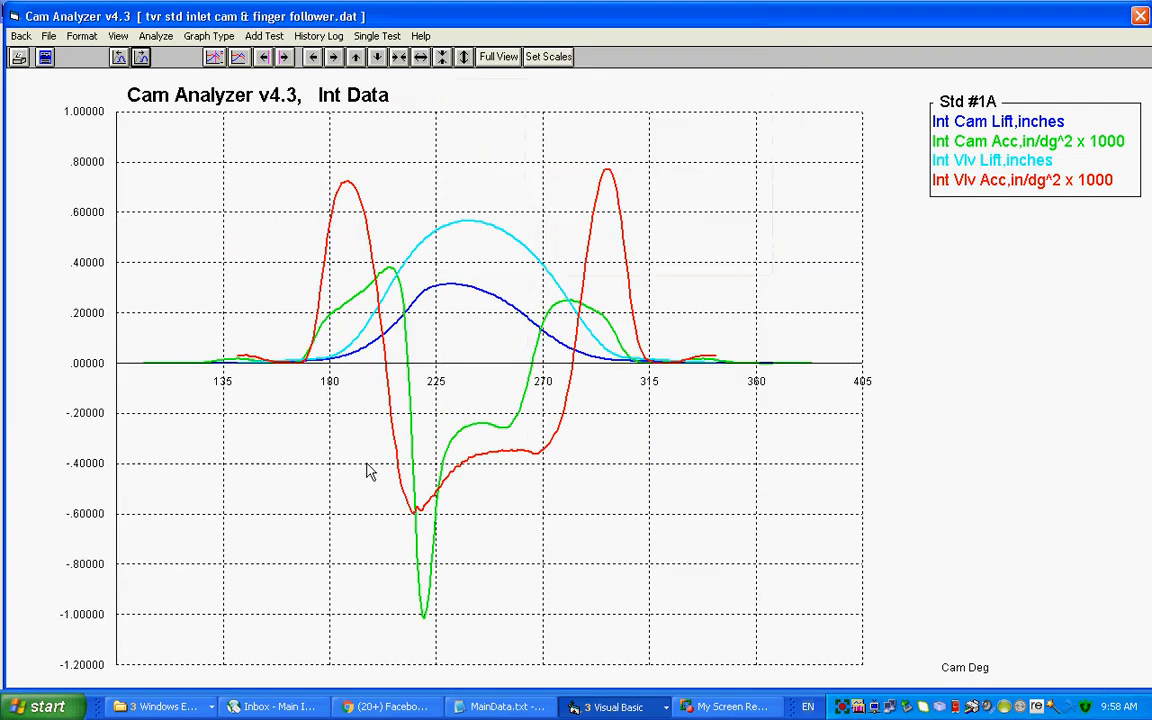
pyautogui.moveTo(418, 524)
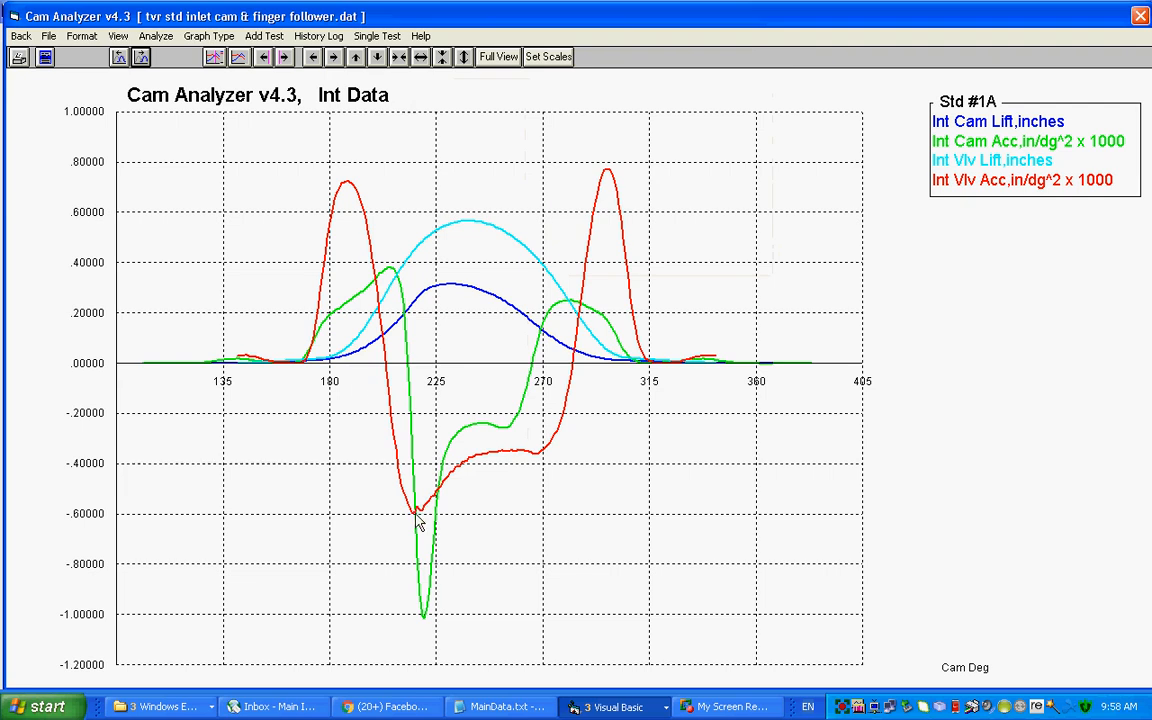
pyautogui.moveTo(436, 504)
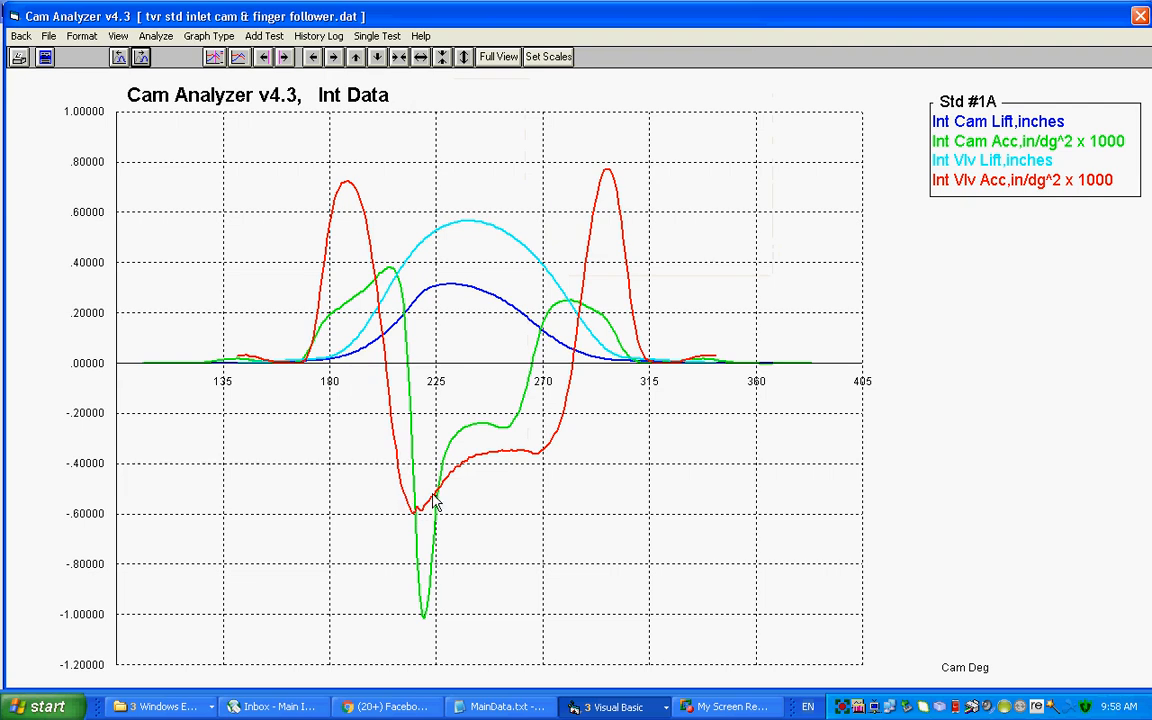
pyautogui.moveTo(420, 590)
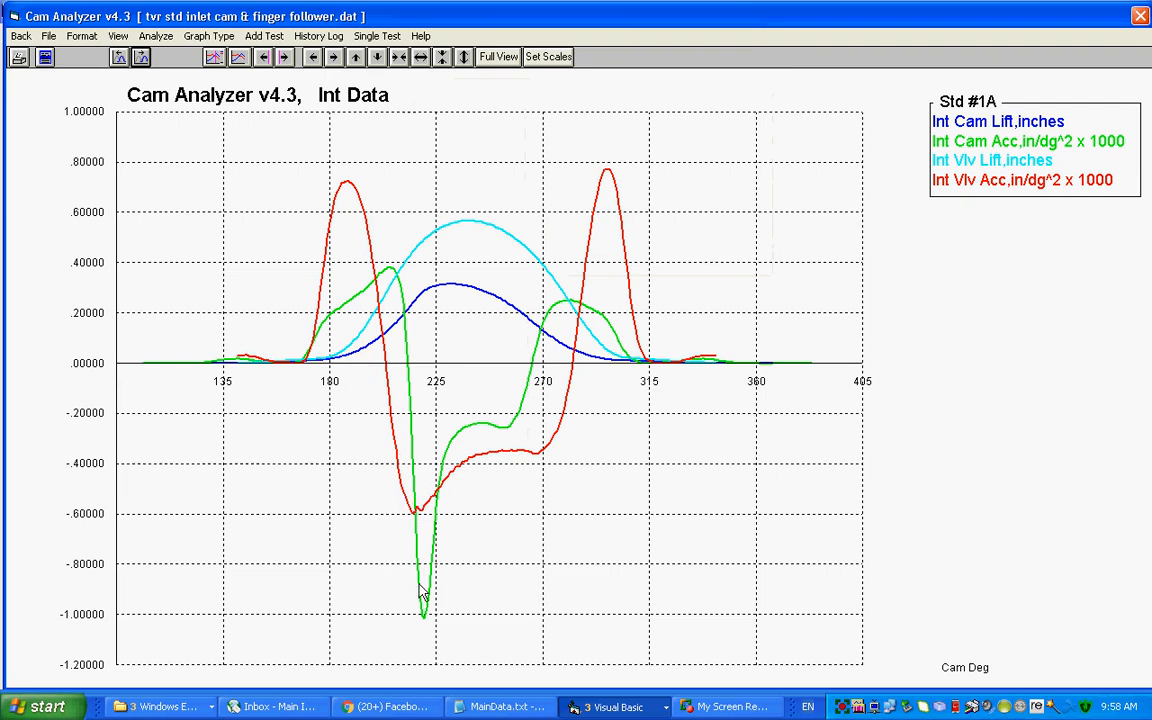
pyautogui.moveTo(350, 230)
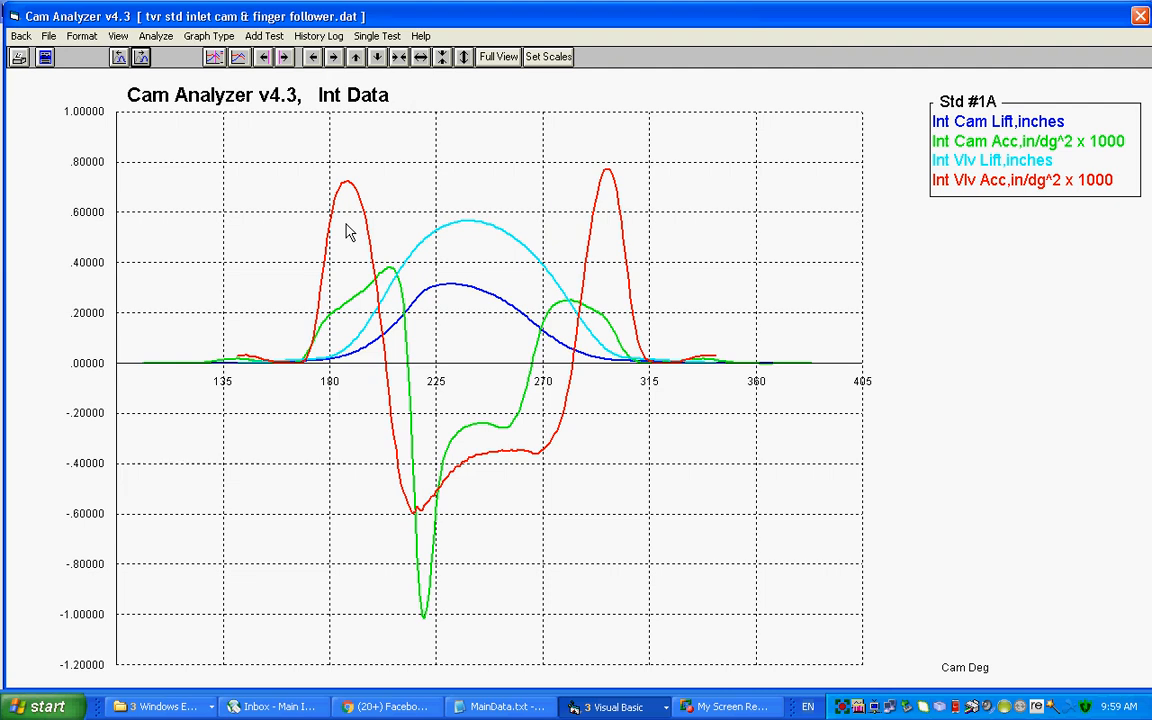
pyautogui.moveTo(480, 470)
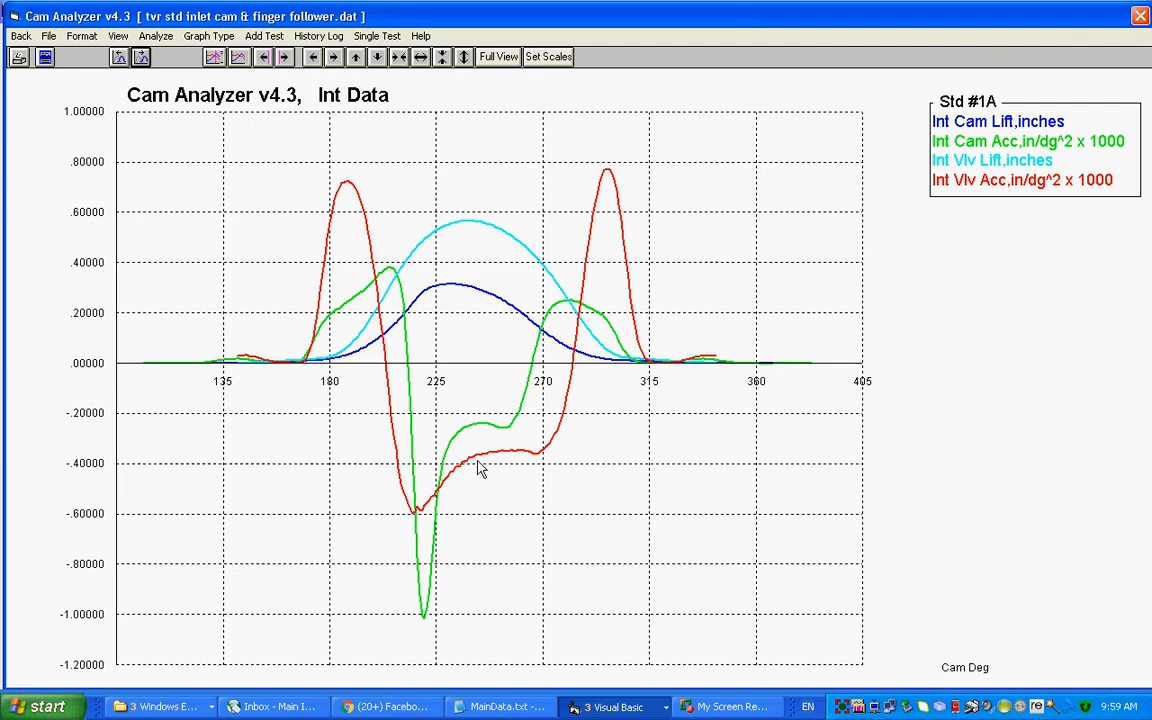
pyautogui.moveTo(480, 462)
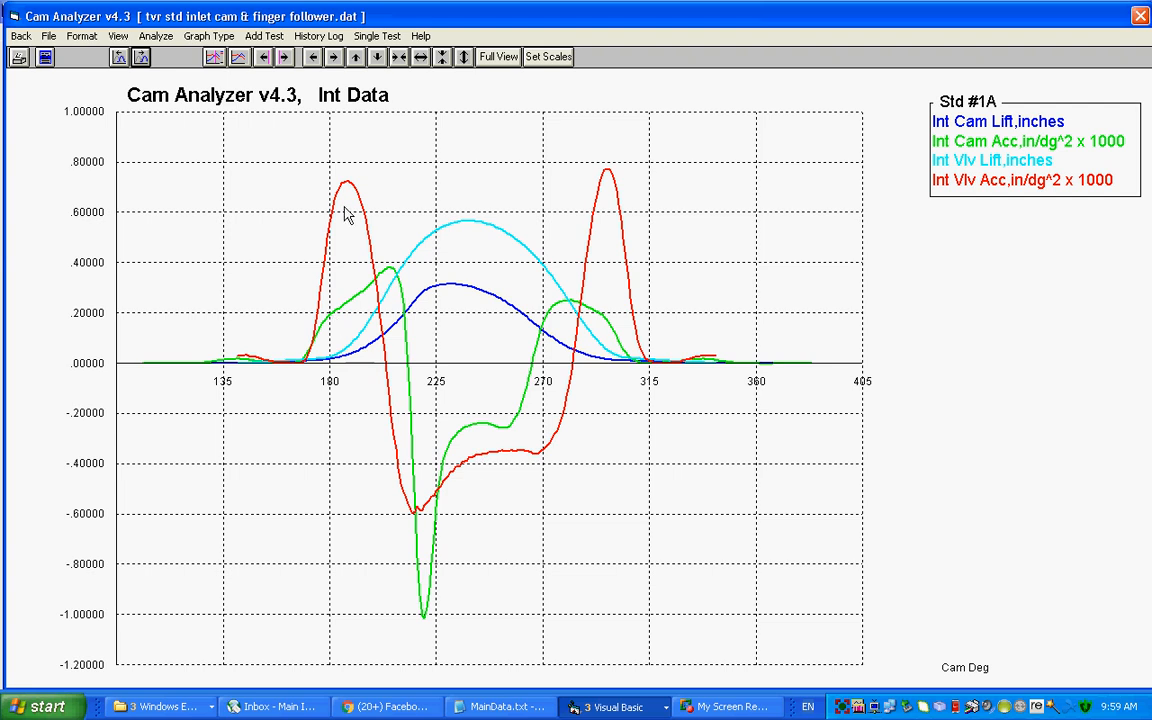
pyautogui.moveTo(404, 510)
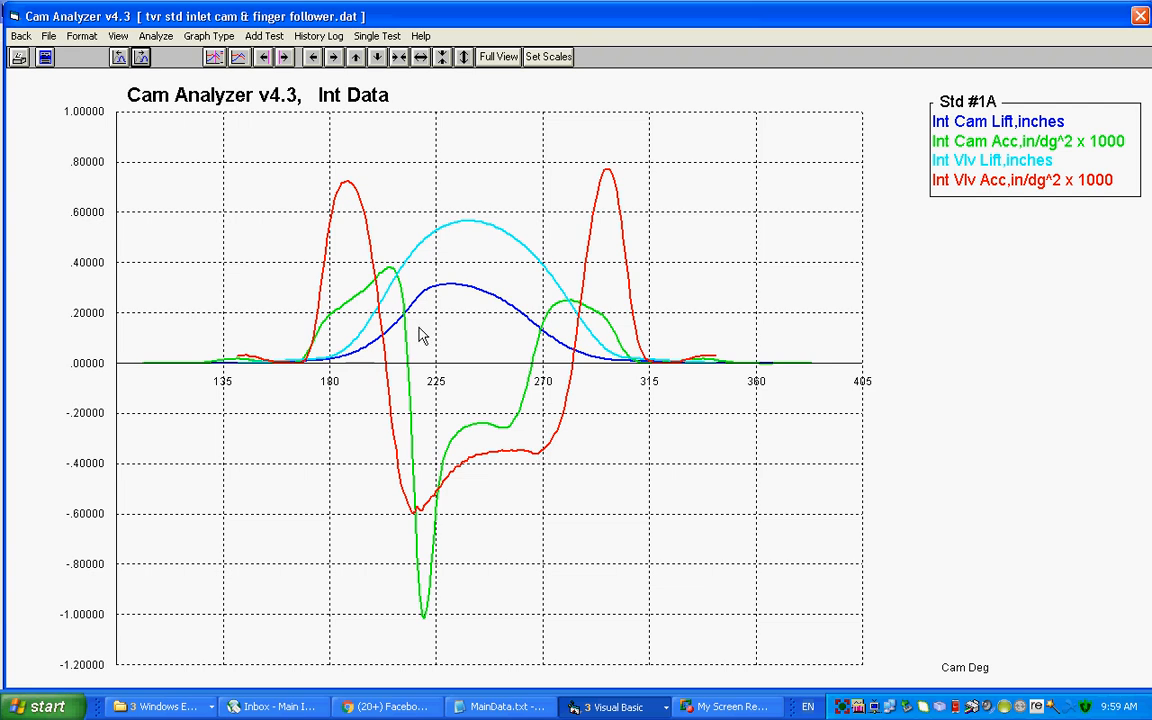
pyautogui.moveTo(424, 304)
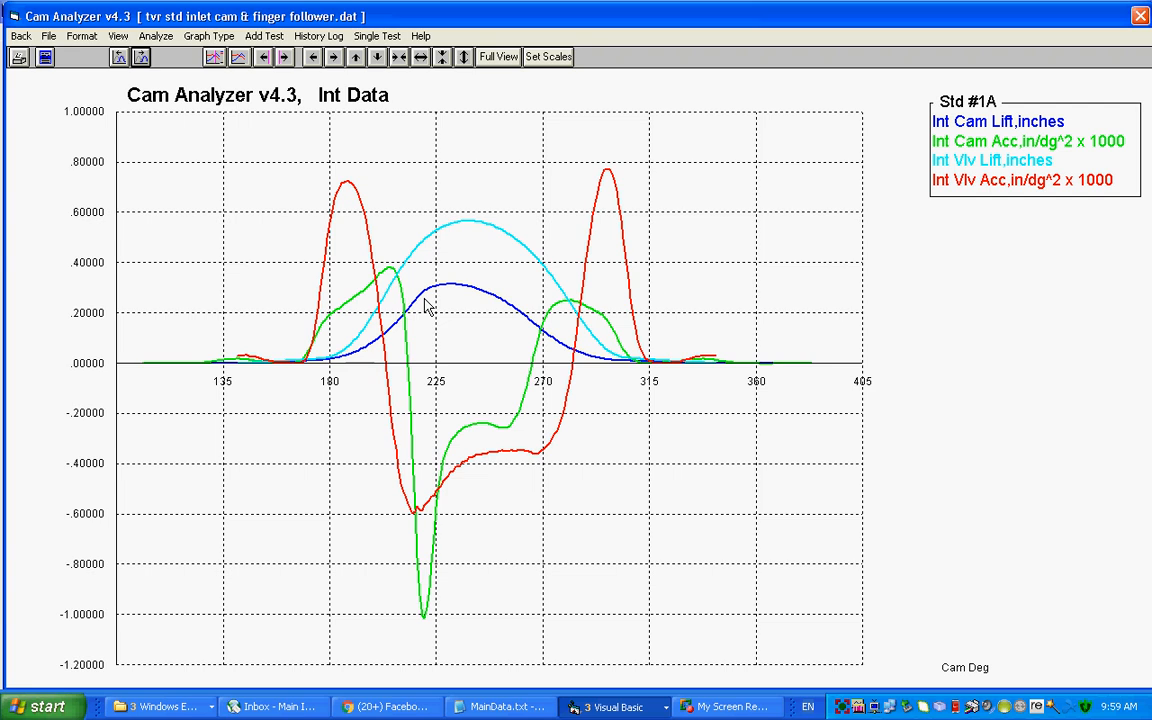
pyautogui.moveTo(418, 308)
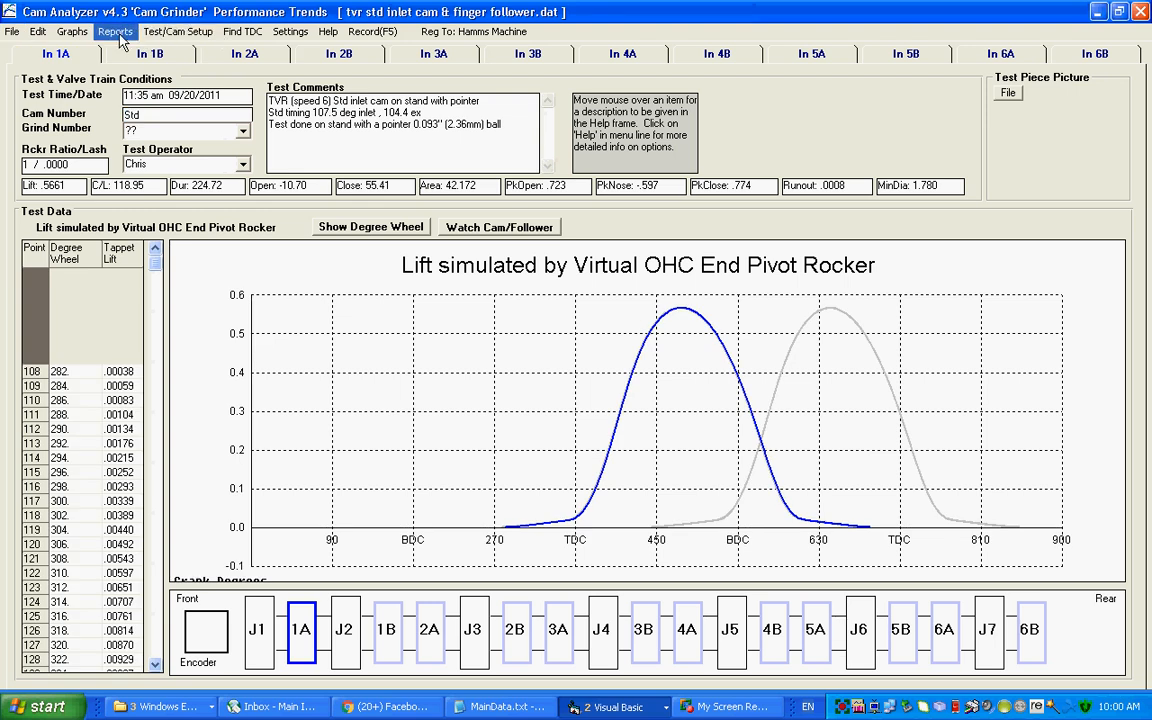
# Step: Review the intake virtual follower (end pivot rocker) specs in Test/Cam Setup and recalculate results
pyautogui.click(176, 32)
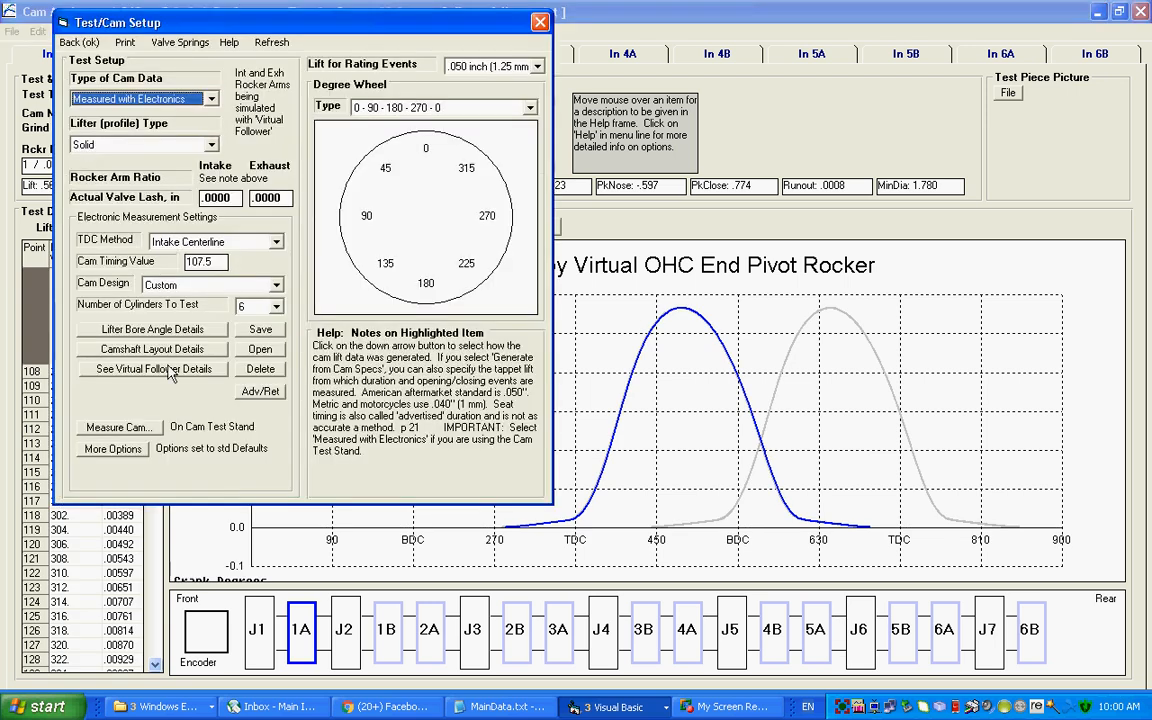
pyautogui.click(152, 368)
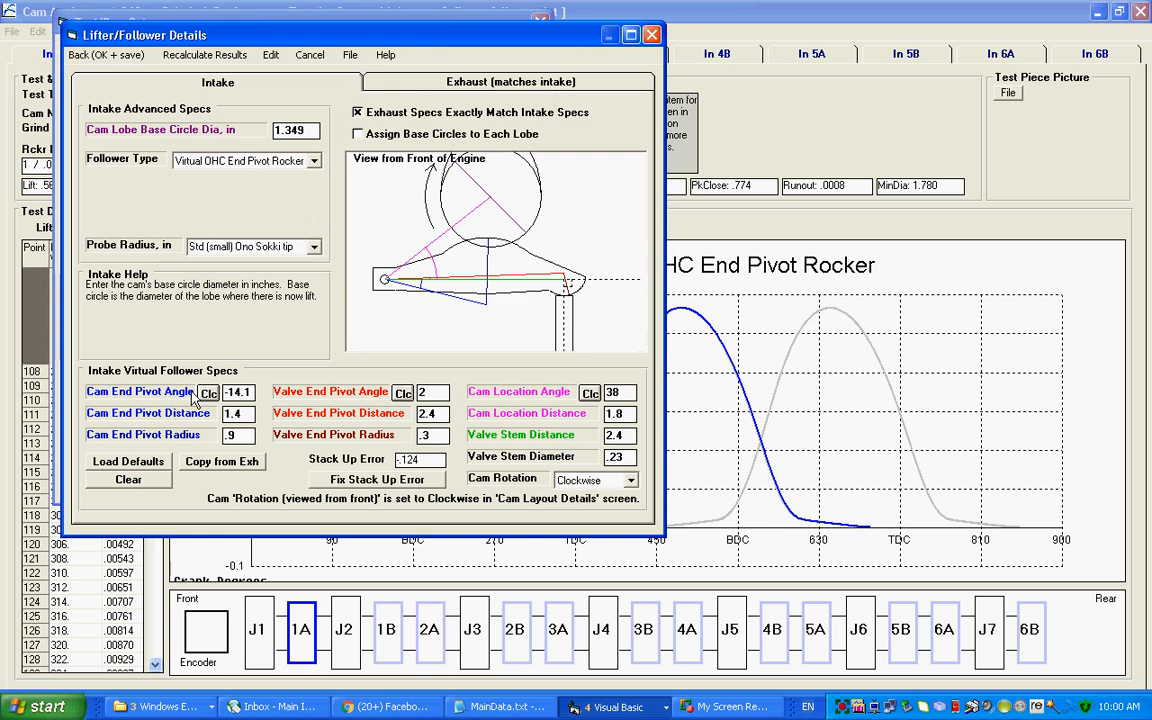
pyautogui.moveTo(478, 312)
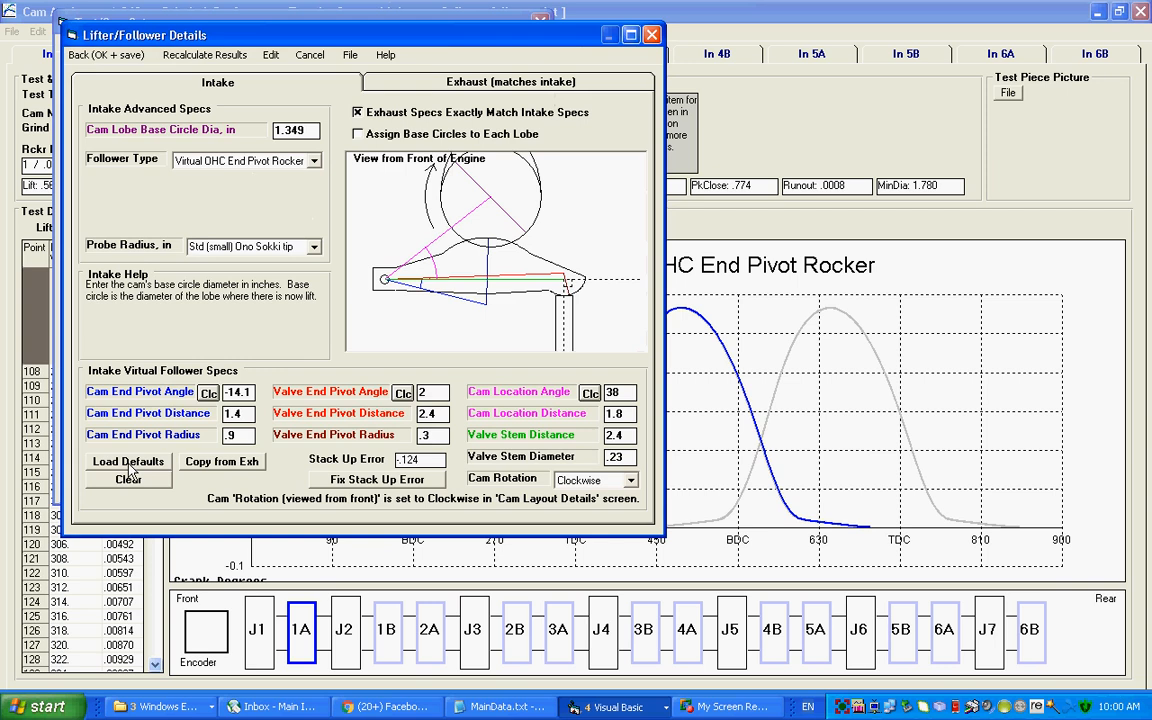
pyautogui.moveTo(436, 340)
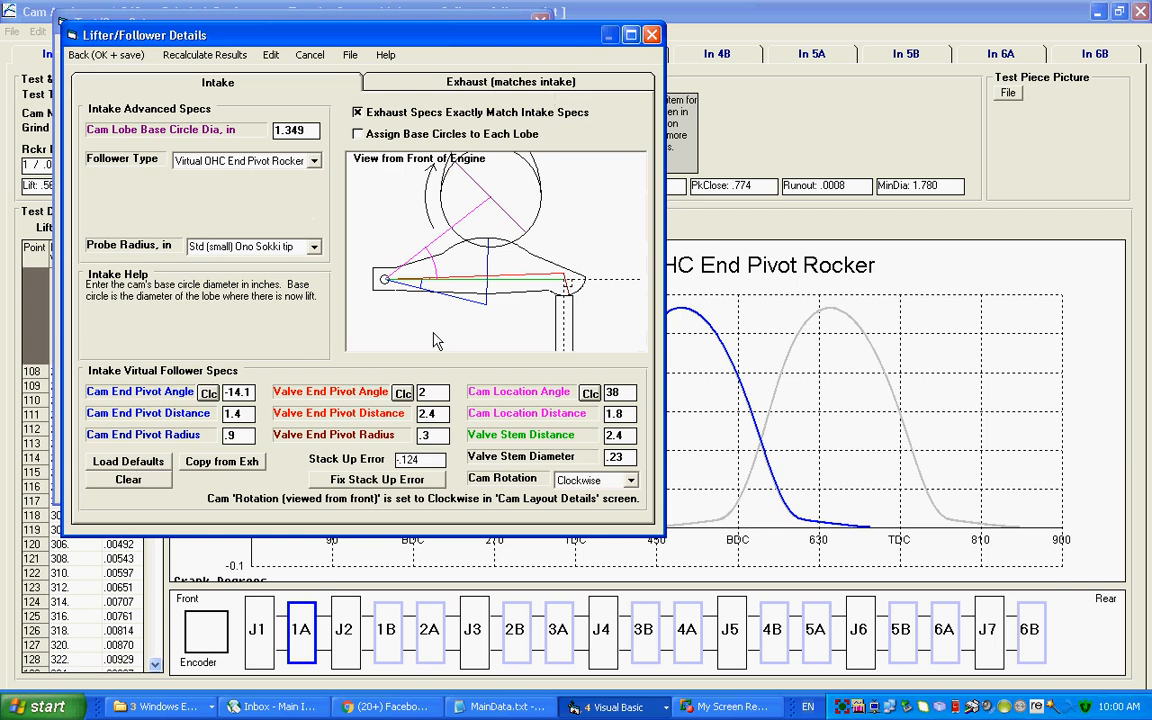
pyautogui.moveTo(418, 336)
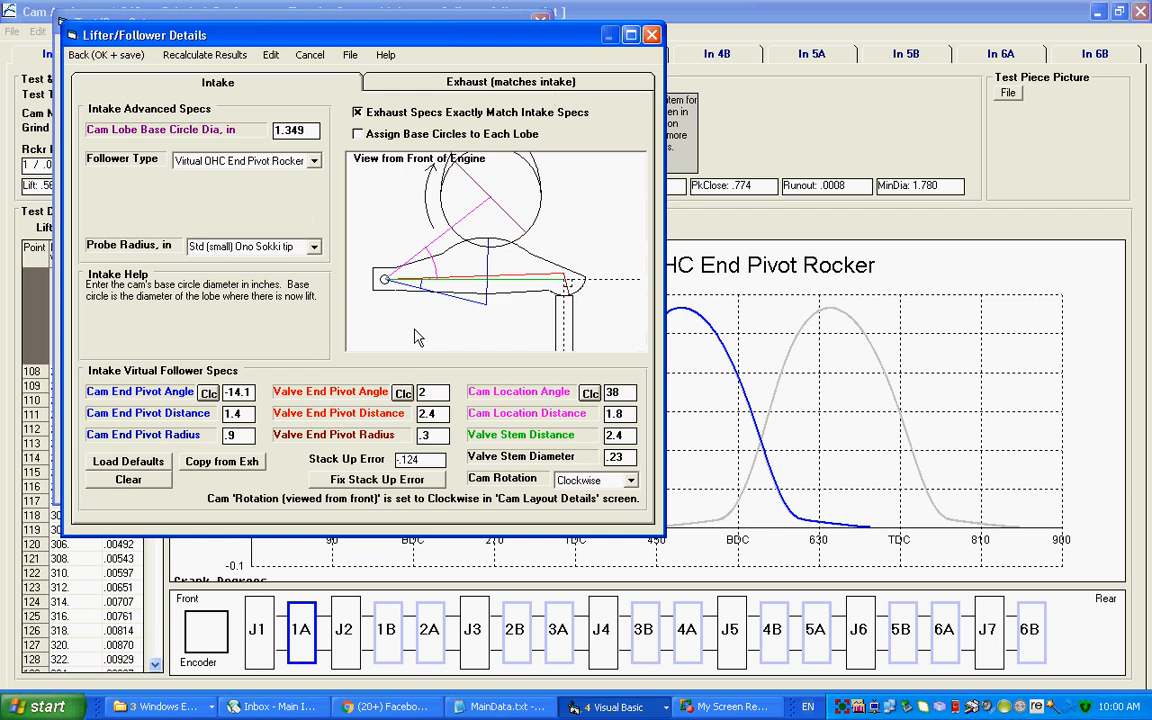
pyautogui.moveTo(472, 236)
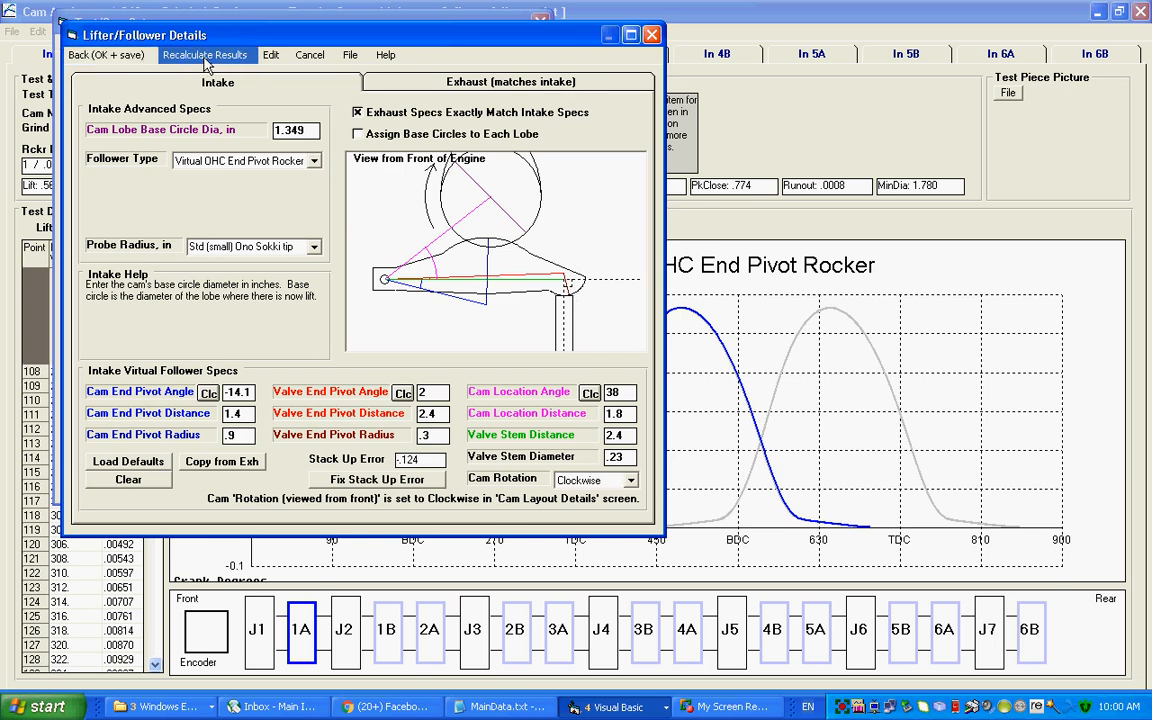
pyautogui.click(106, 56)
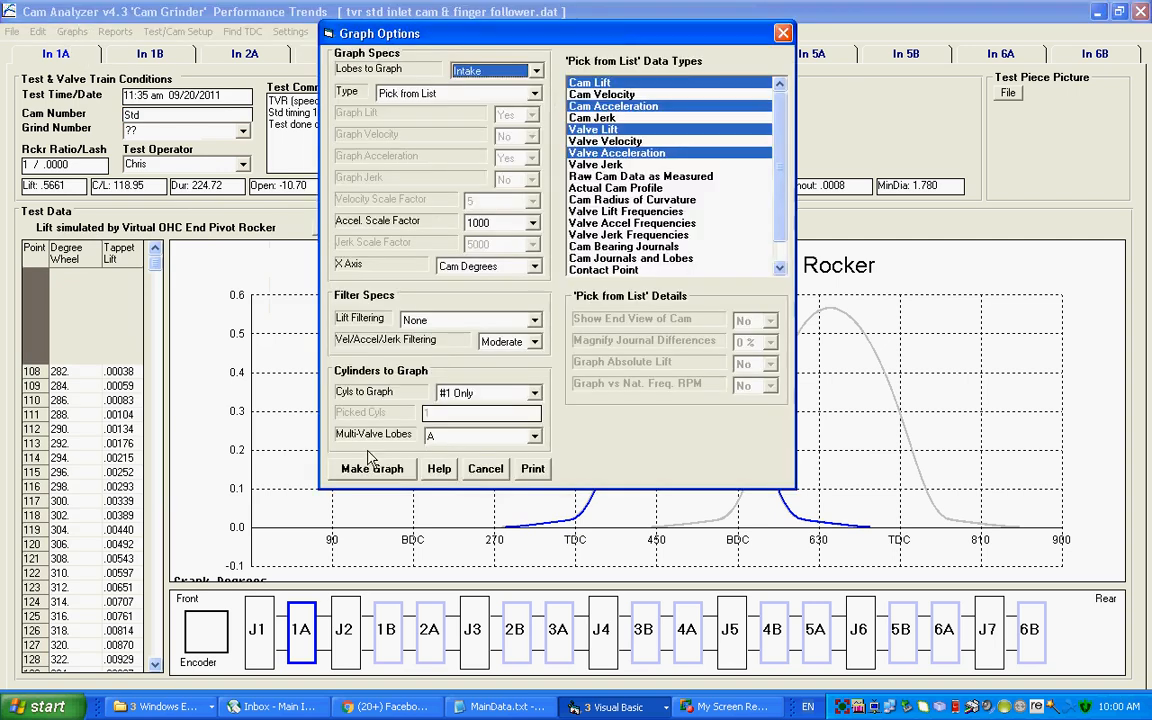
# Step: Make the graph of intake cam and valve lift with cam and valve acceleration
pyautogui.click(372, 468)
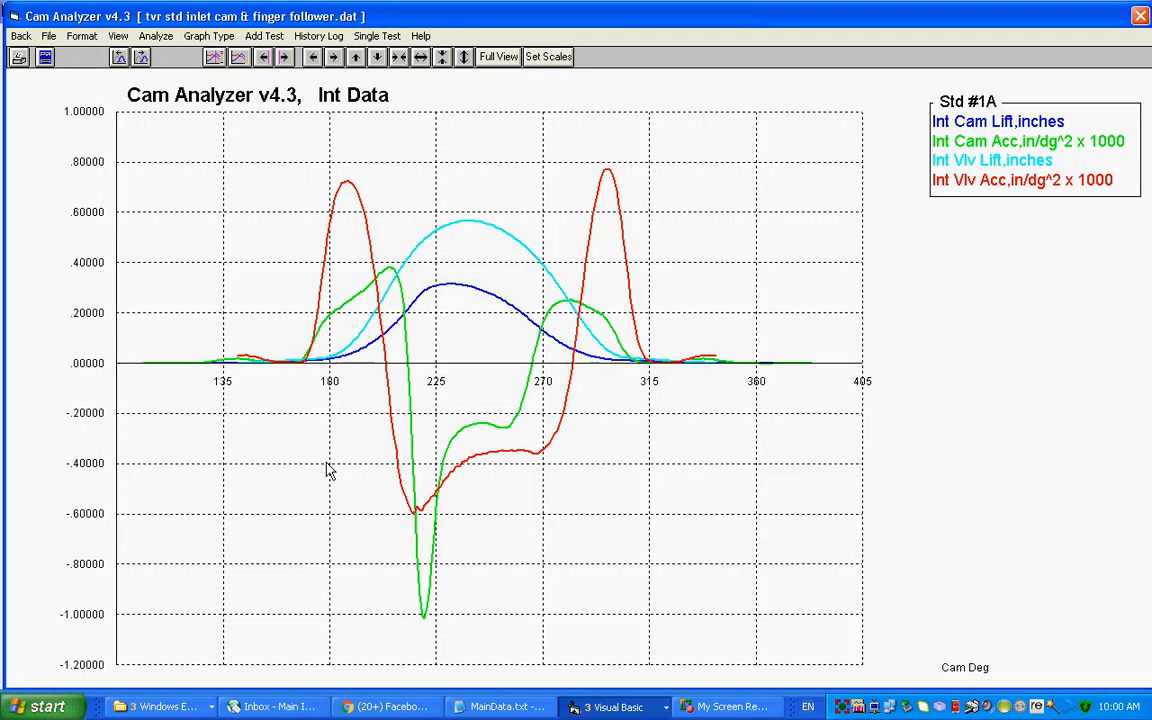